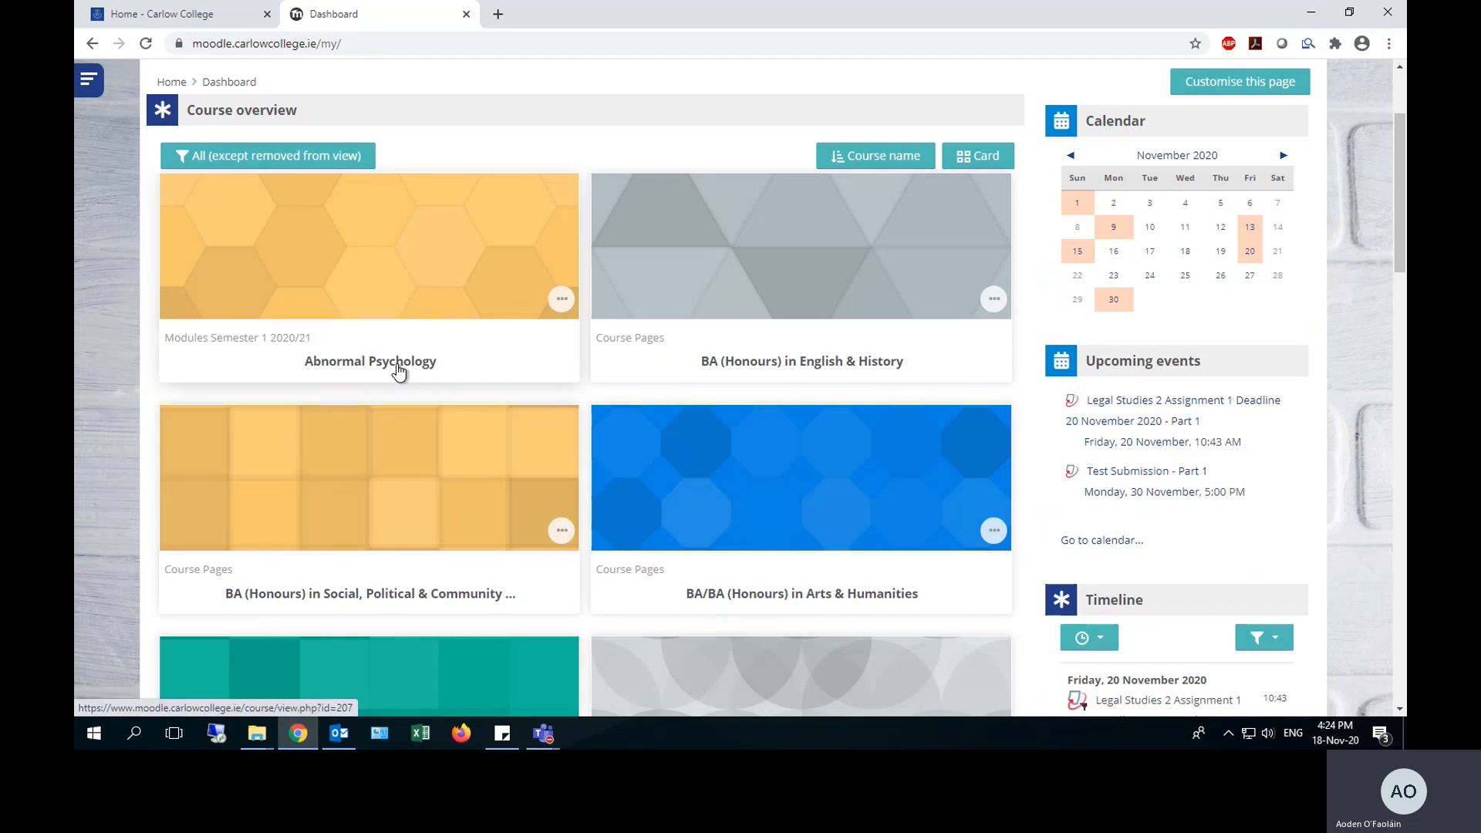
pyautogui.moveTo(425, 282)
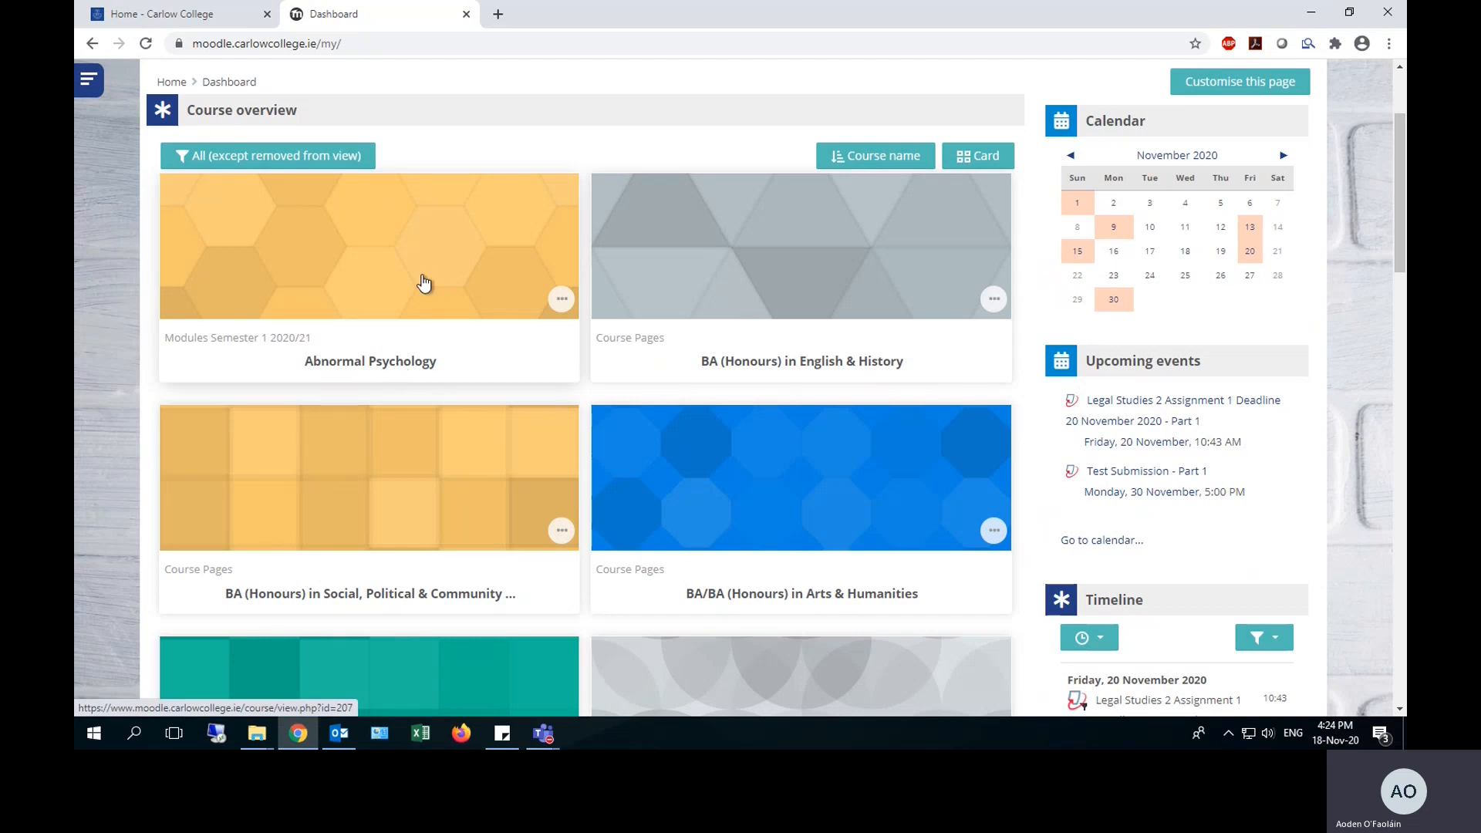
pyautogui.moveTo(754, 372)
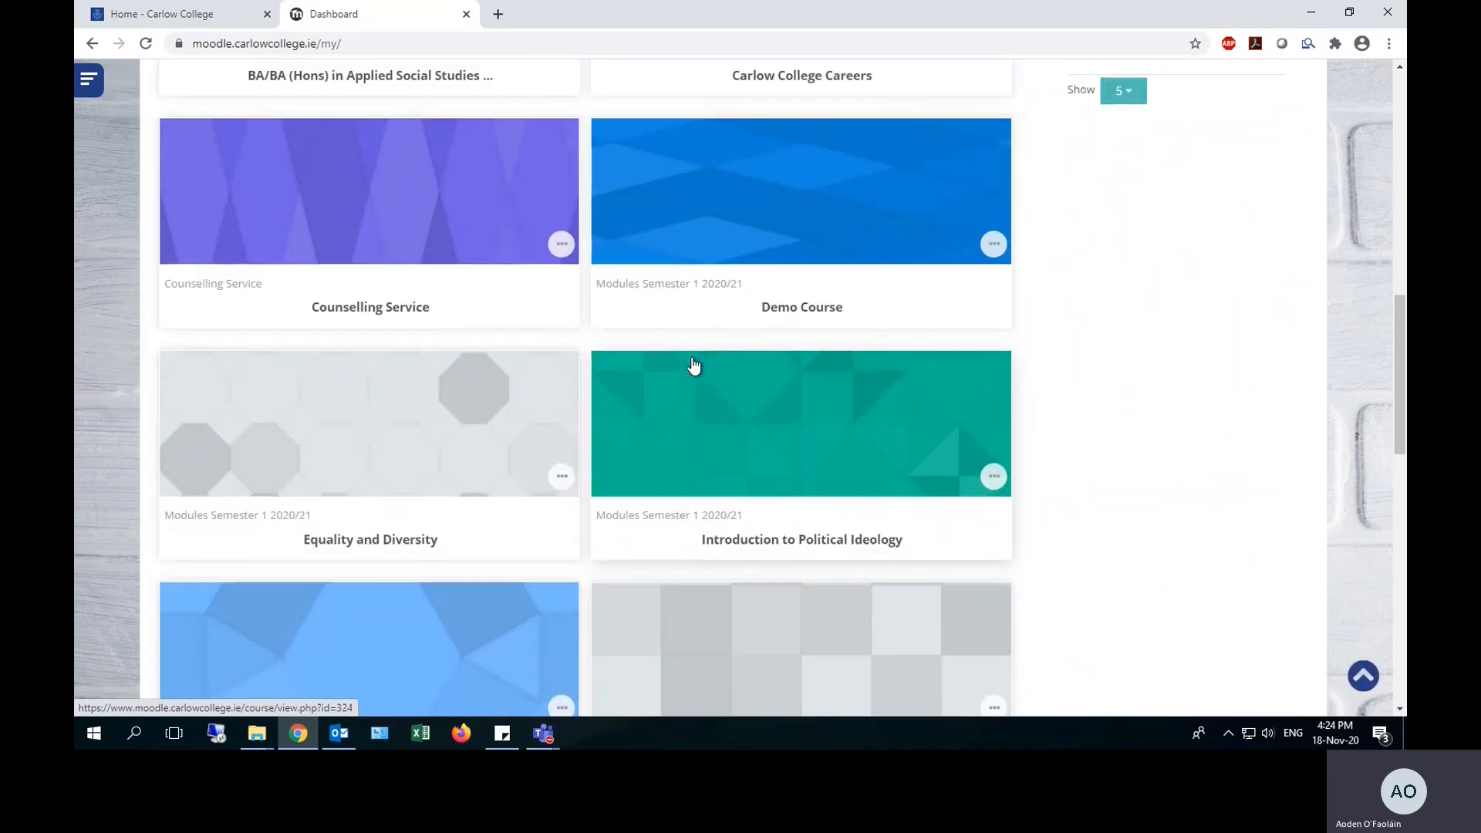
pyautogui.moveTo(750, 186)
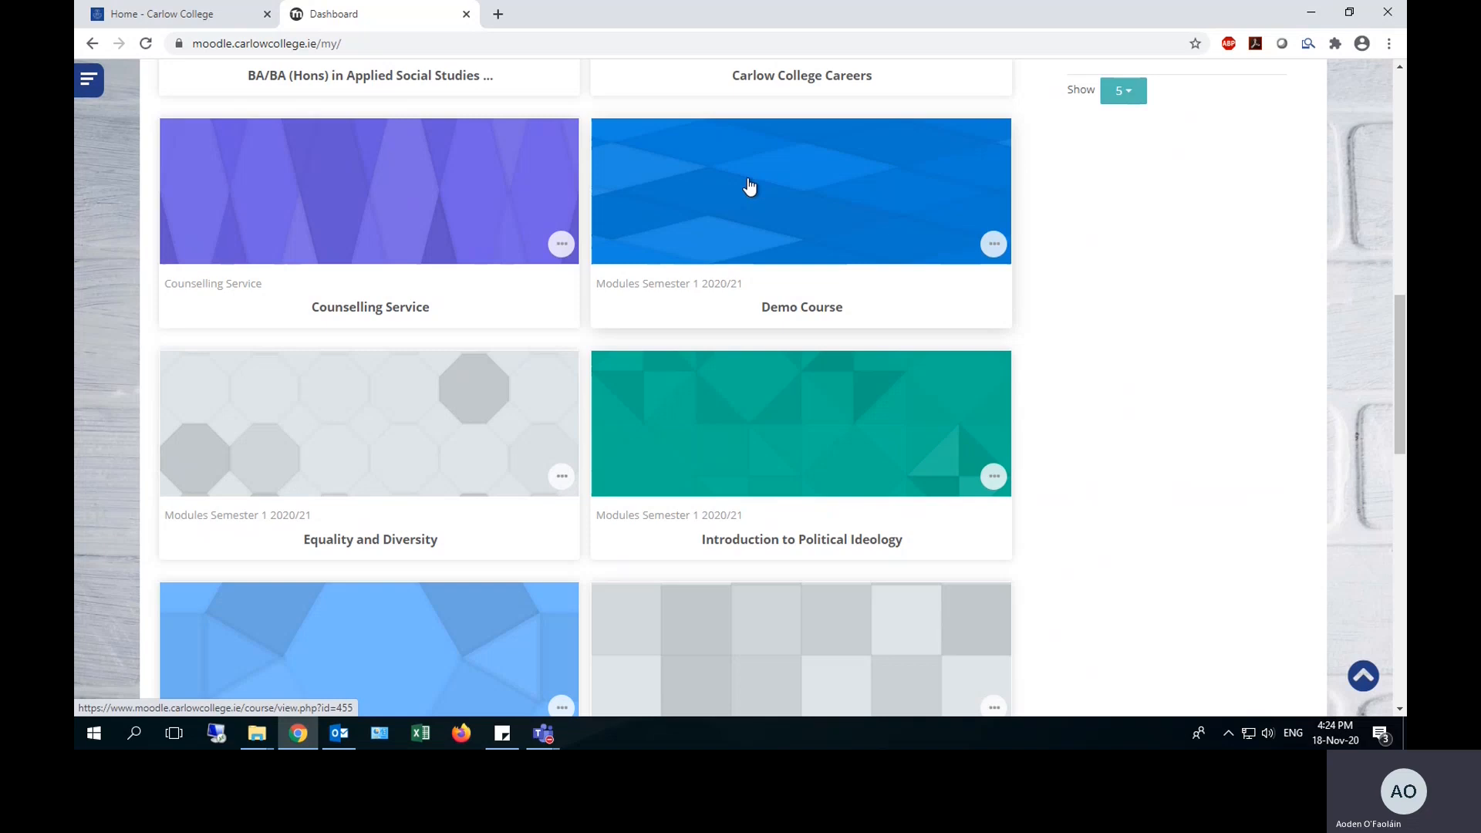
# Enter the Demo Course and choose the Test Submission assignment under Submissions Here.
pyautogui.click(801, 189)
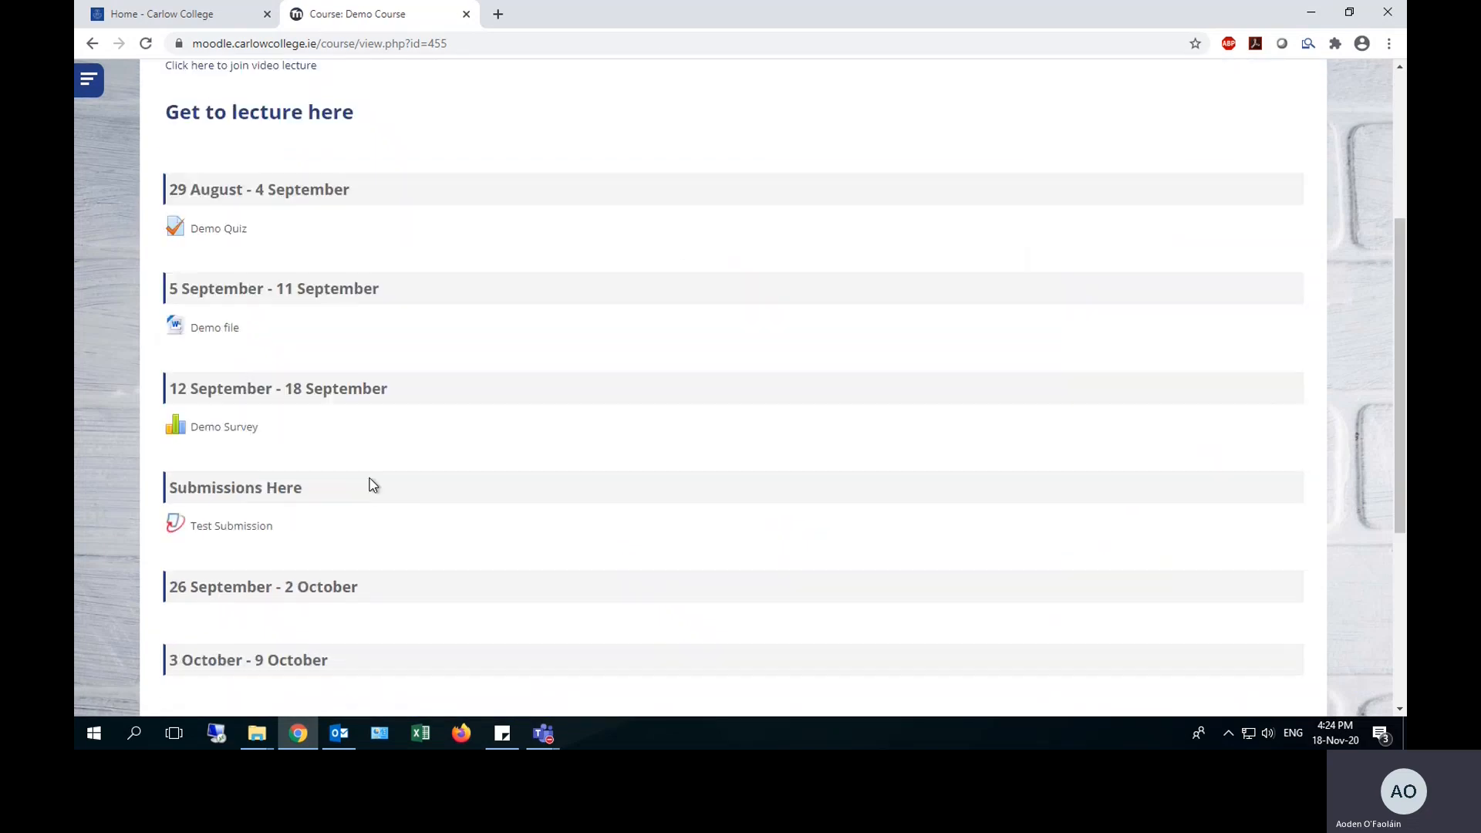
pyautogui.scroll(-3)
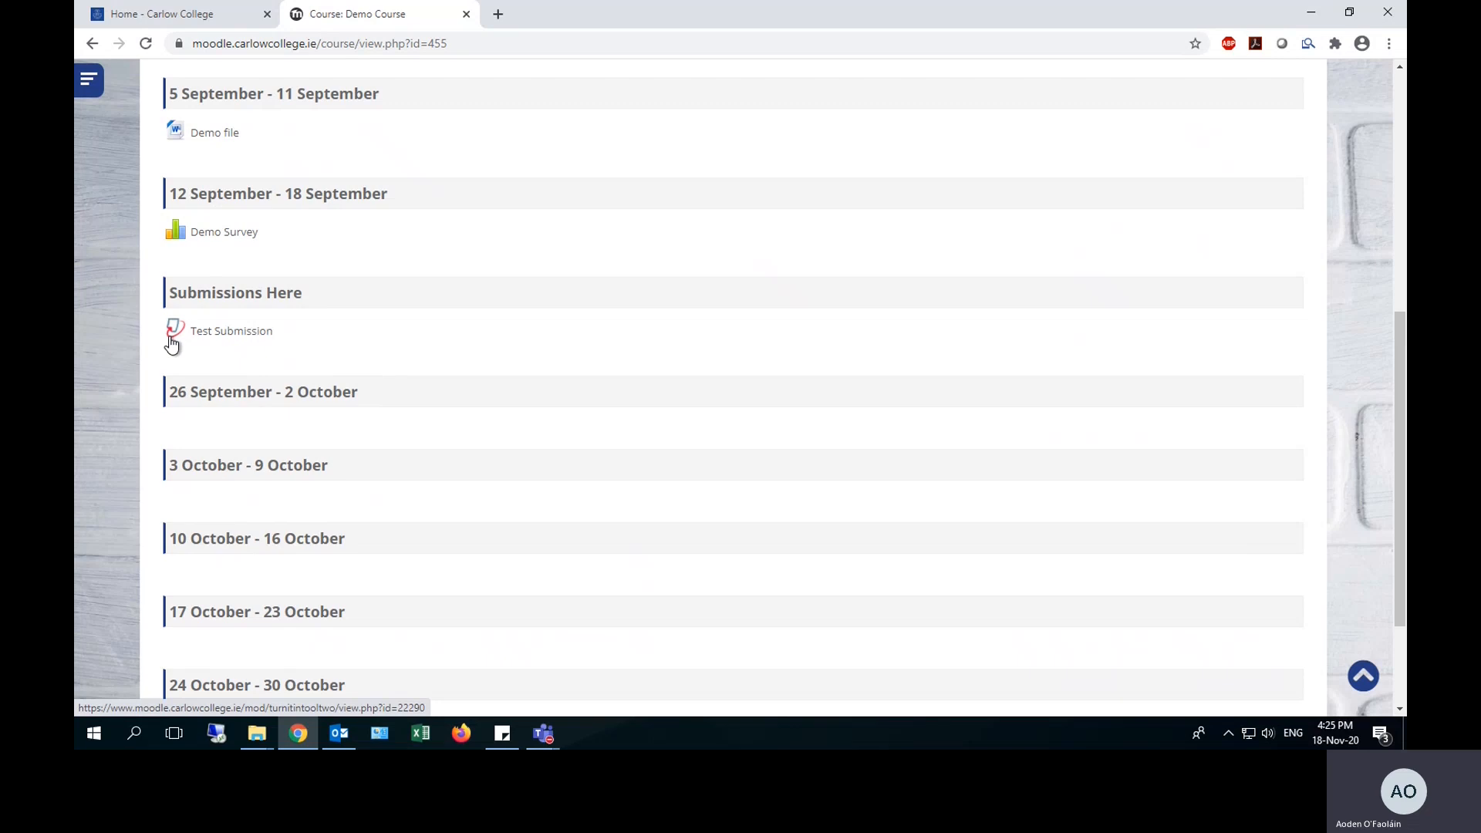
pyautogui.moveTo(224, 336)
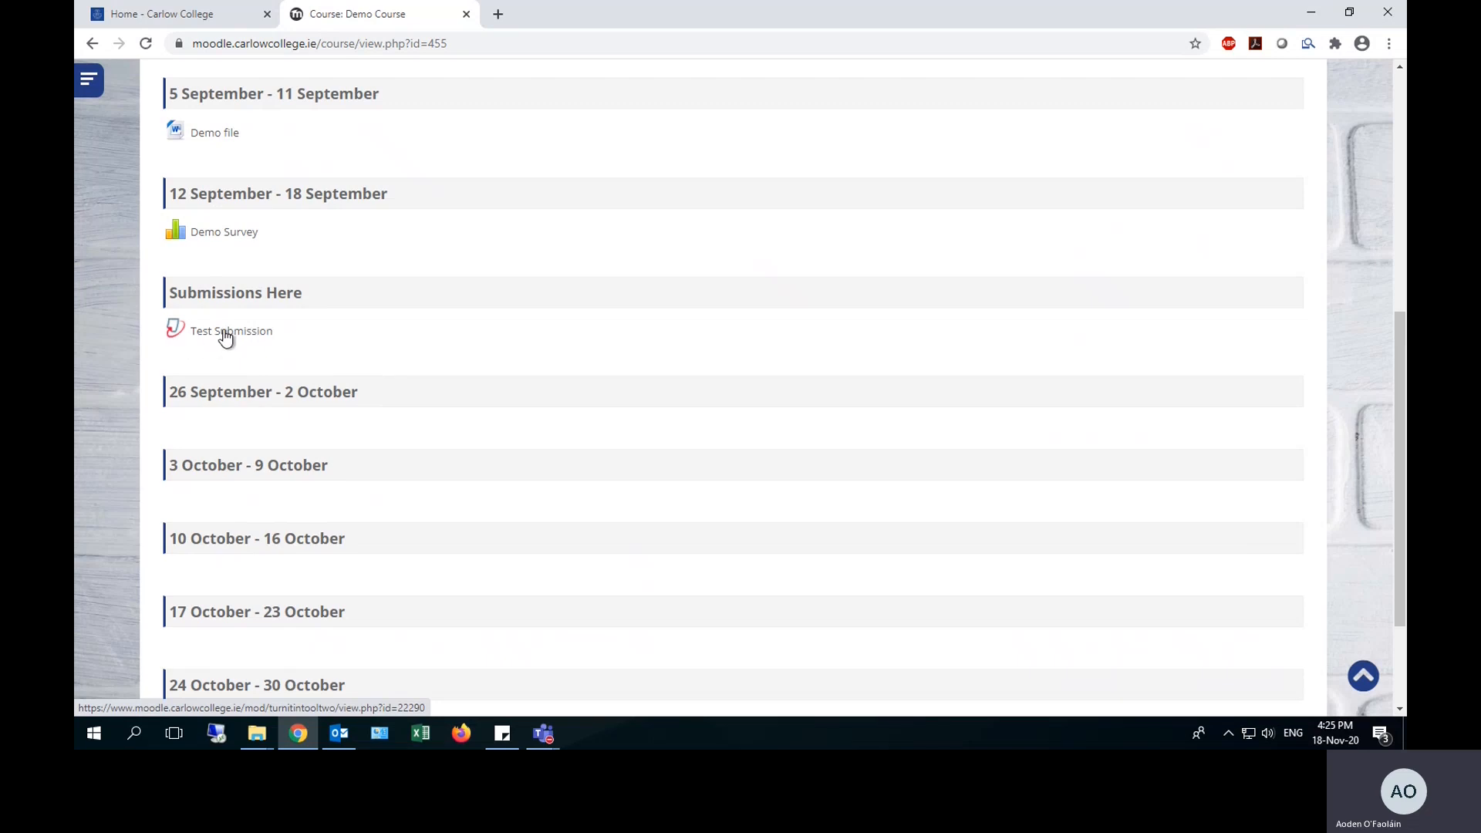
pyautogui.click(230, 331)
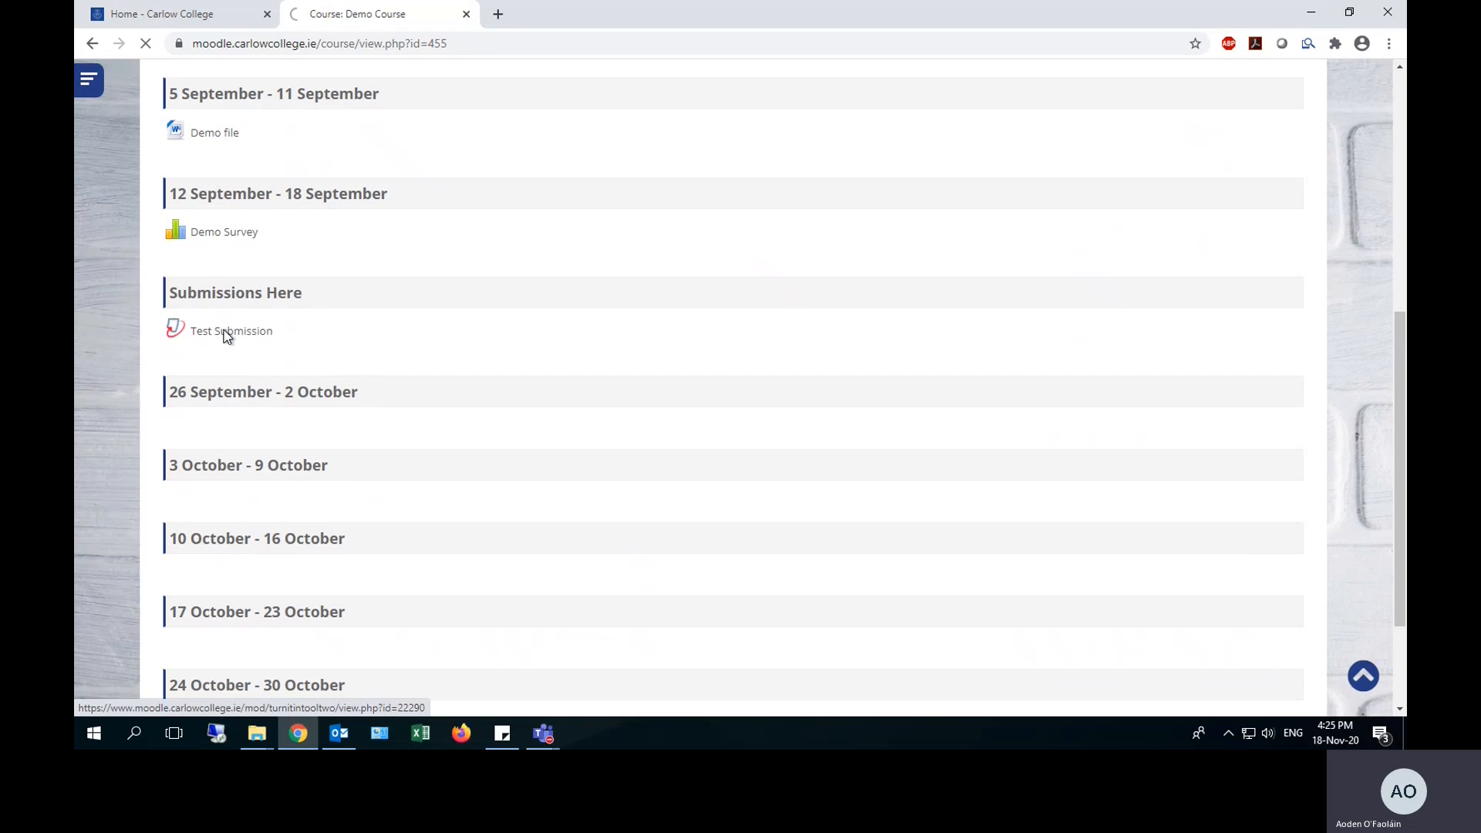
pyautogui.click(231, 331)
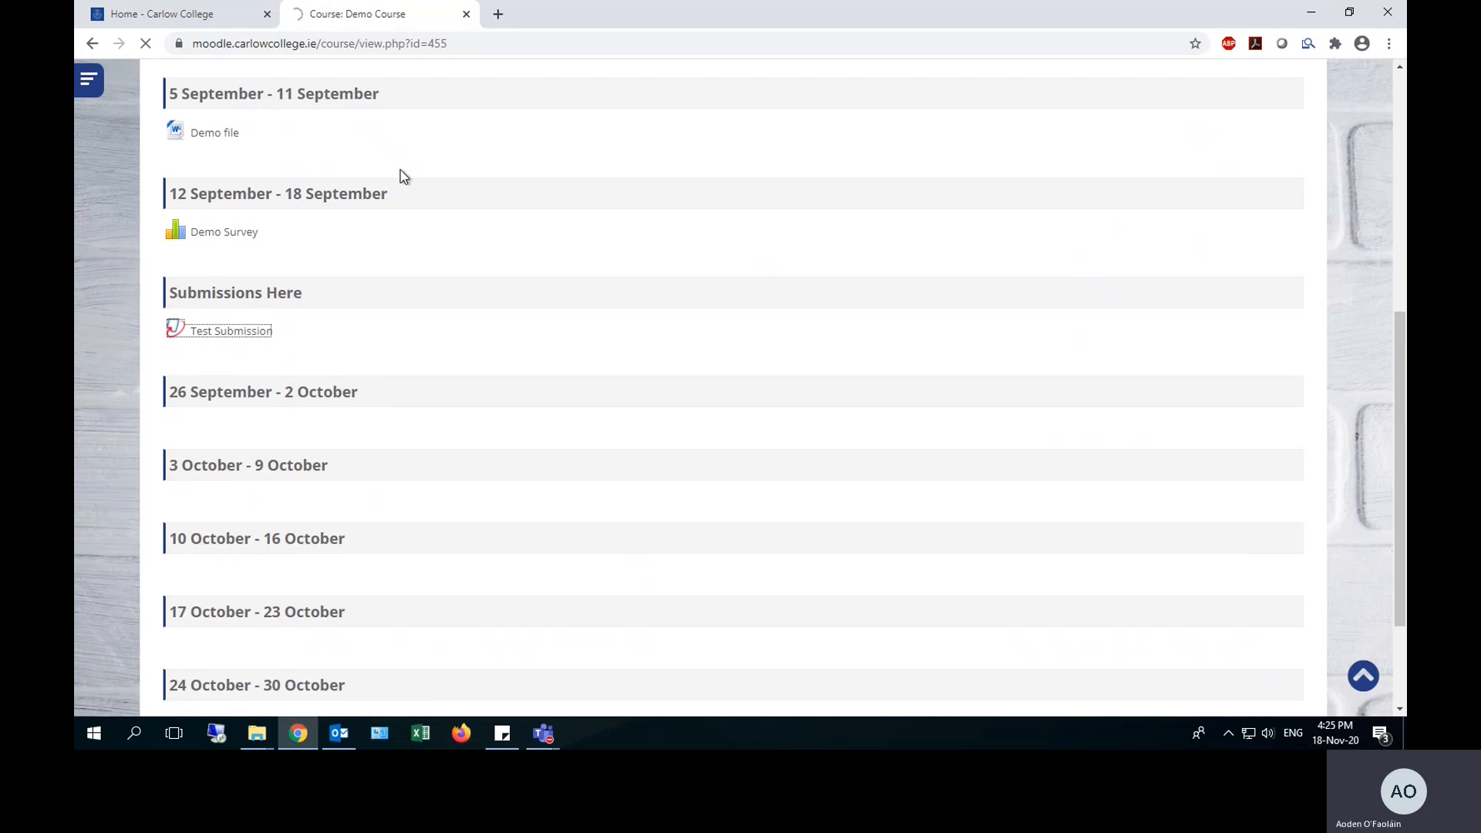
# Check the Part 1 due and post dates on the Test Submission page, then start submitting a paper.
pyautogui.click(231, 331)
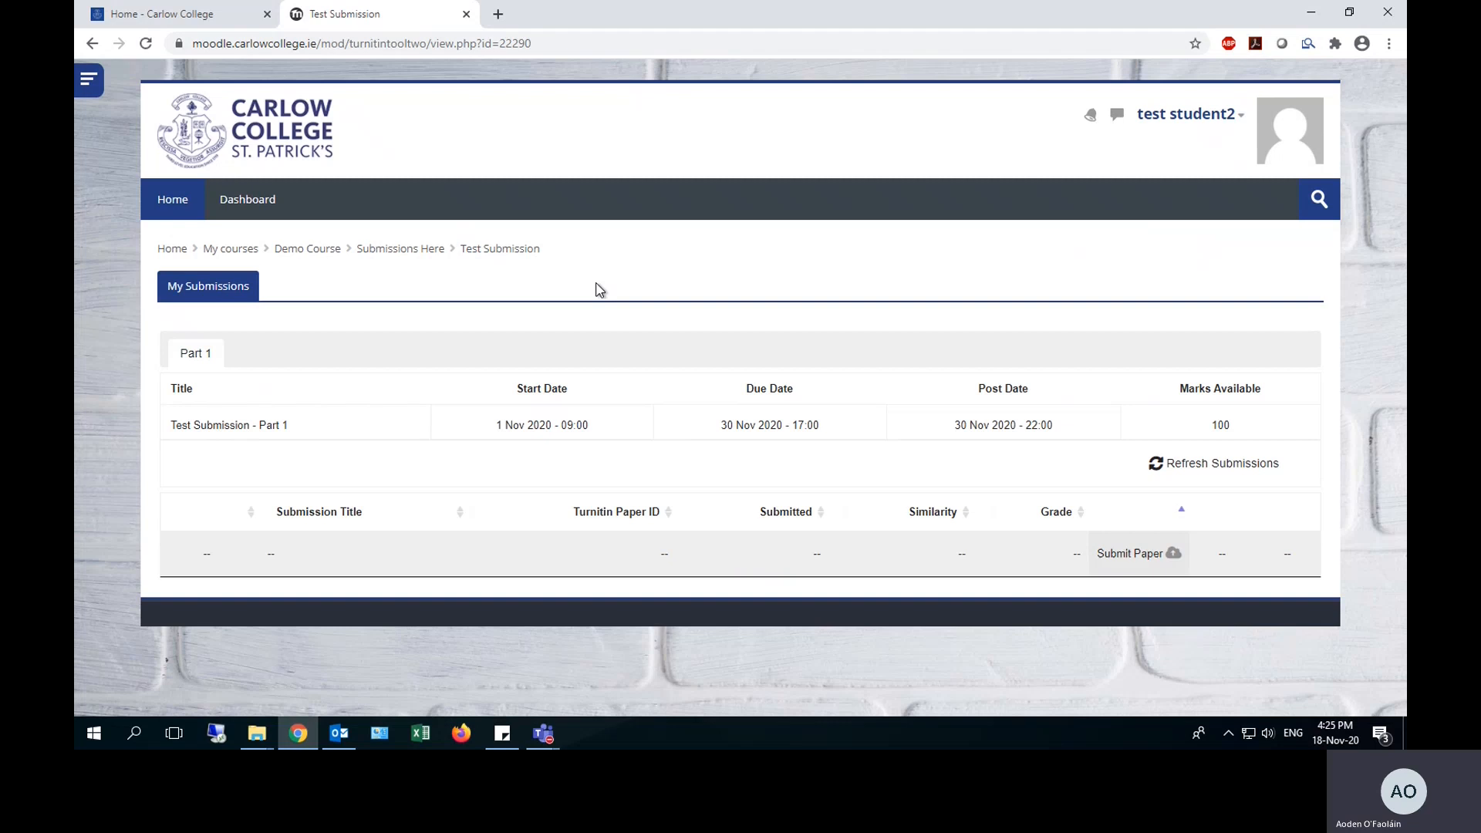
pyautogui.moveTo(612, 404)
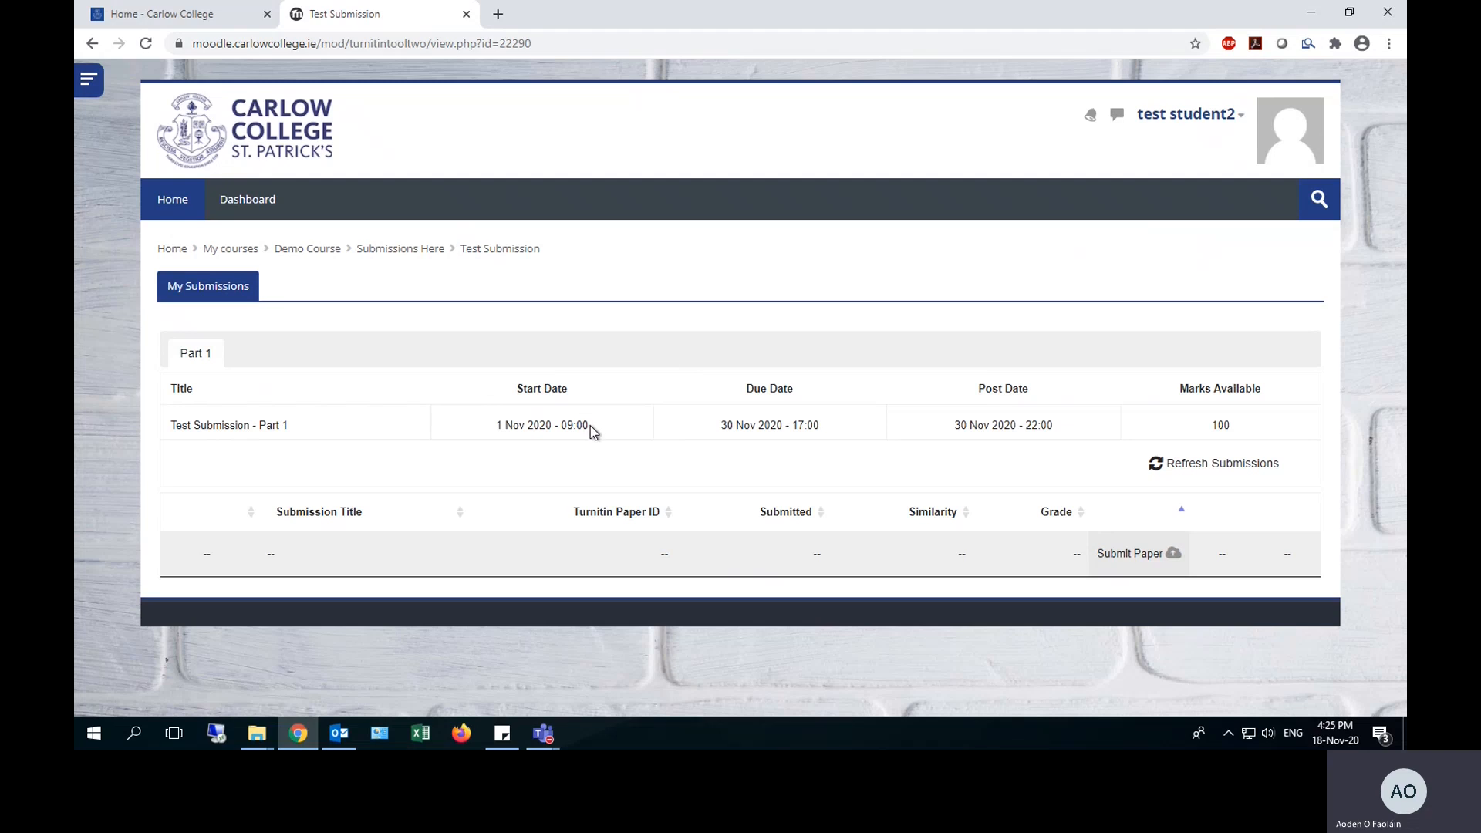
pyautogui.doubleClick(571, 424)
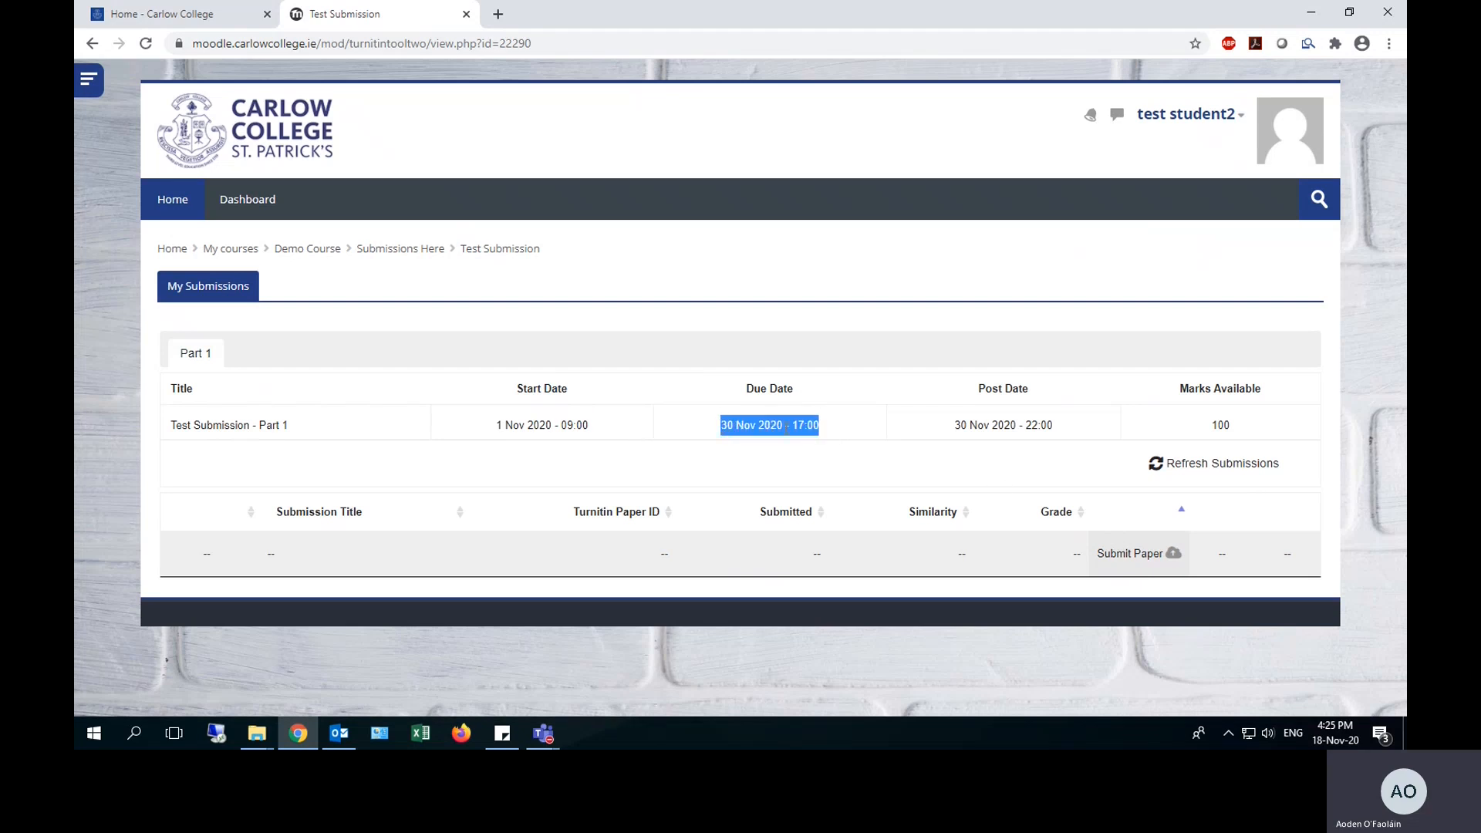
pyautogui.moveTo(792, 403)
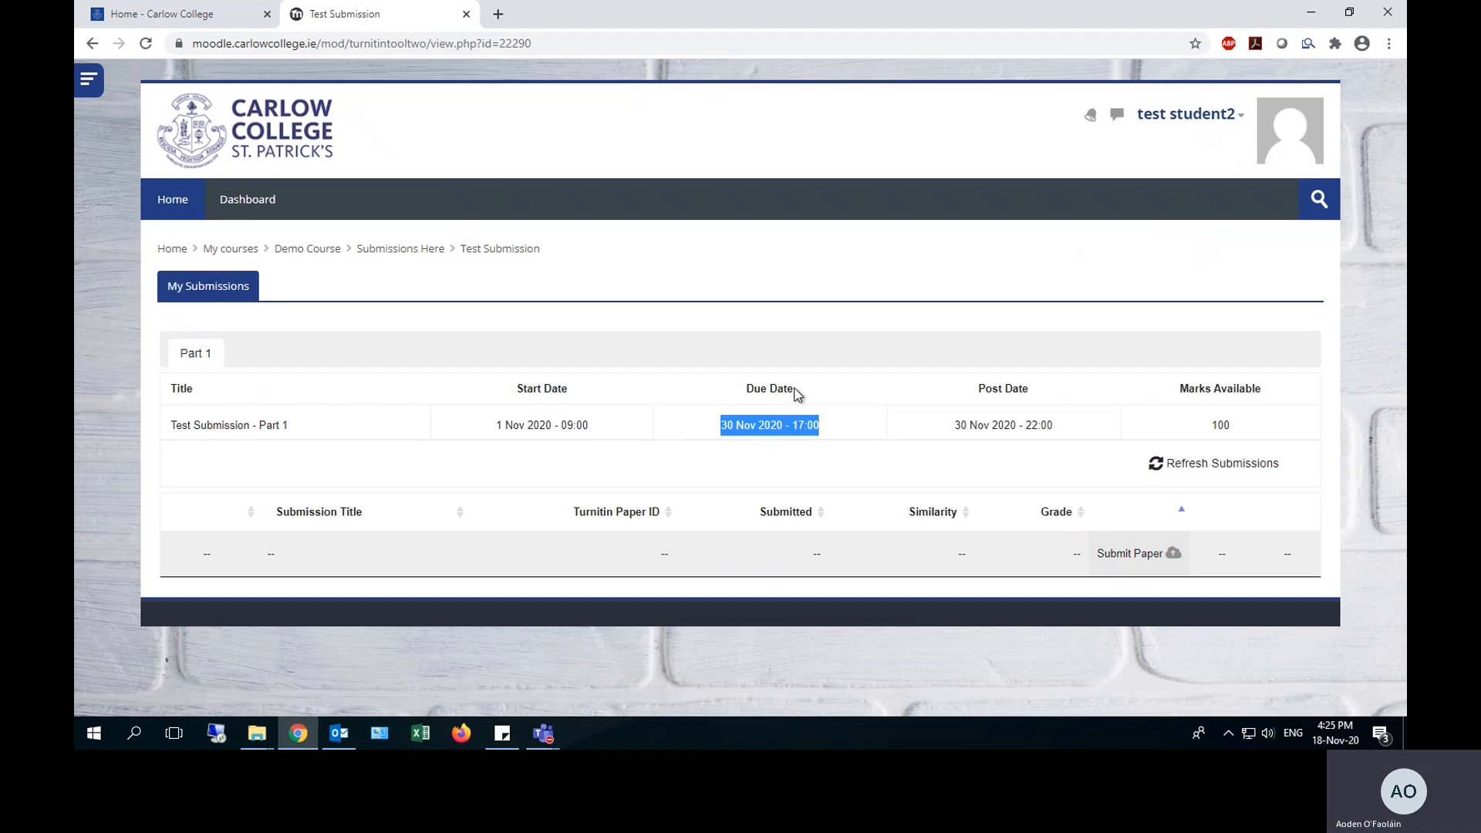
pyautogui.moveTo(802, 396)
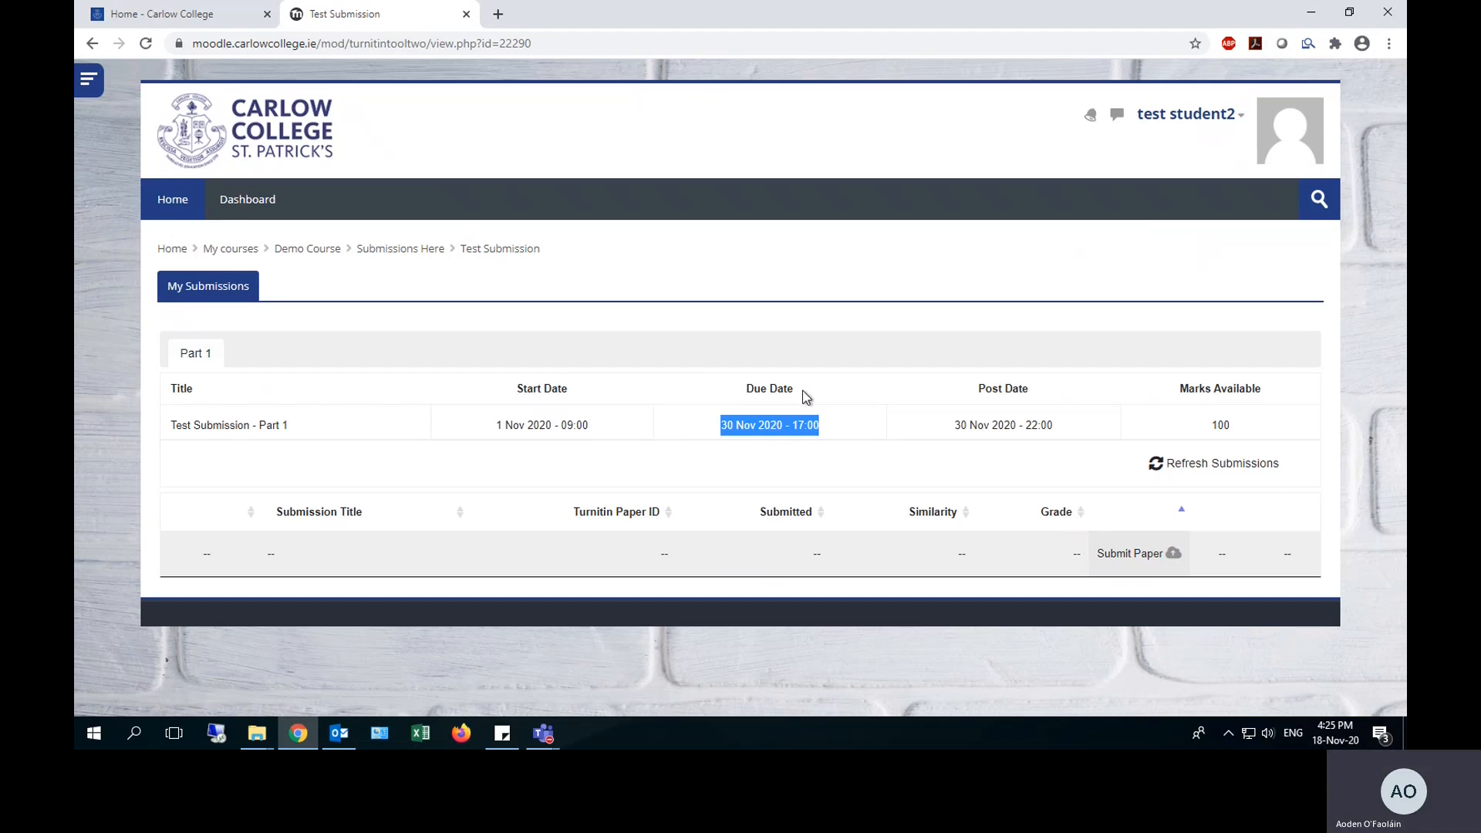
pyautogui.moveTo(1135, 560)
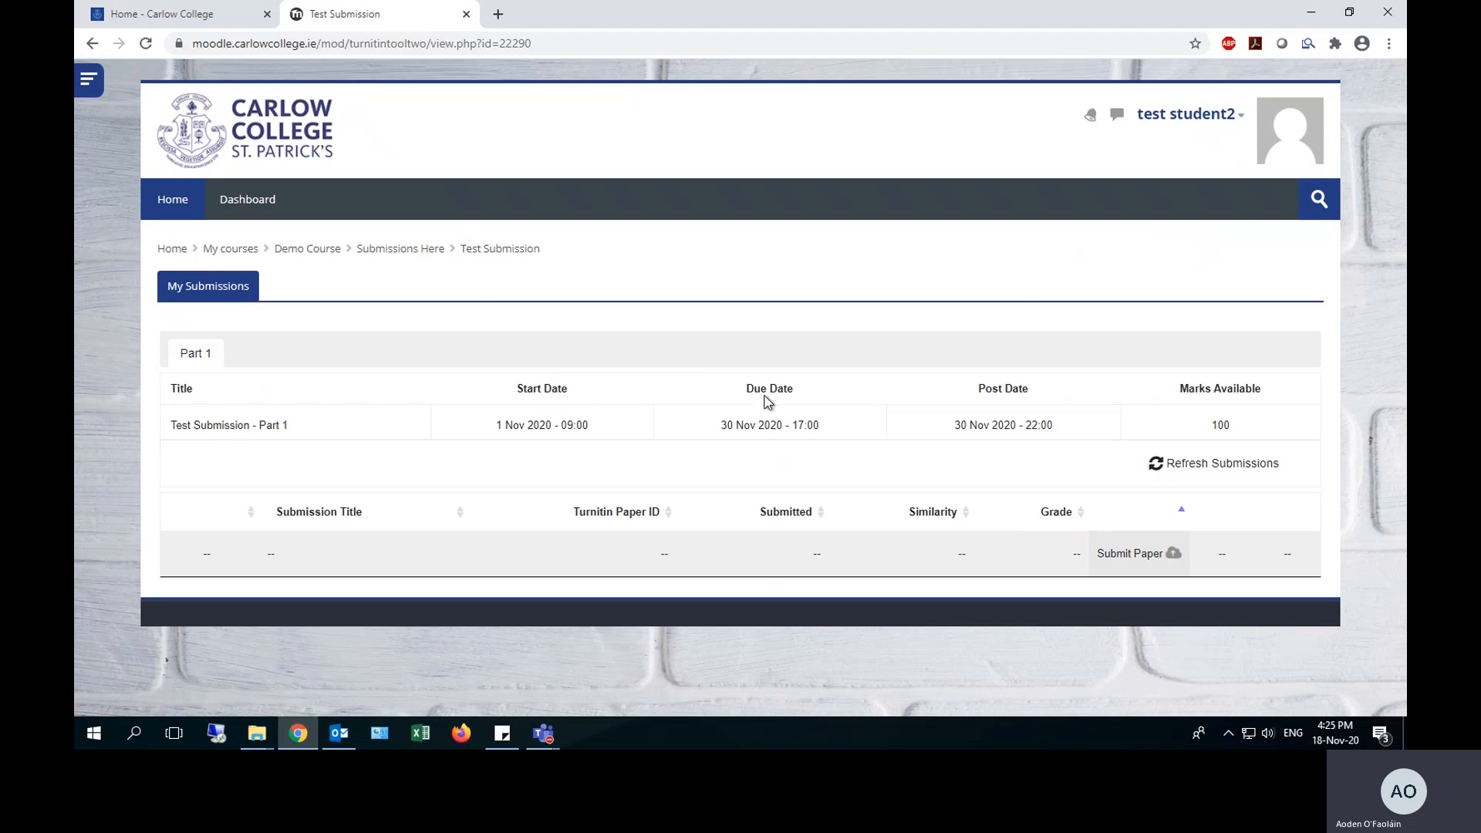
pyautogui.moveTo(948, 430)
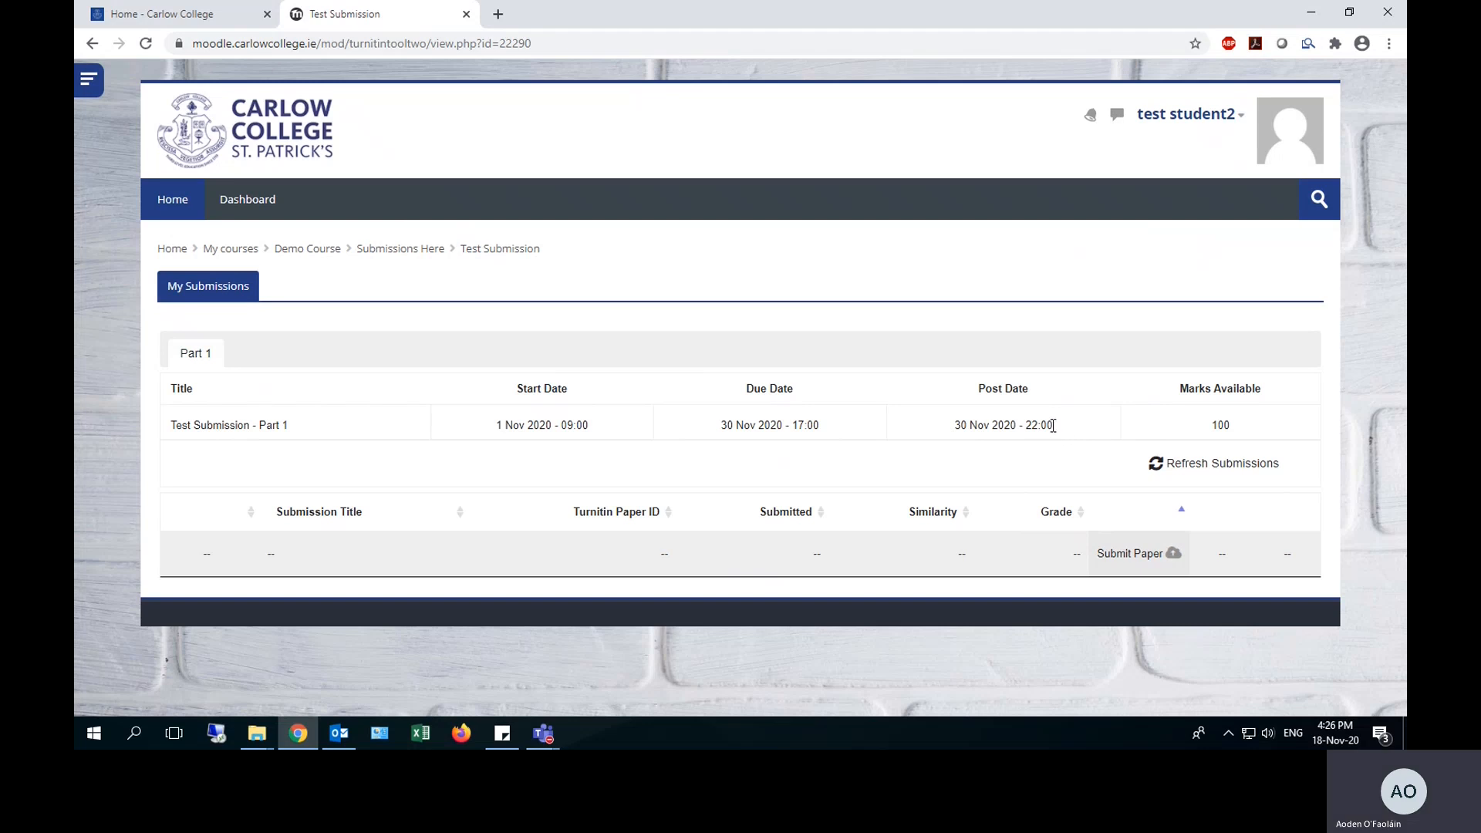
pyautogui.doubleClick(1002, 424)
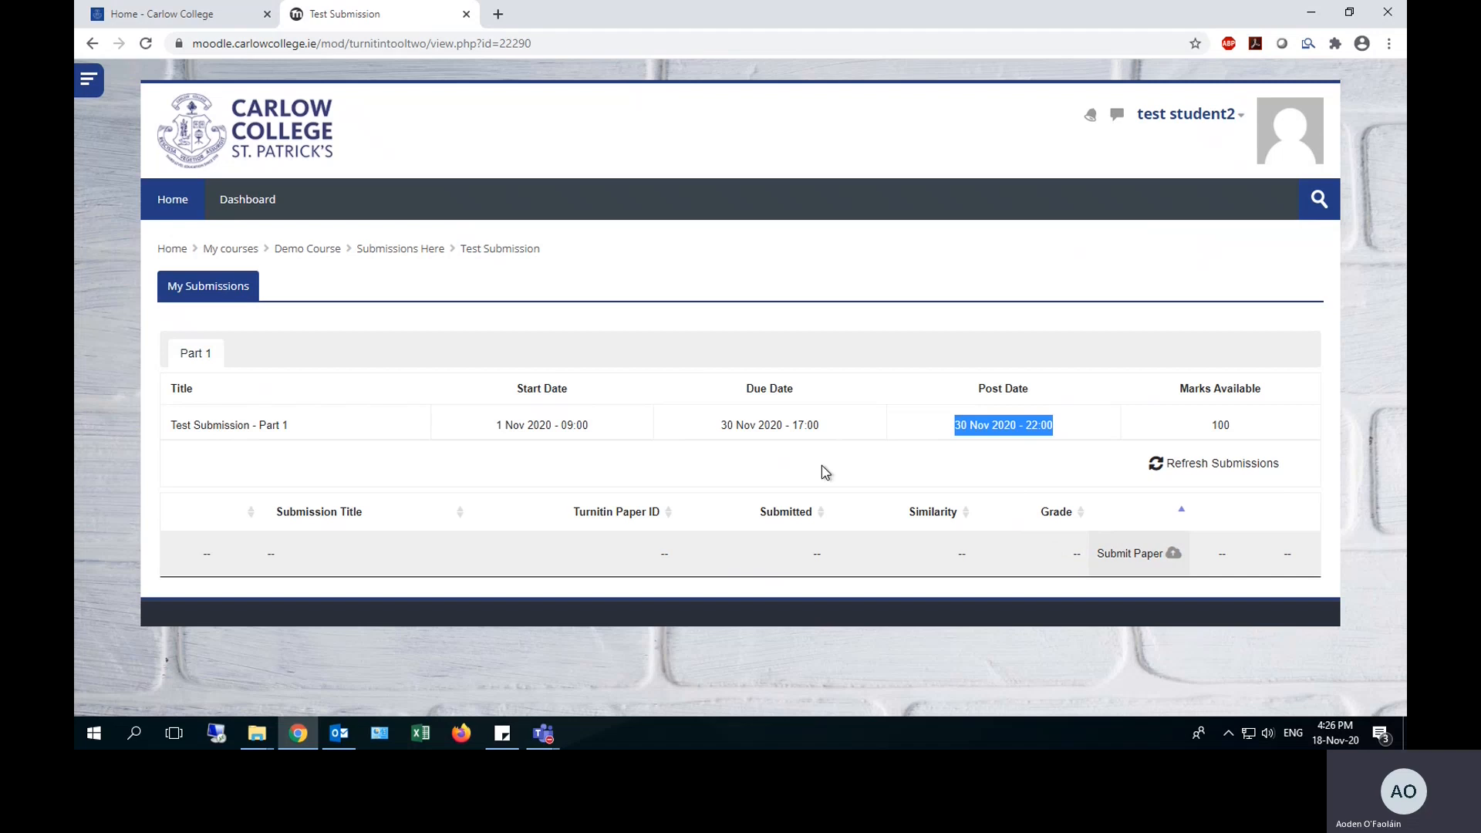
pyautogui.click(993, 477)
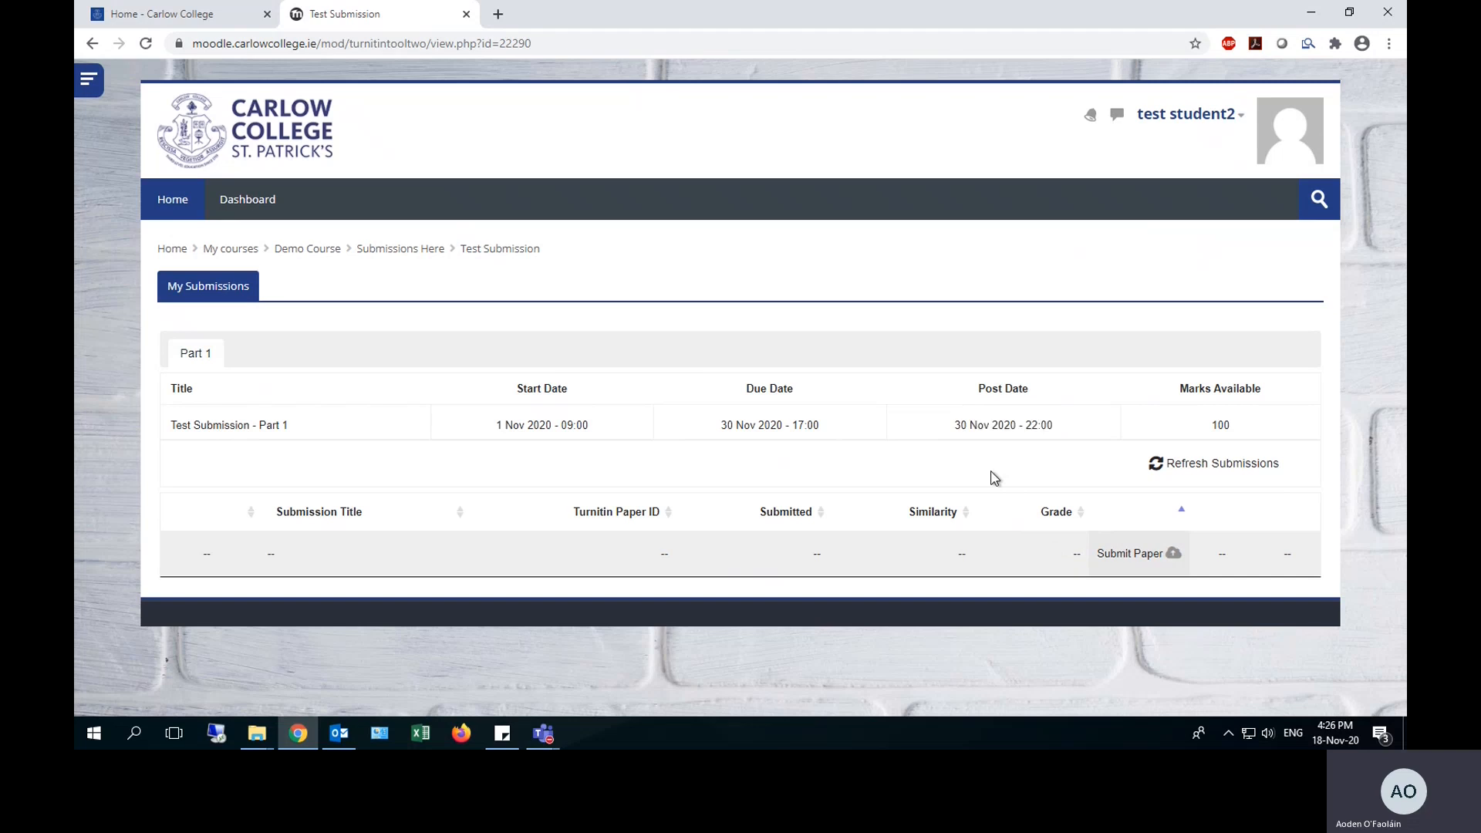
pyautogui.moveTo(1131, 517)
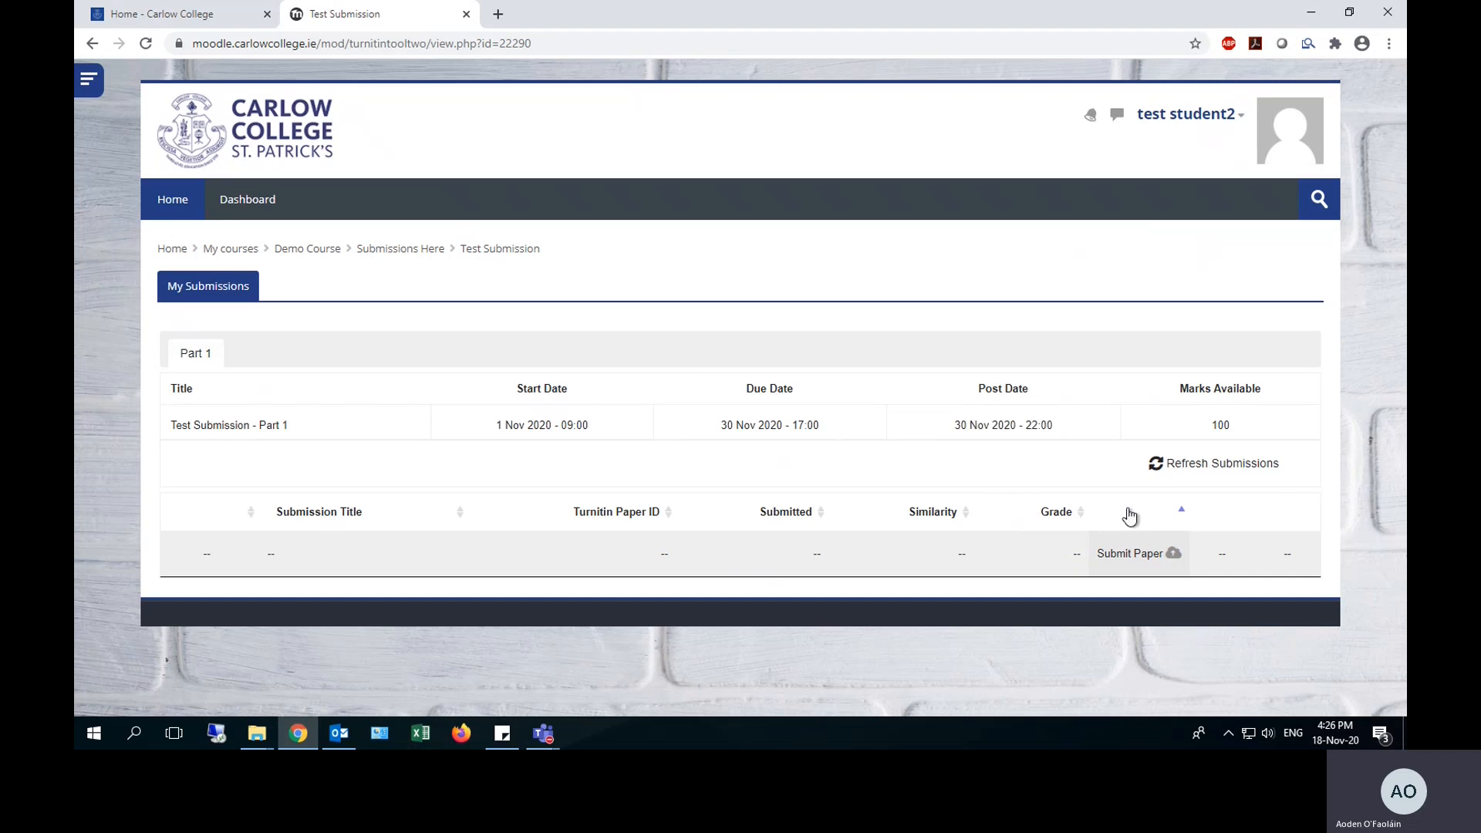
pyautogui.click(1129, 554)
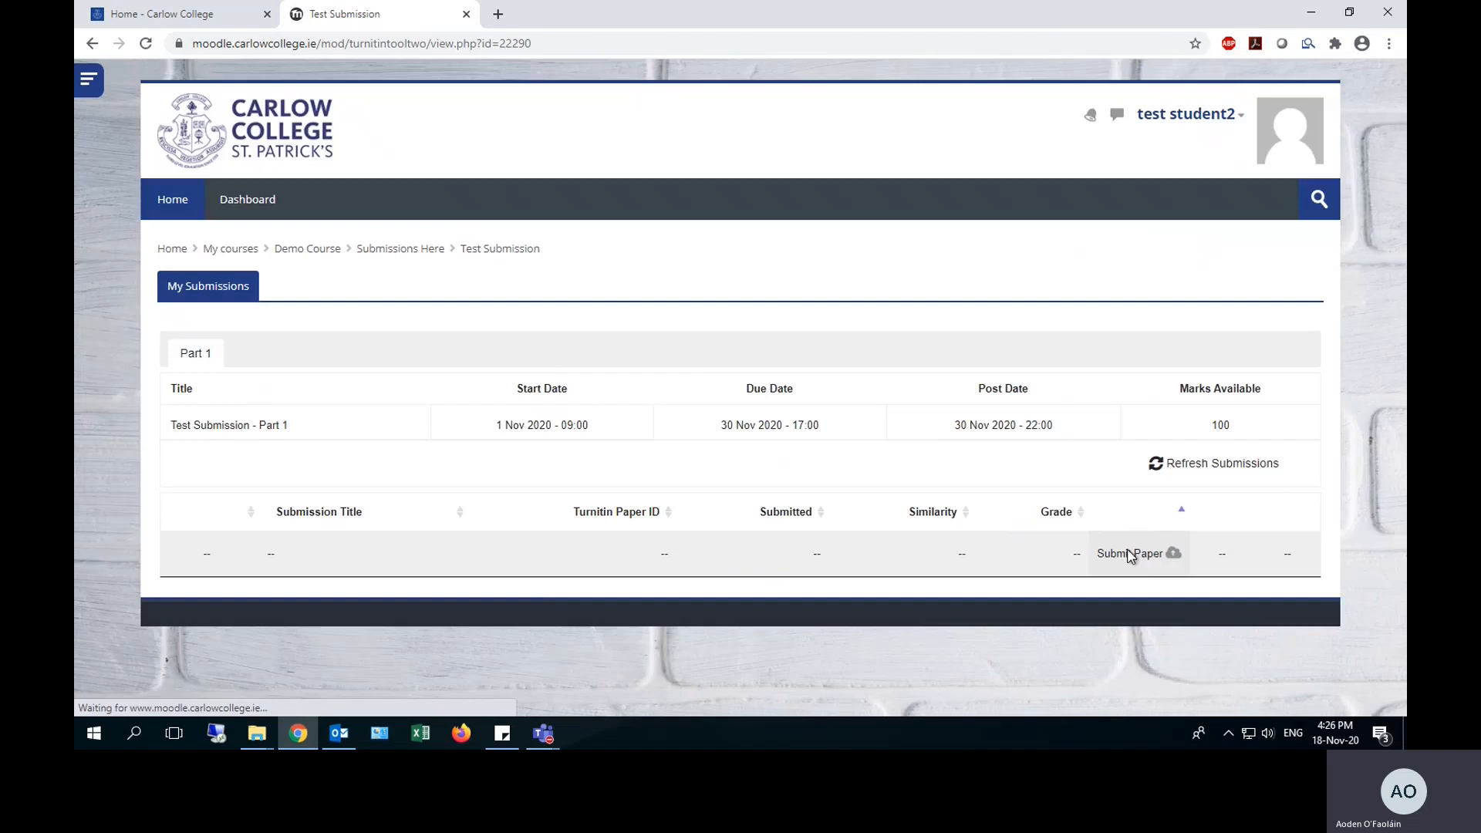
# Enter "Test Submission - Test Student" as the paper's submission title.
pyautogui.click(1130, 554)
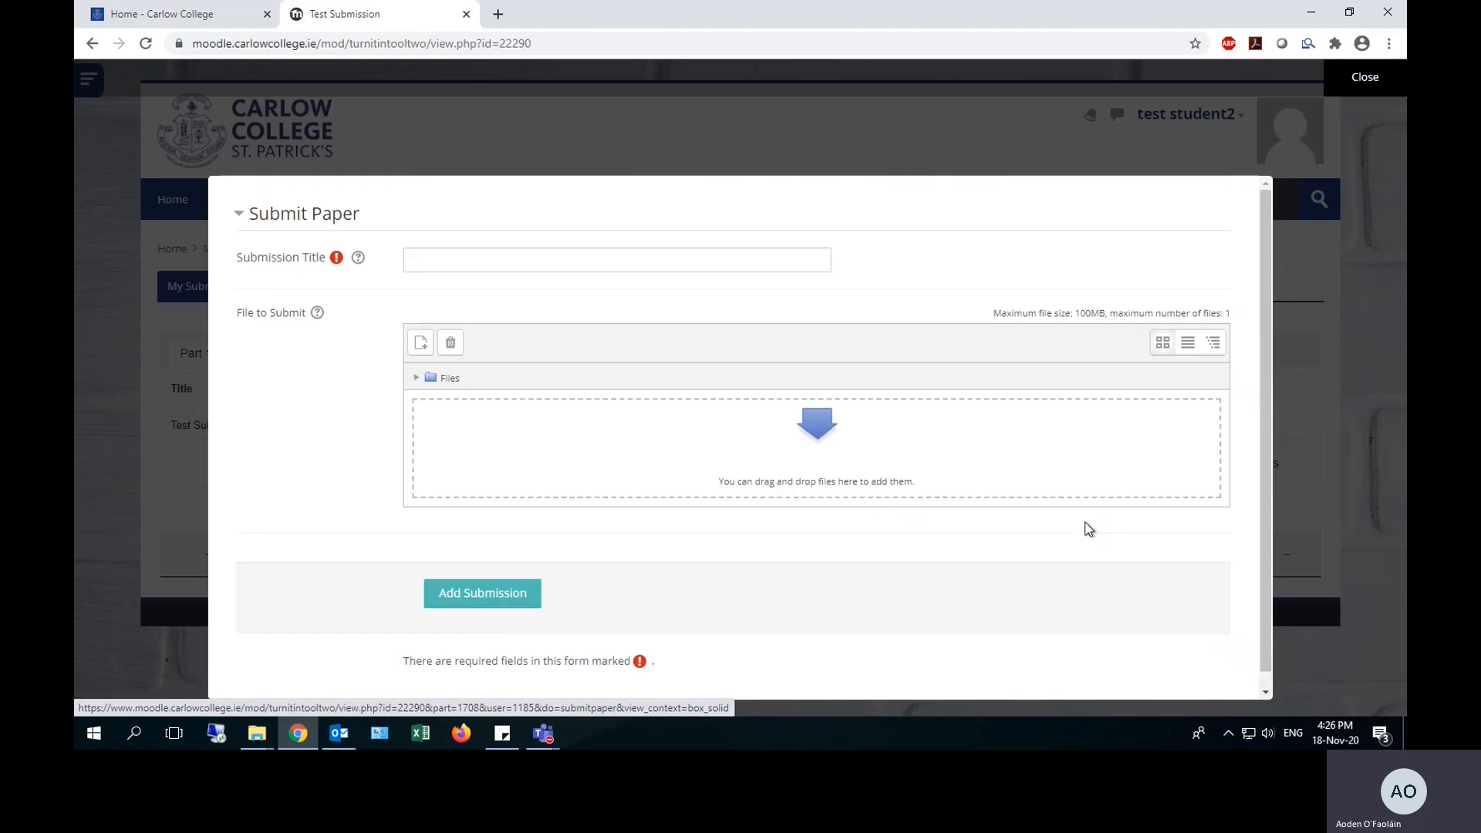
pyautogui.moveTo(376, 356)
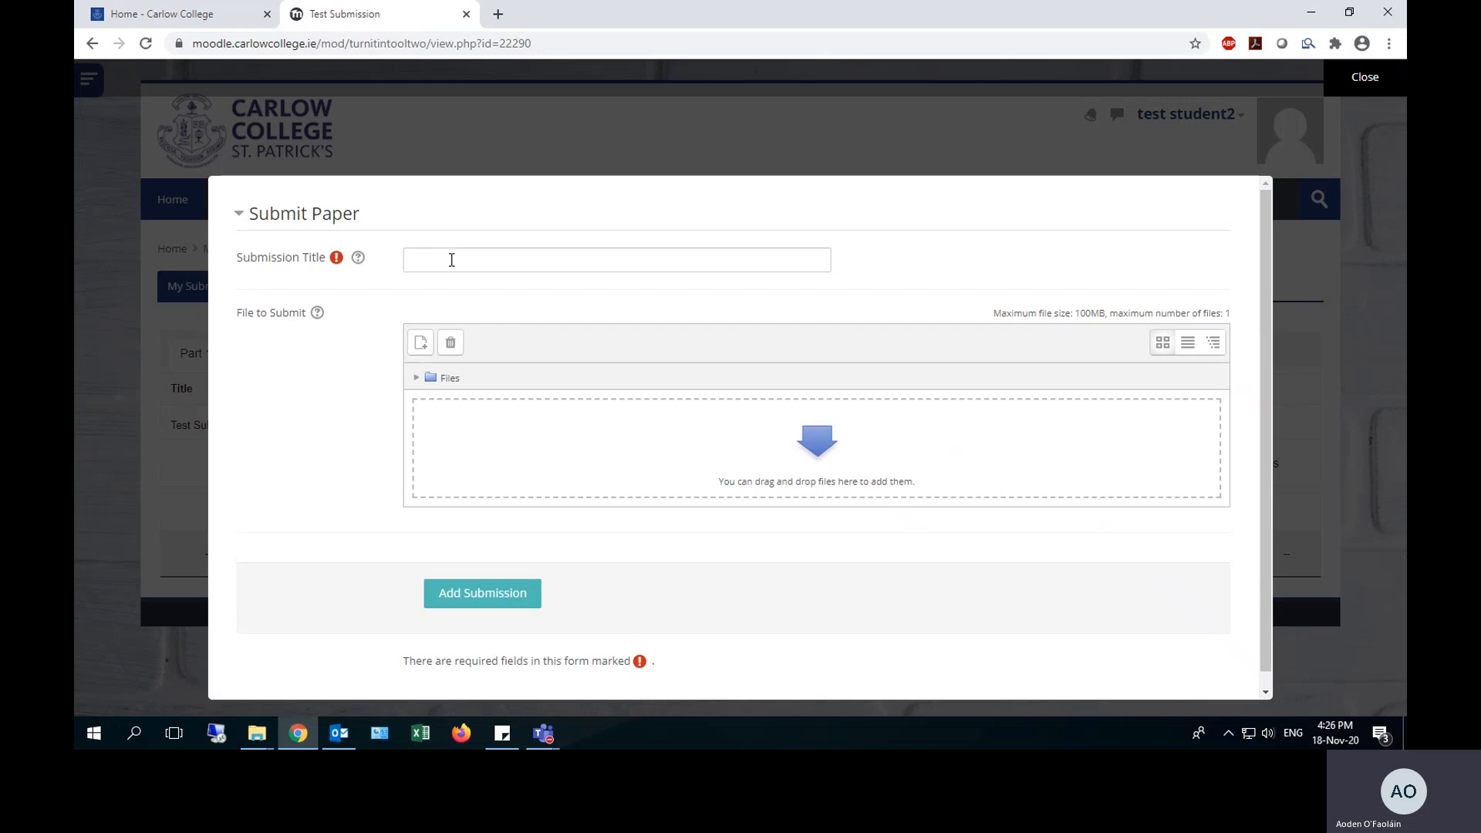
pyautogui.click(616, 260)
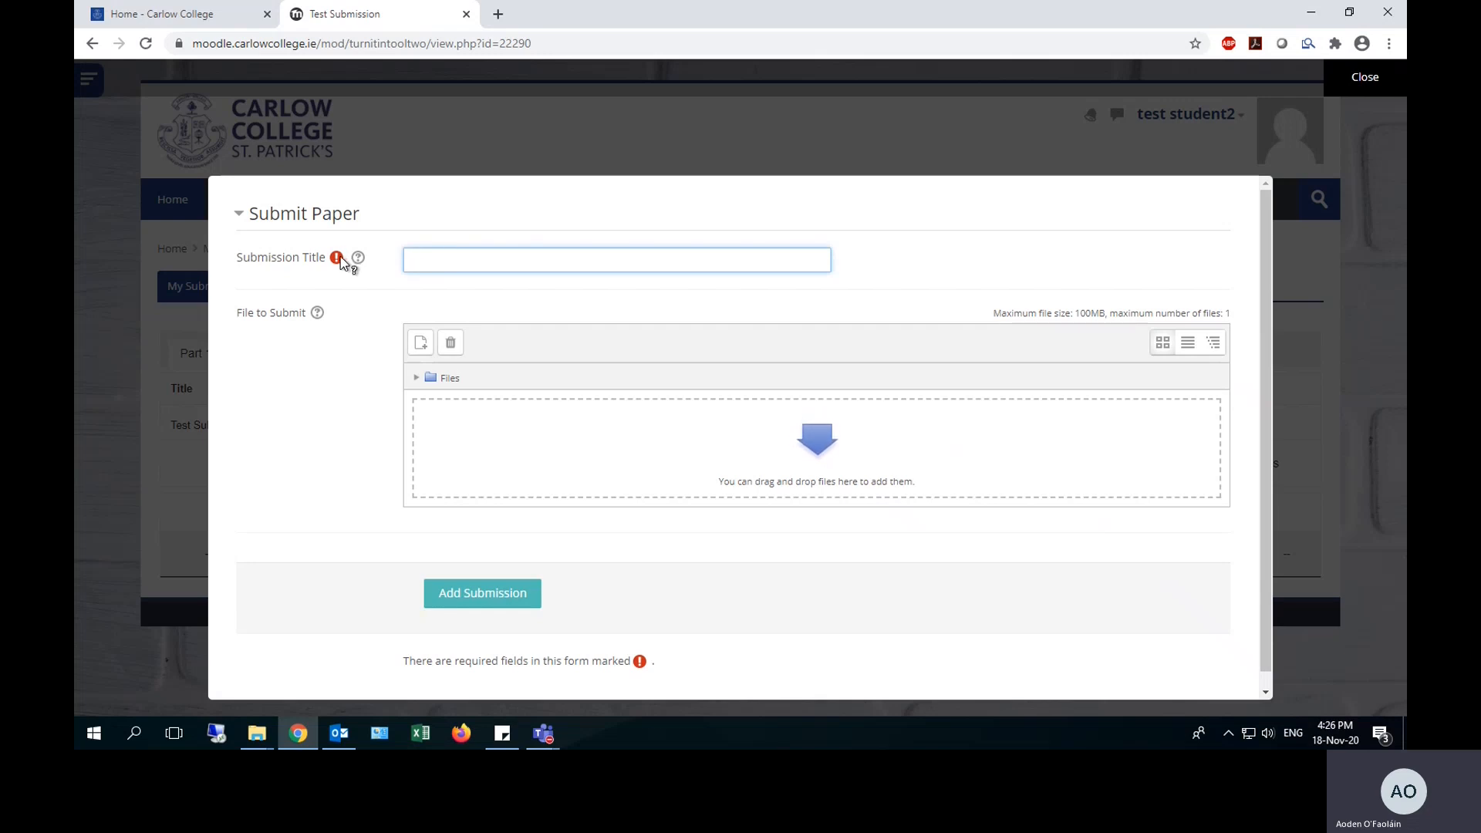
pyautogui.click(615, 259)
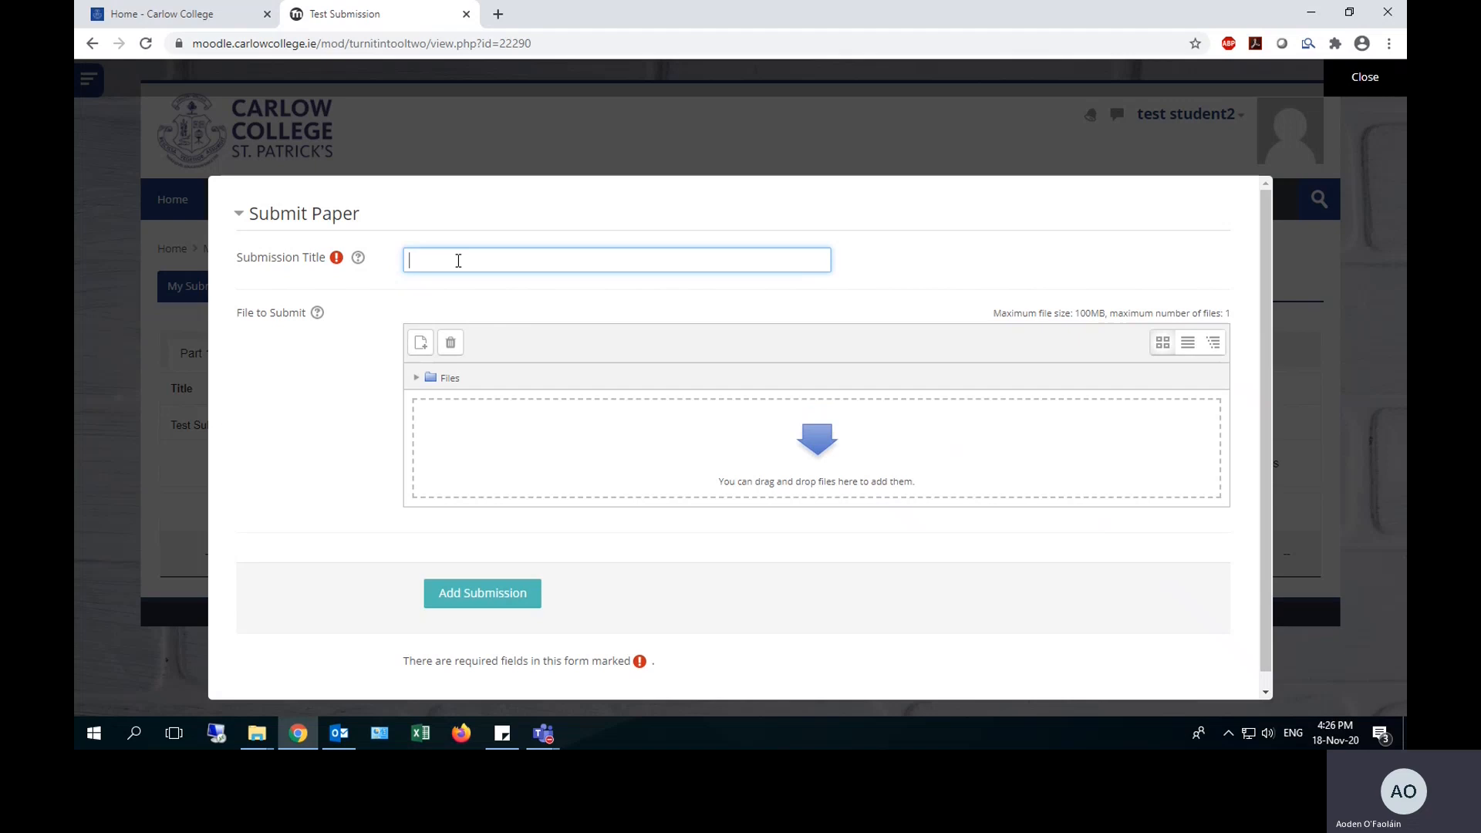
pyautogui.write('Test Submission -')
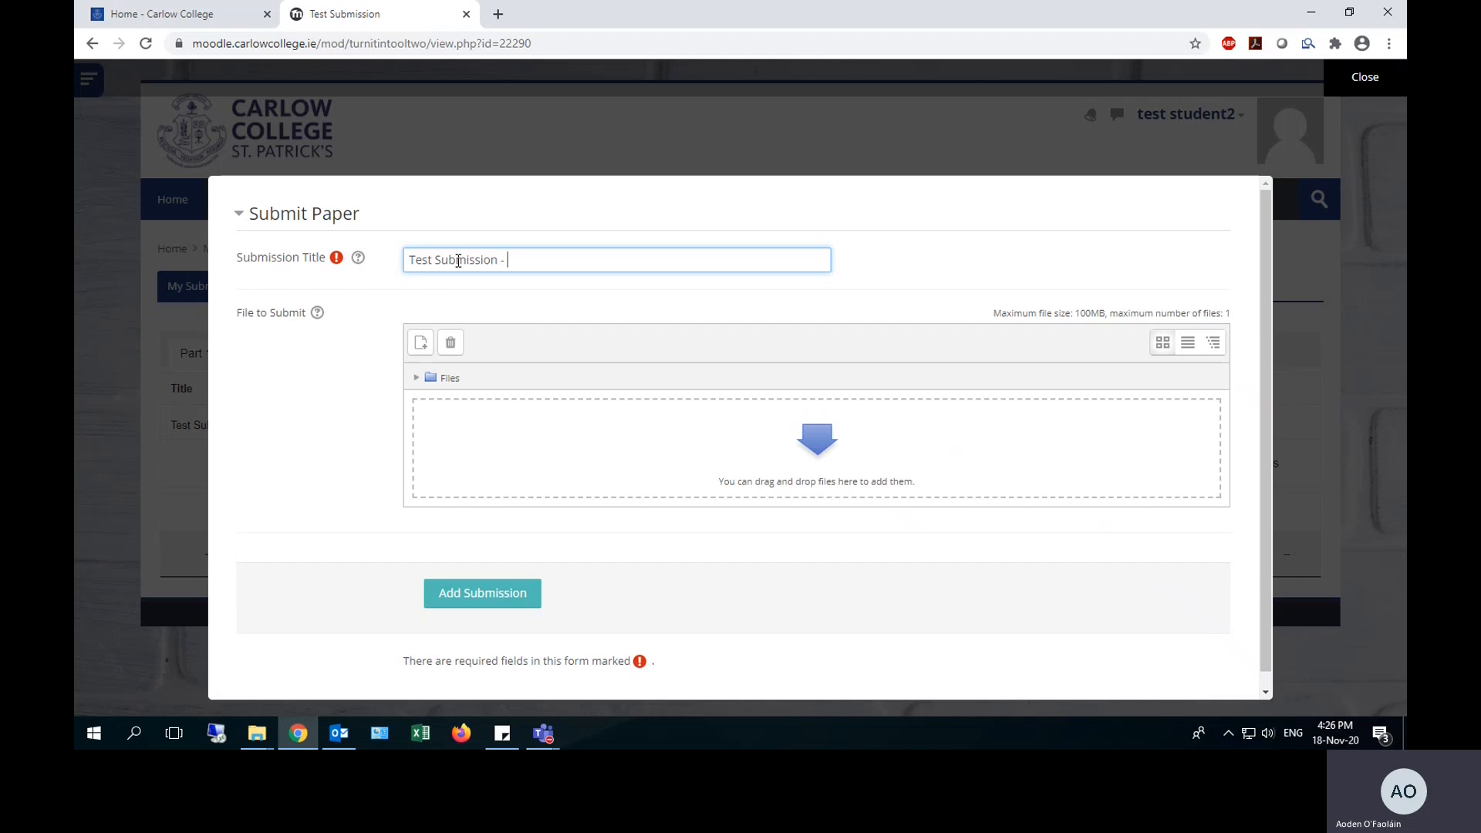
pyautogui.write('T')
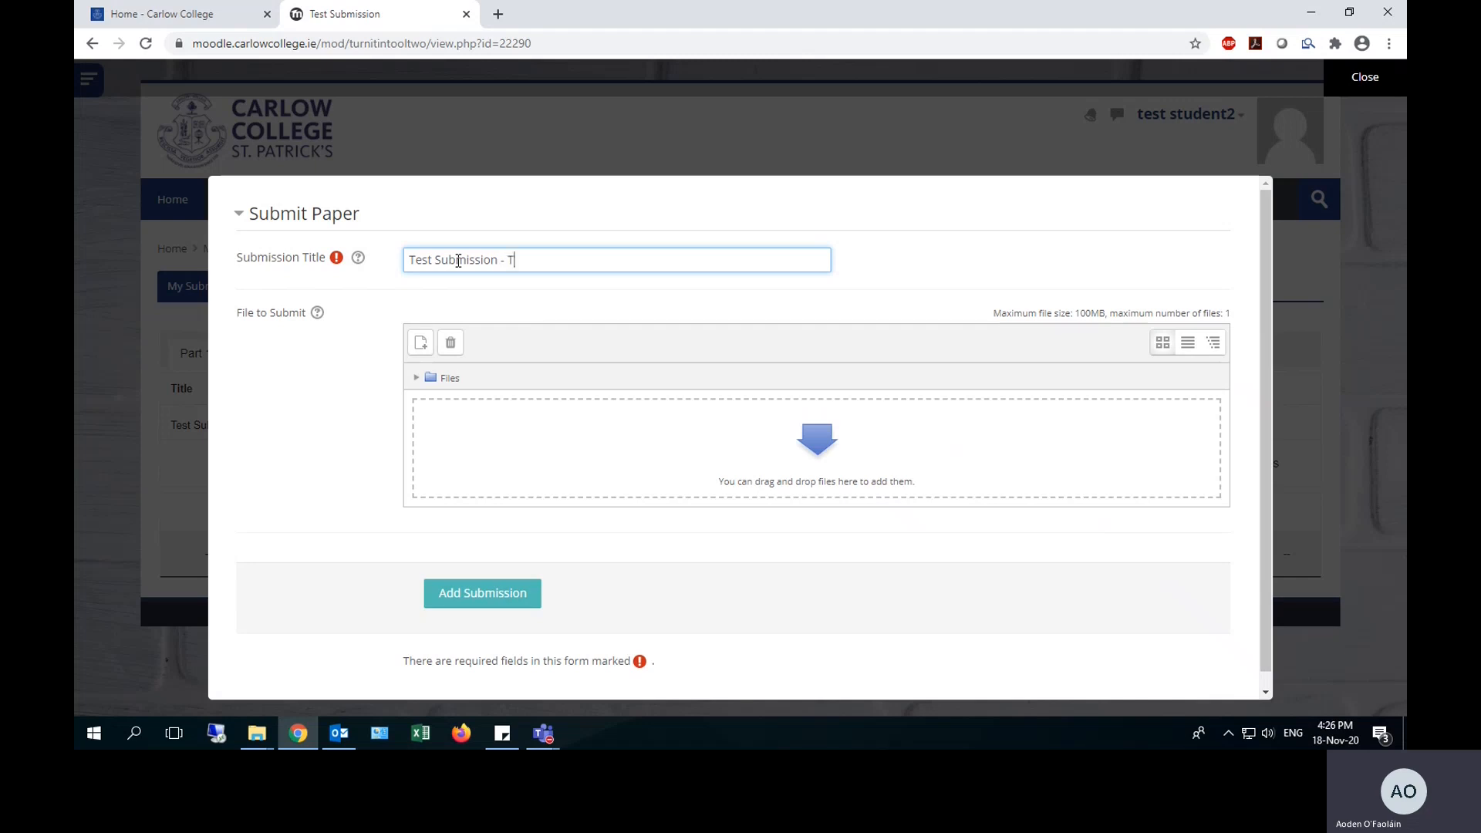
pyautogui.write('est Student')
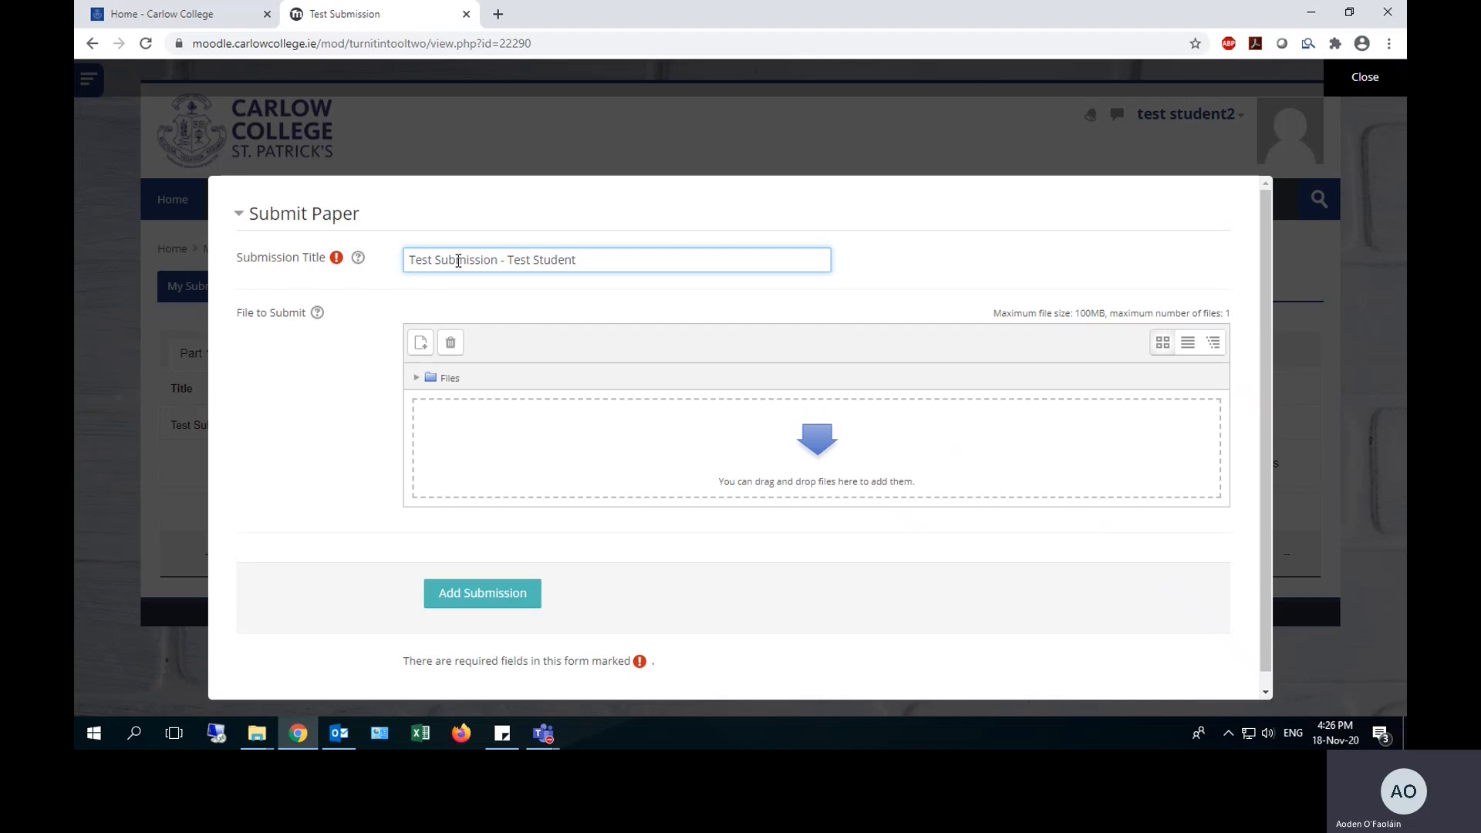
pyautogui.moveTo(420, 342)
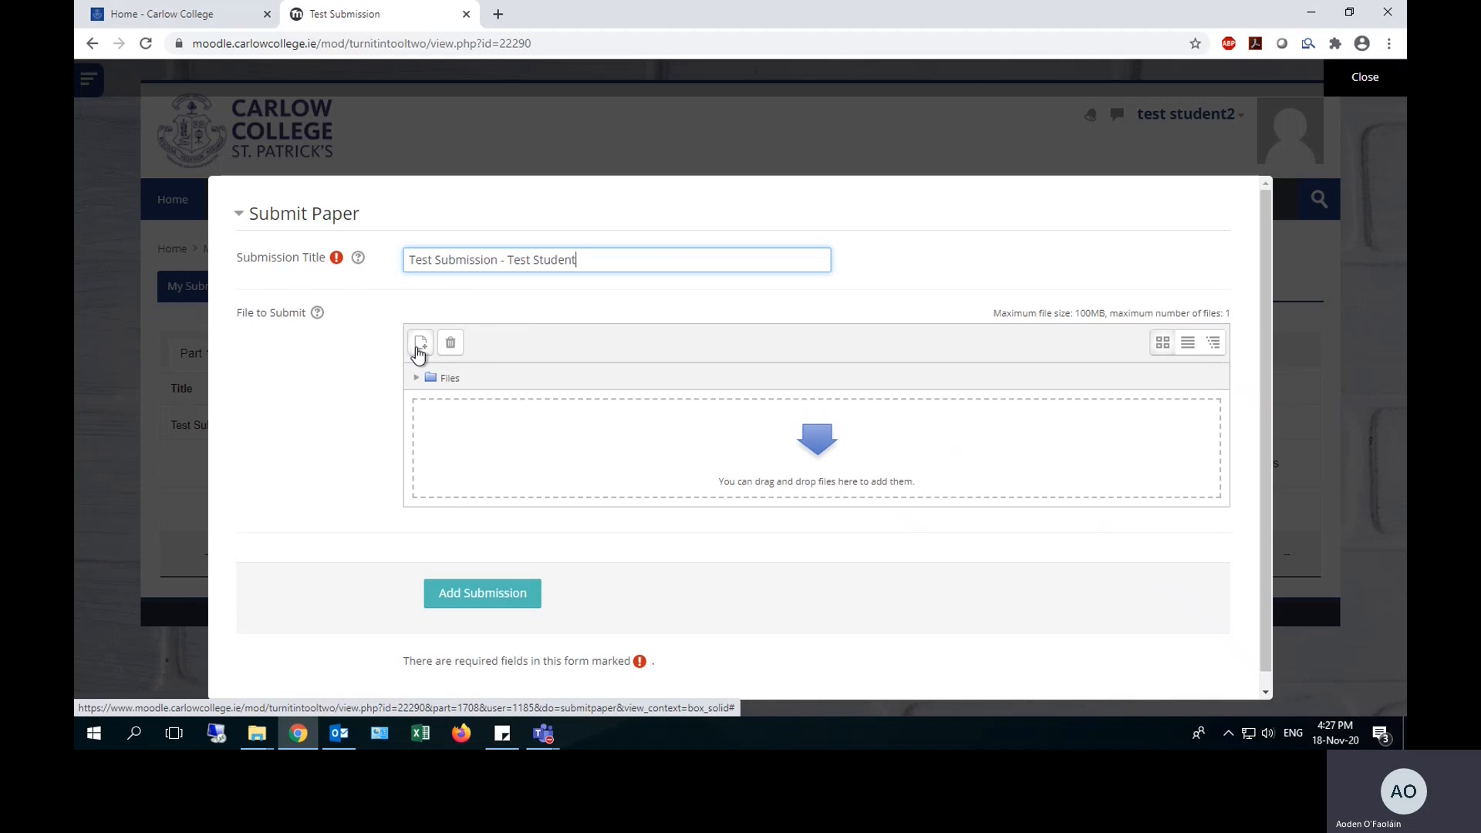
# Pick Submit This.docx from the computer in the file picker.
pyautogui.click(420, 342)
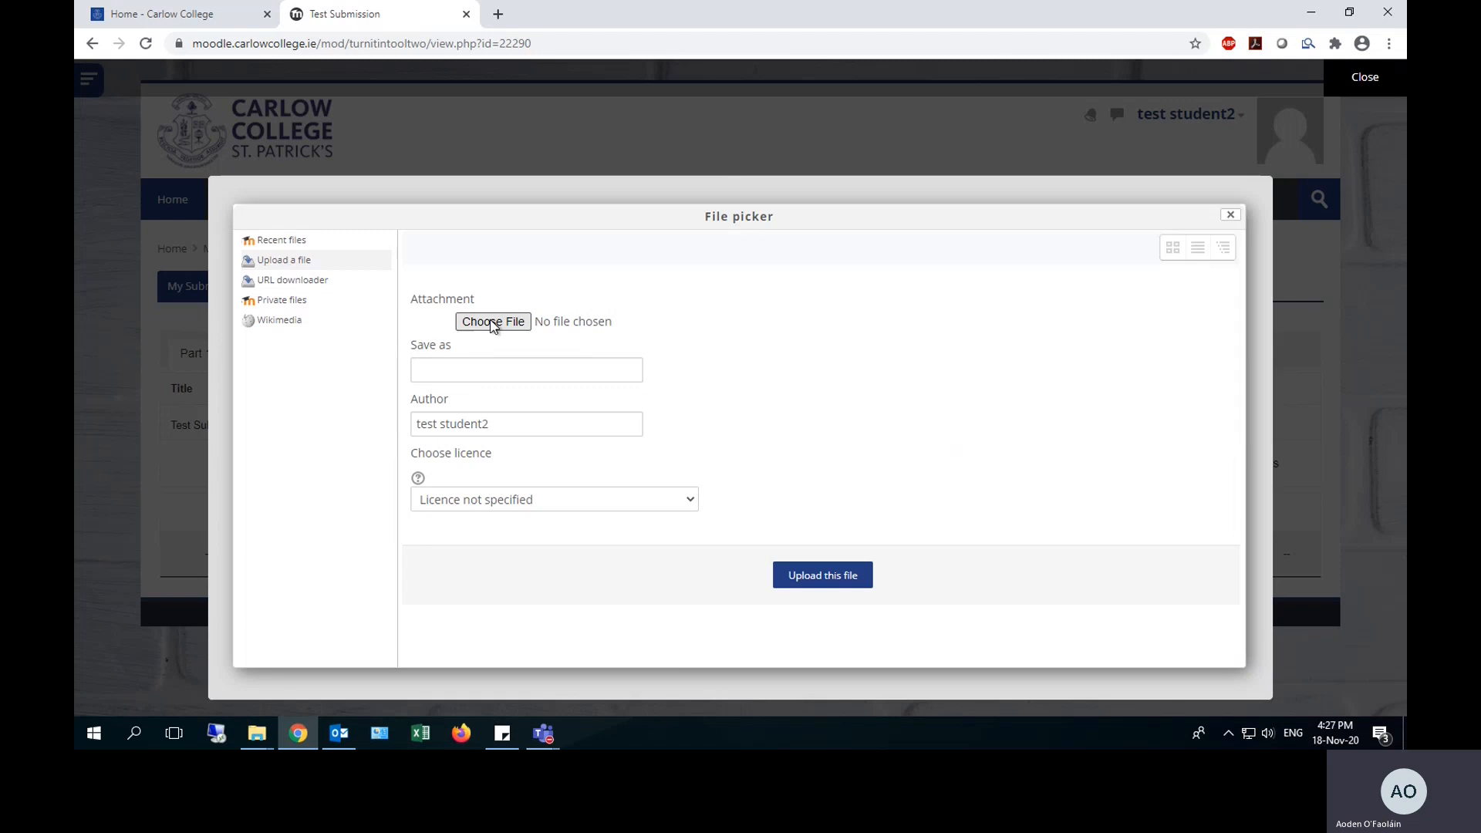
pyautogui.click(492, 321)
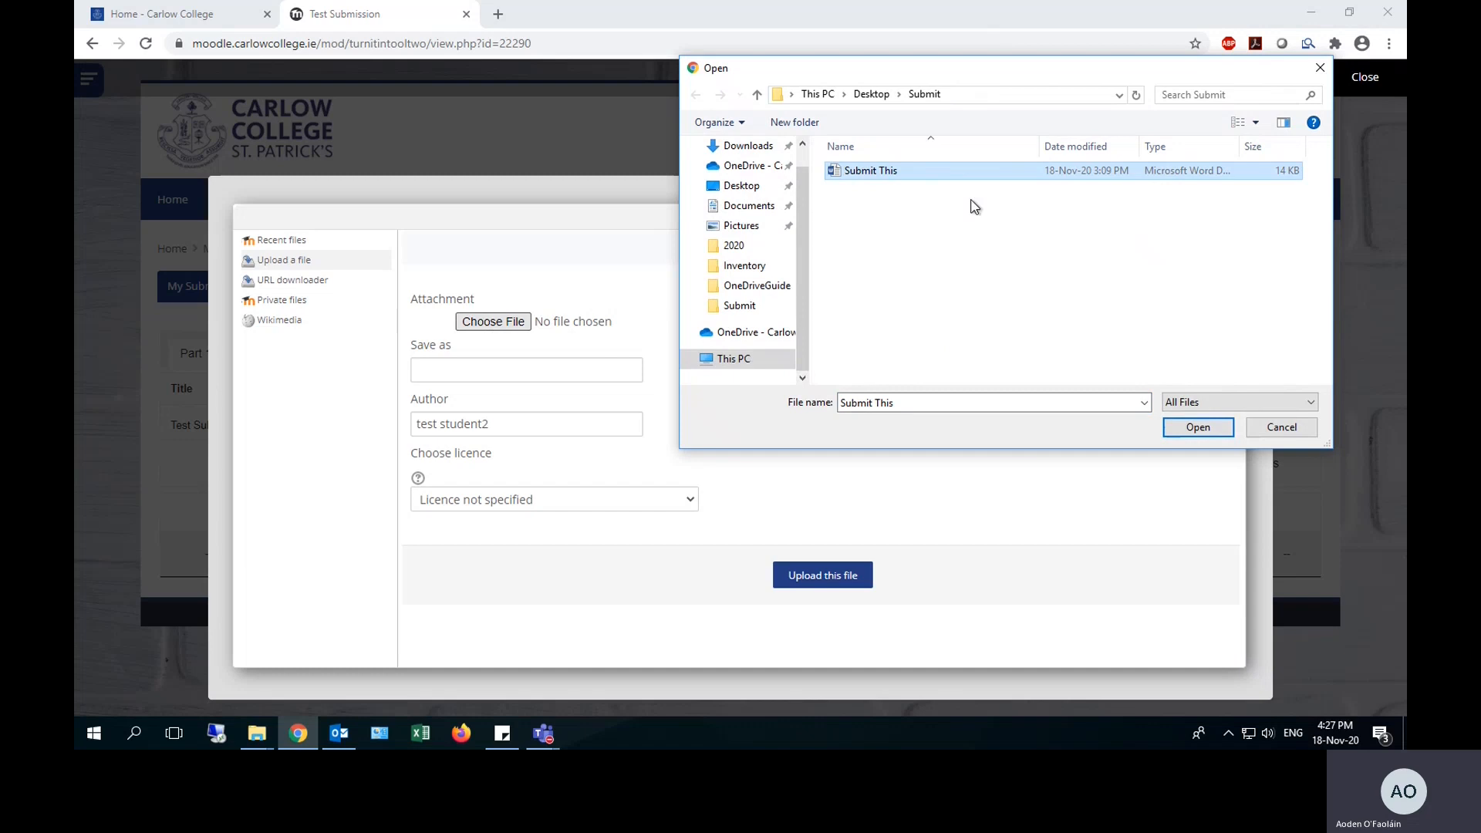
pyautogui.moveTo(1028, 257)
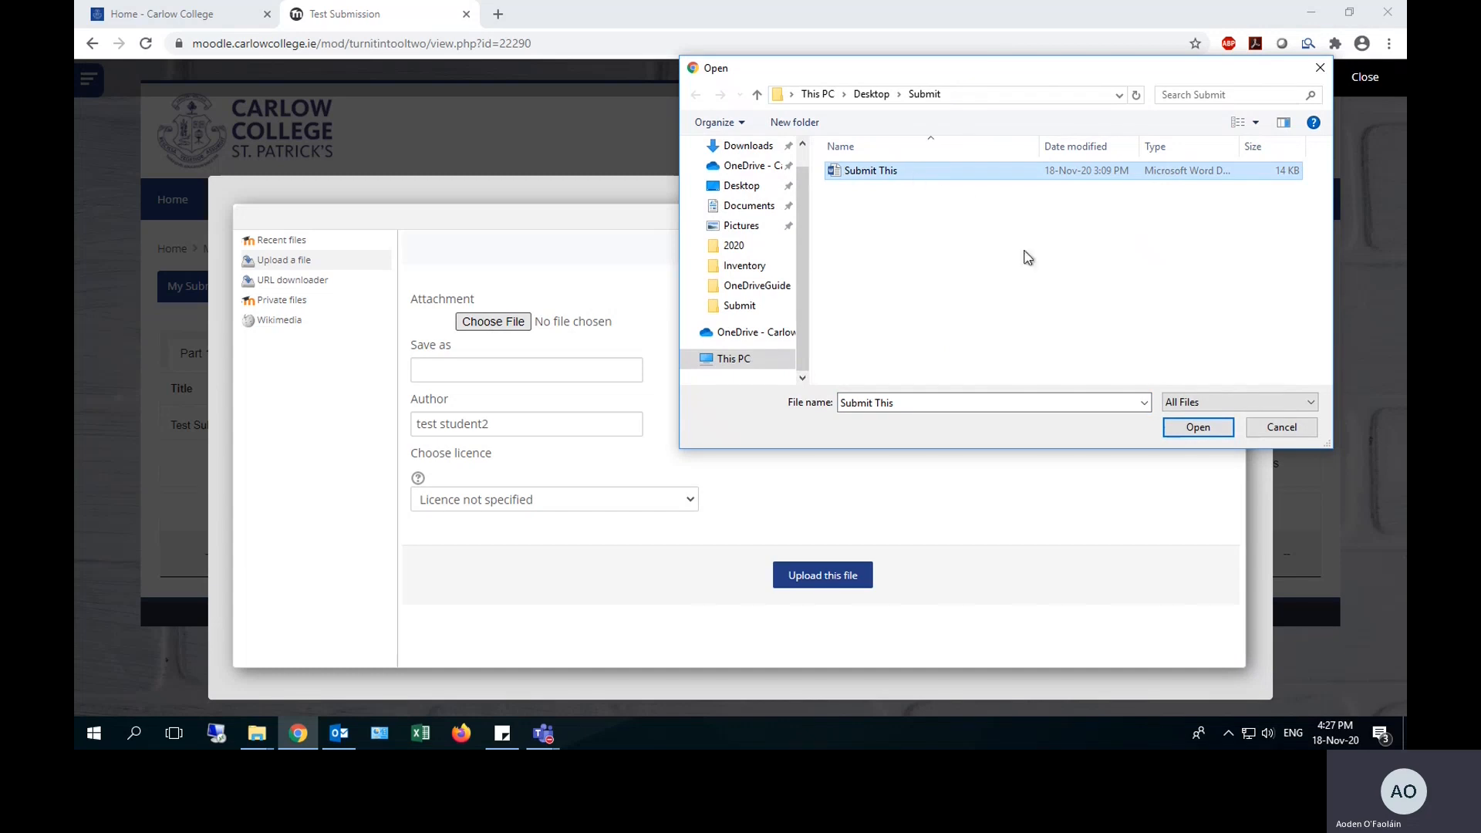
pyautogui.click(1196, 427)
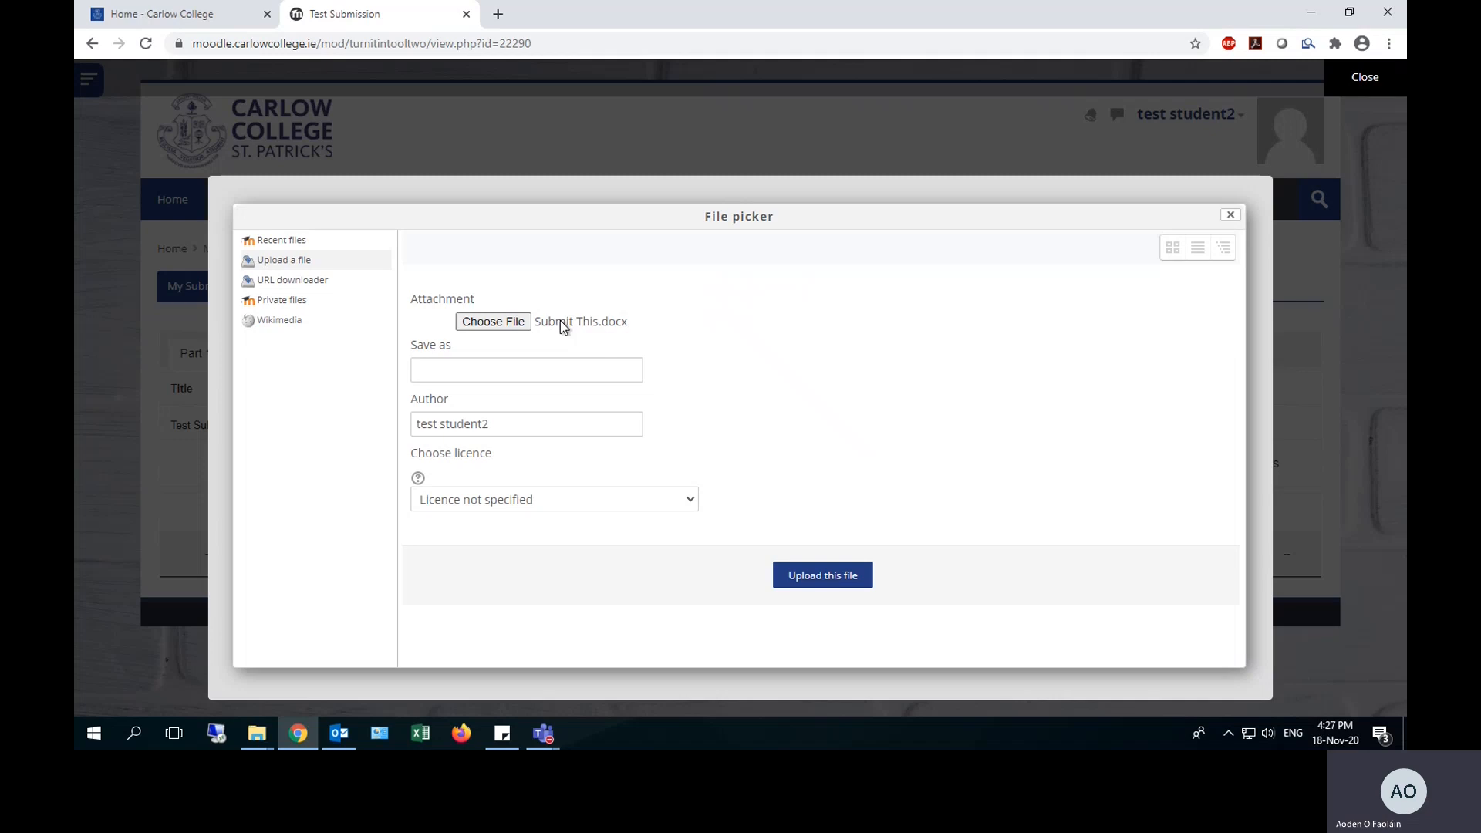
pyautogui.moveTo(591, 328)
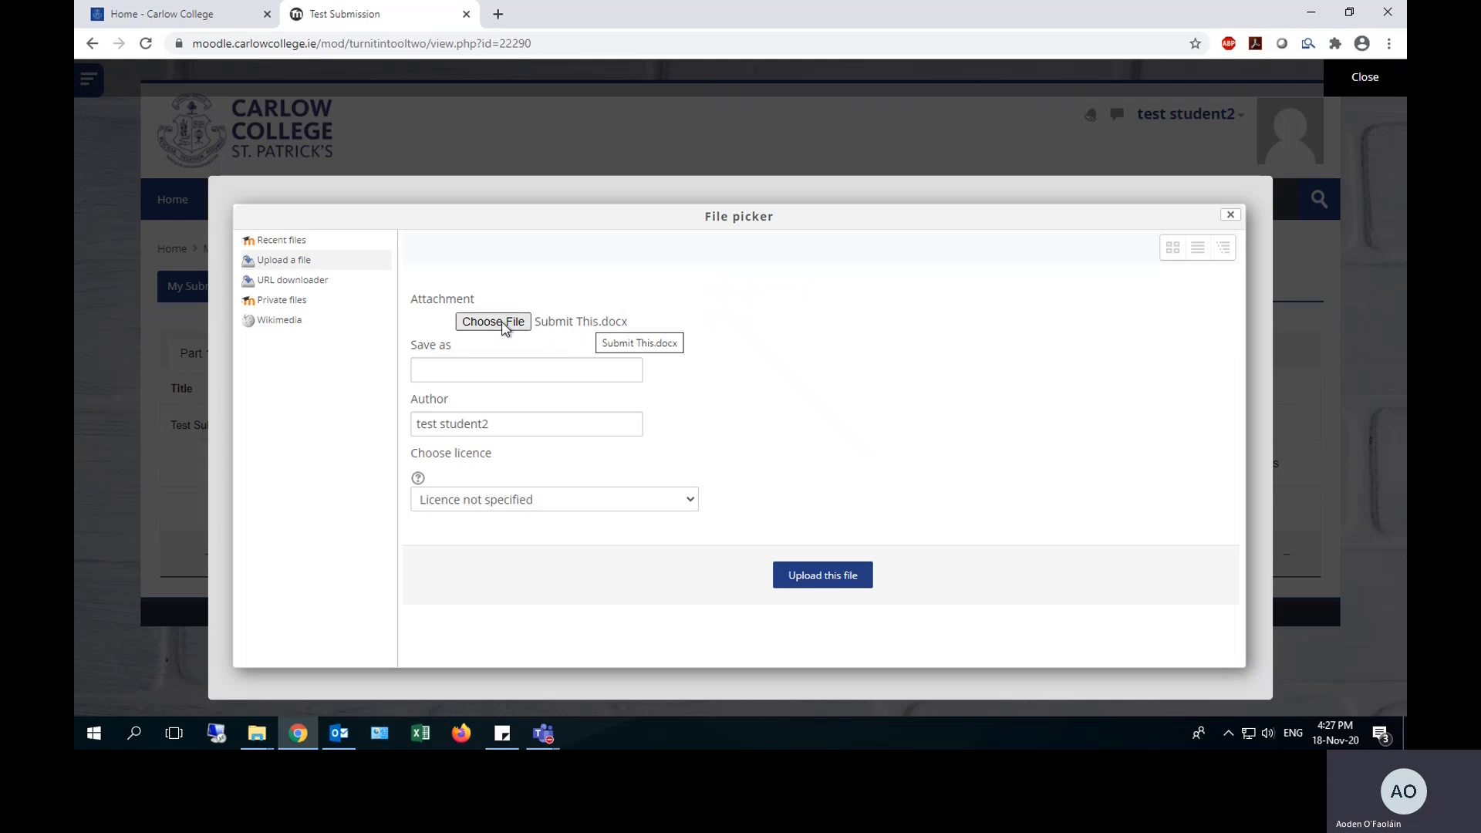
pyautogui.click(492, 321)
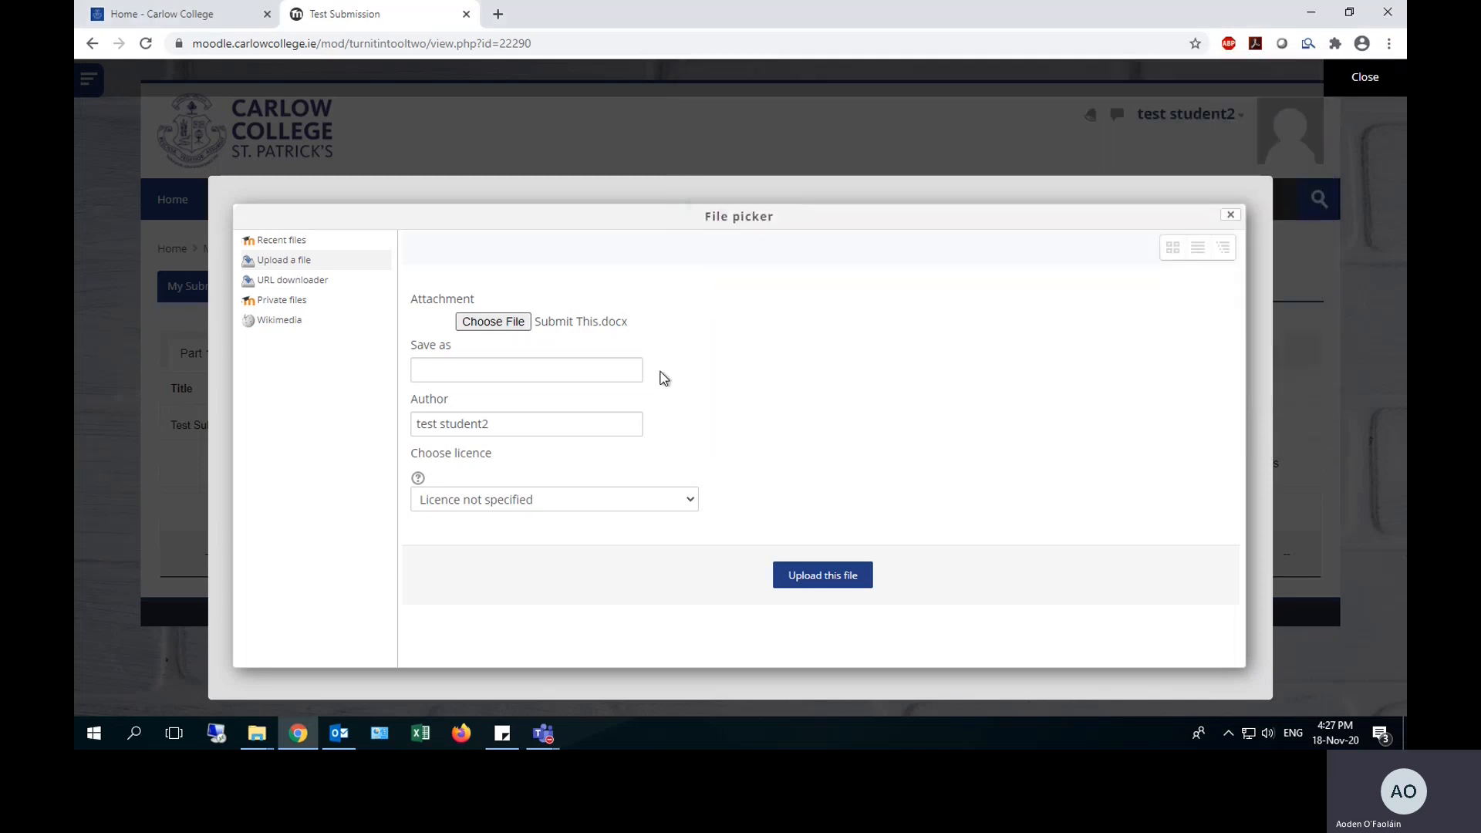
# Save the file as Test submission, upload it, then close the form without submitting.
pyautogui.click(526, 369)
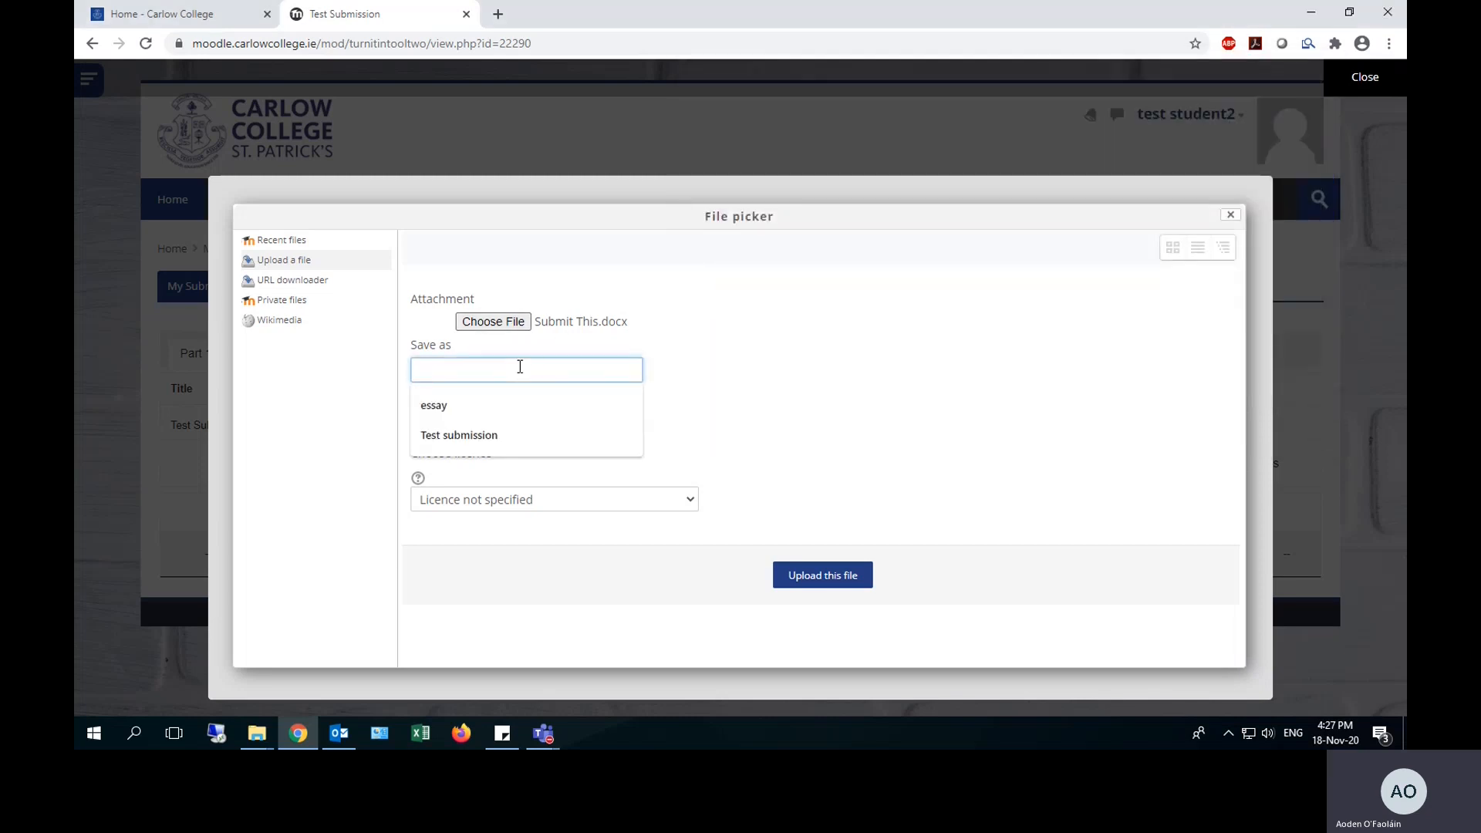
pyautogui.click(459, 434)
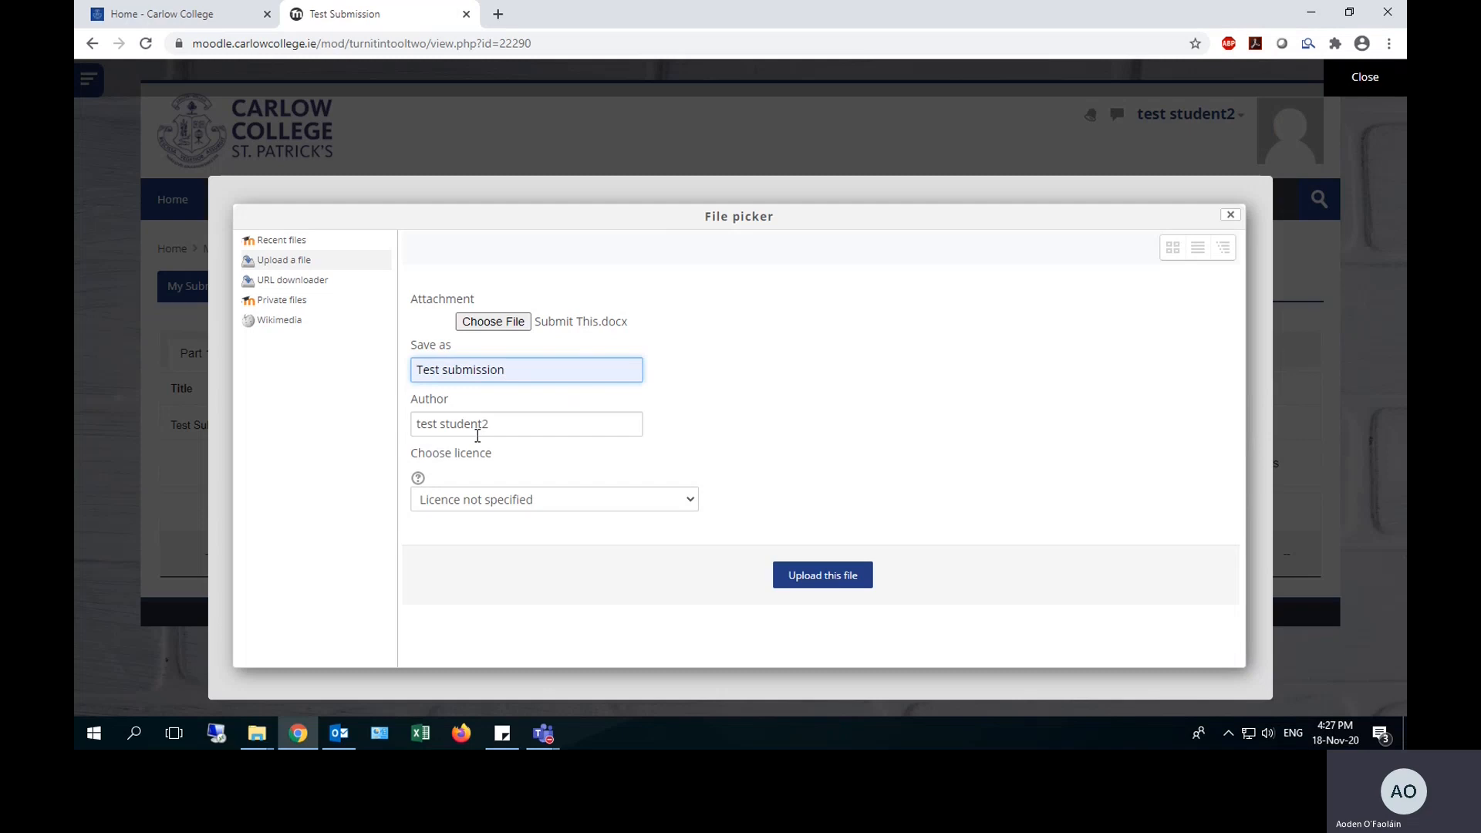
pyautogui.moveTo(586, 444)
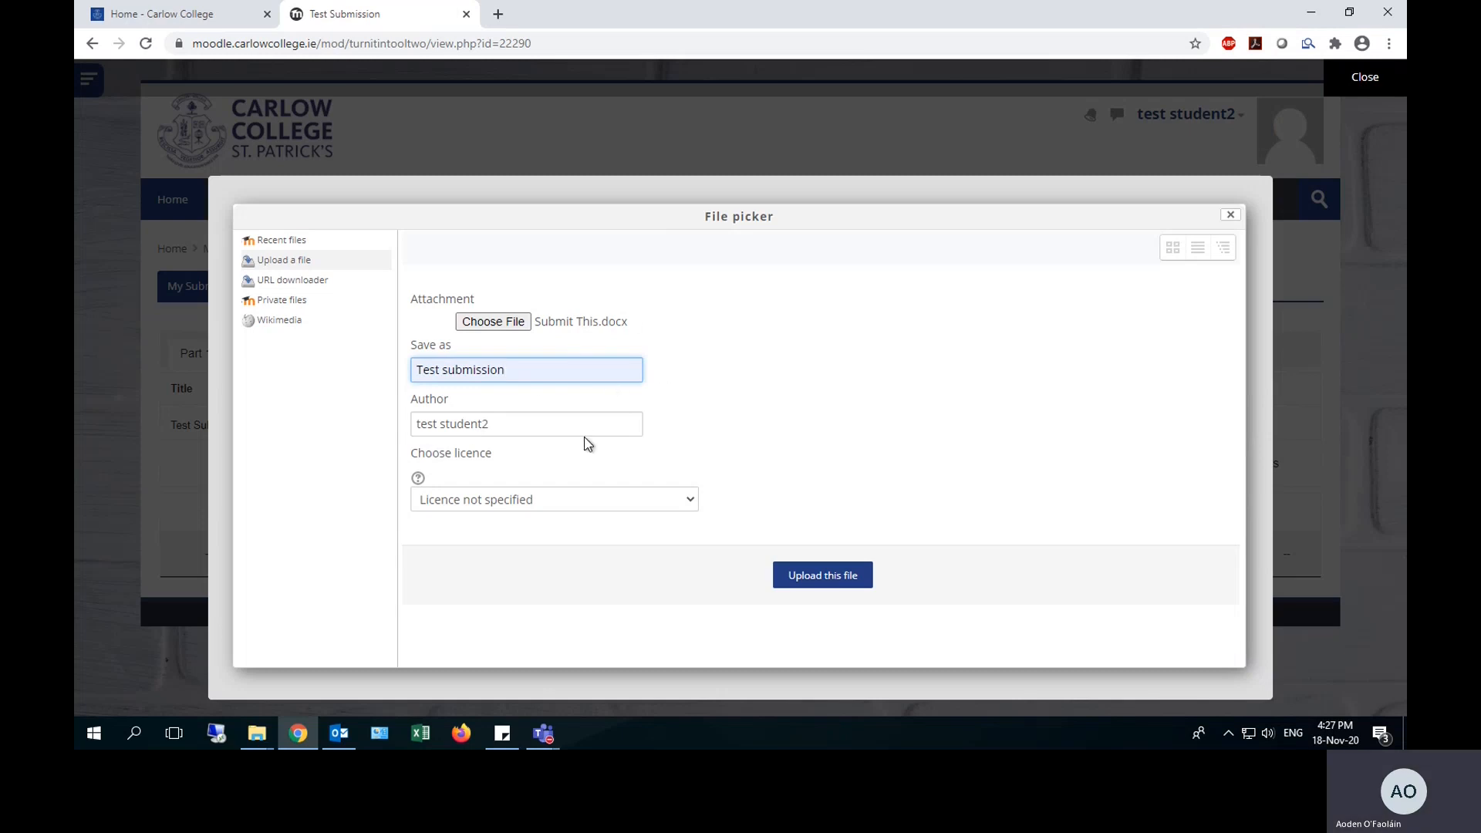
pyautogui.moveTo(501, 460)
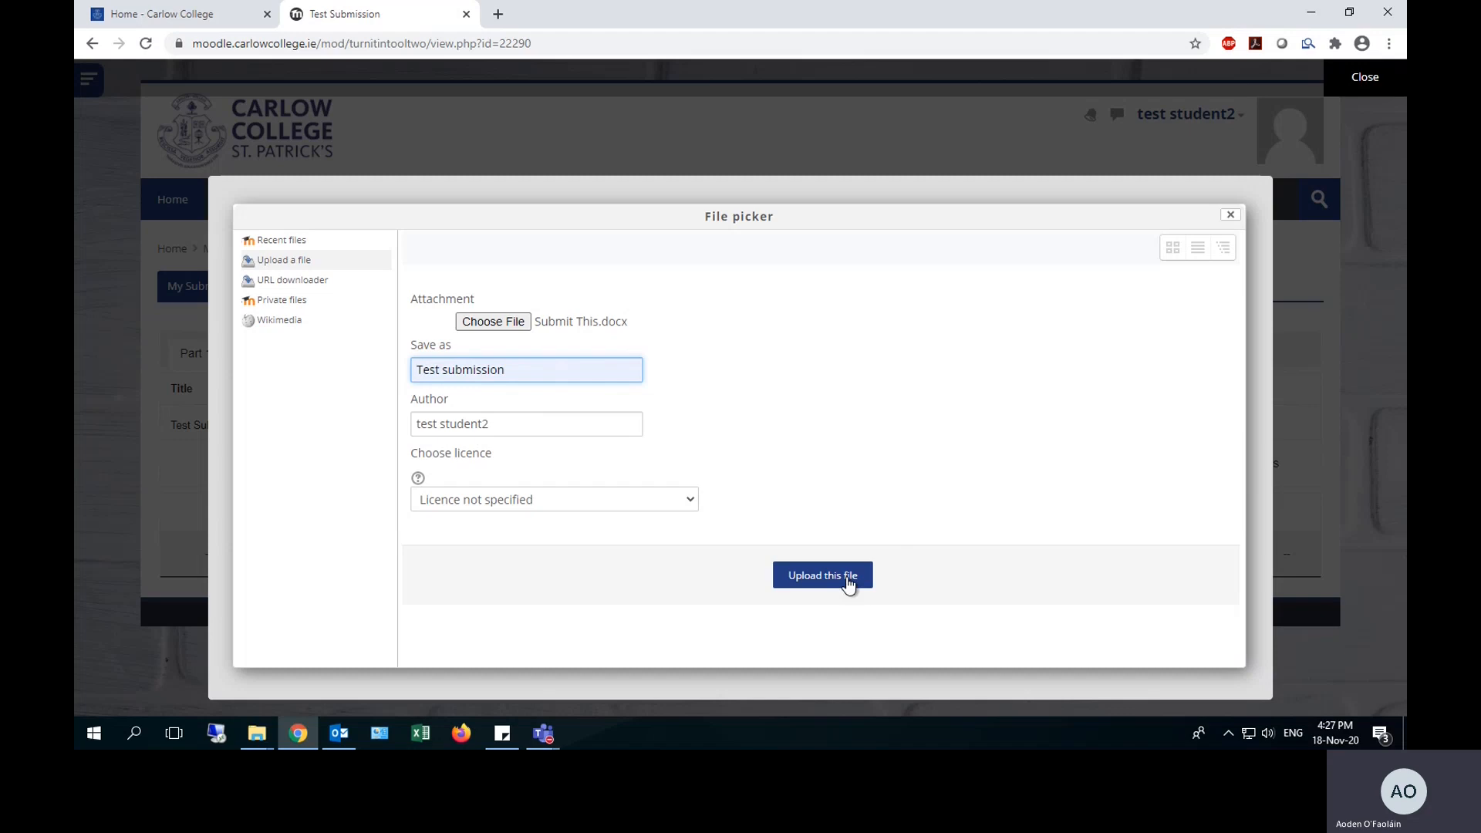
pyautogui.moveTo(843, 584)
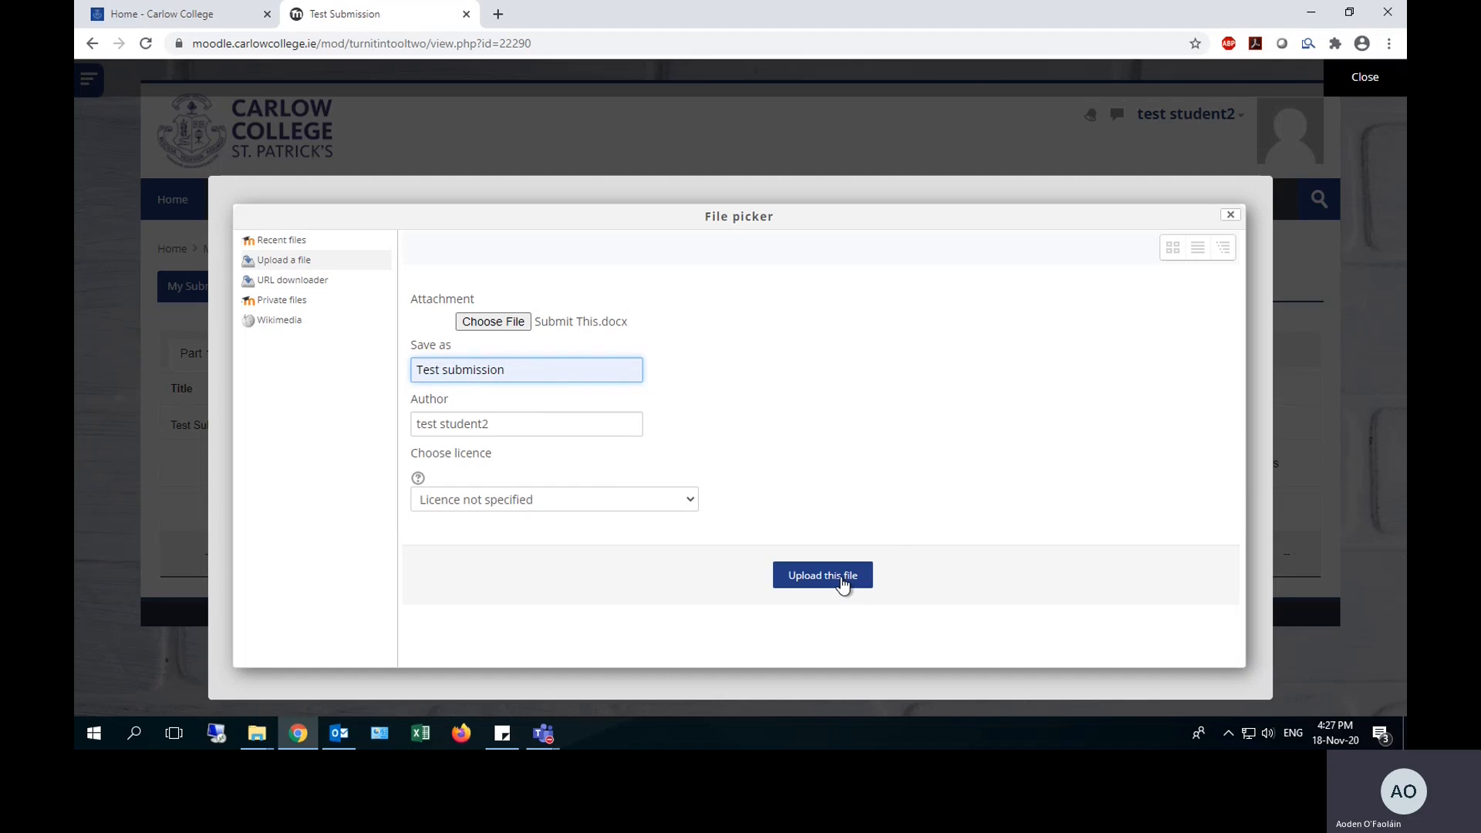
pyautogui.click(821, 575)
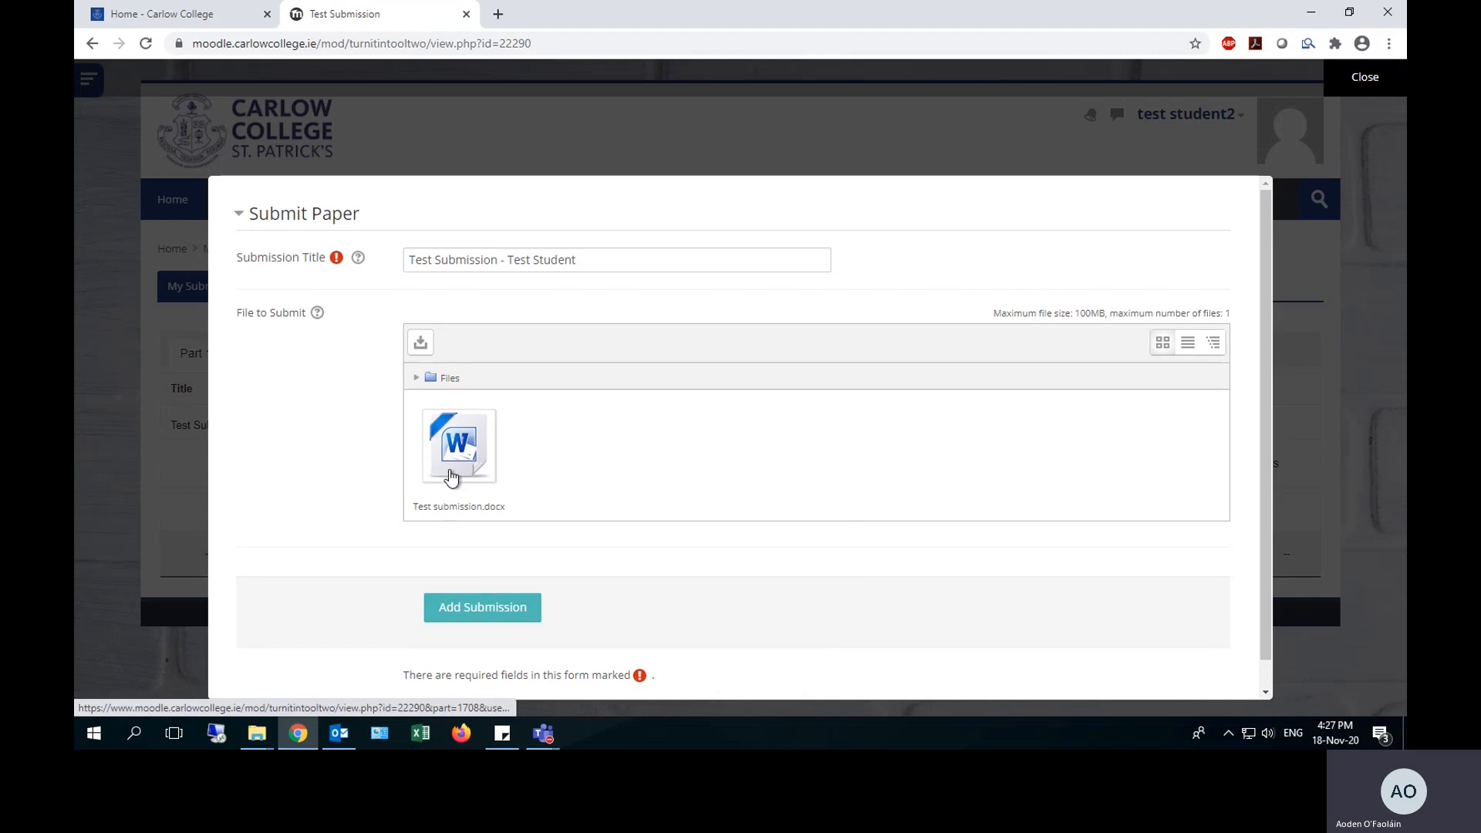
pyautogui.moveTo(1379, 109)
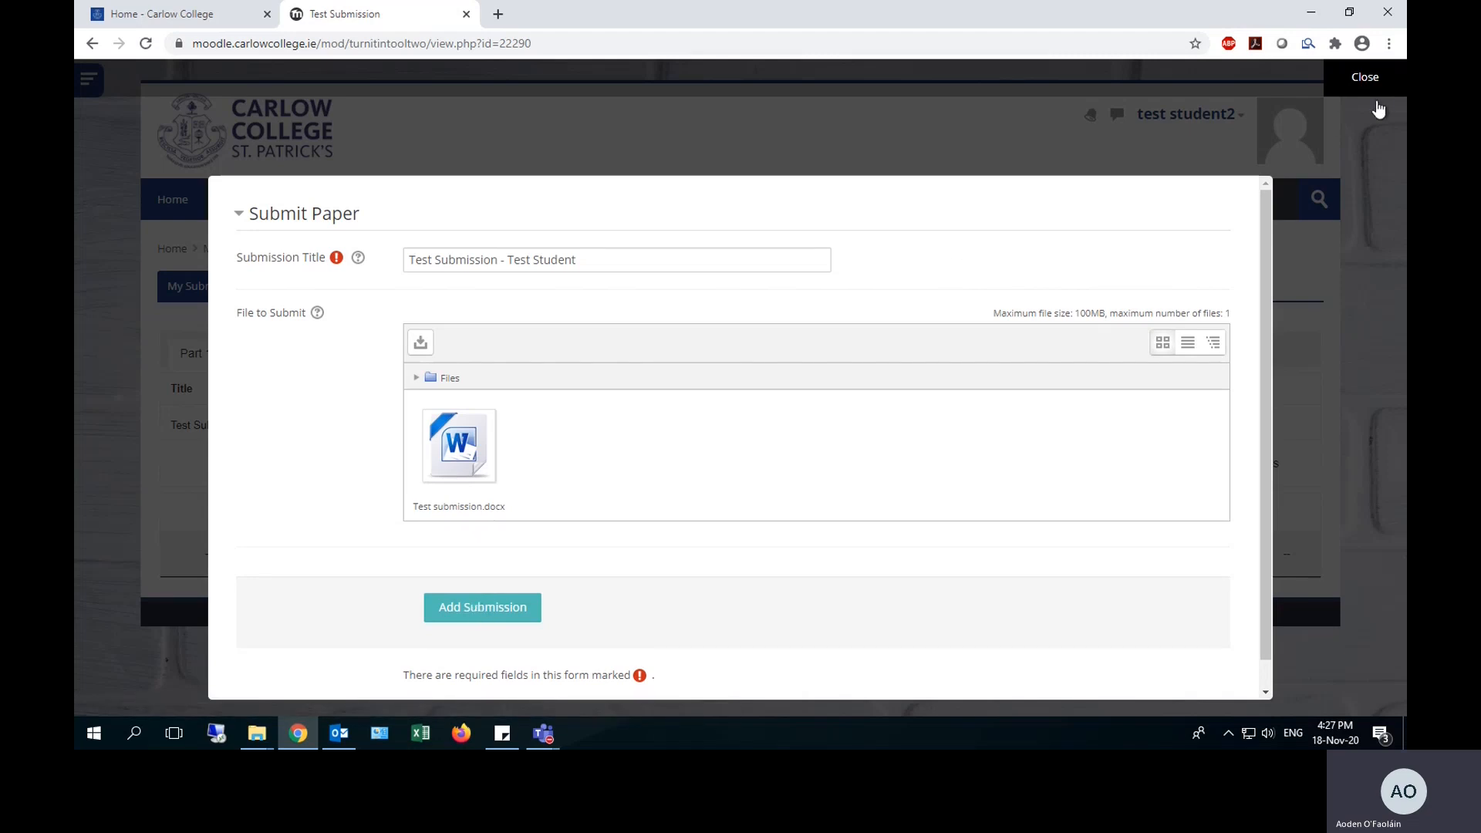
pyautogui.click(1364, 76)
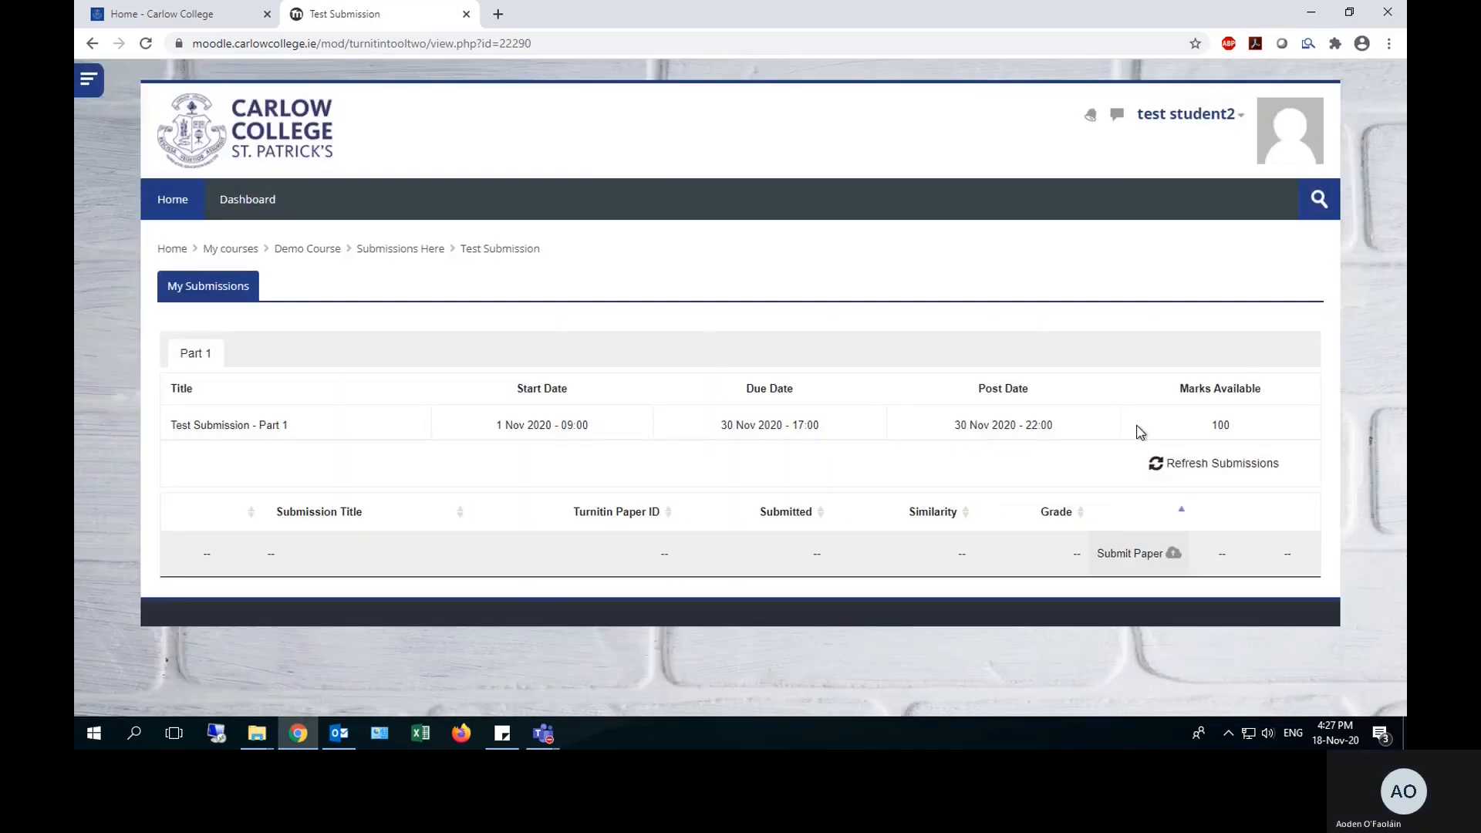
# Reopen the Submit Paper form and retype the title "Test Submission - Test Student".
pyautogui.click(1128, 552)
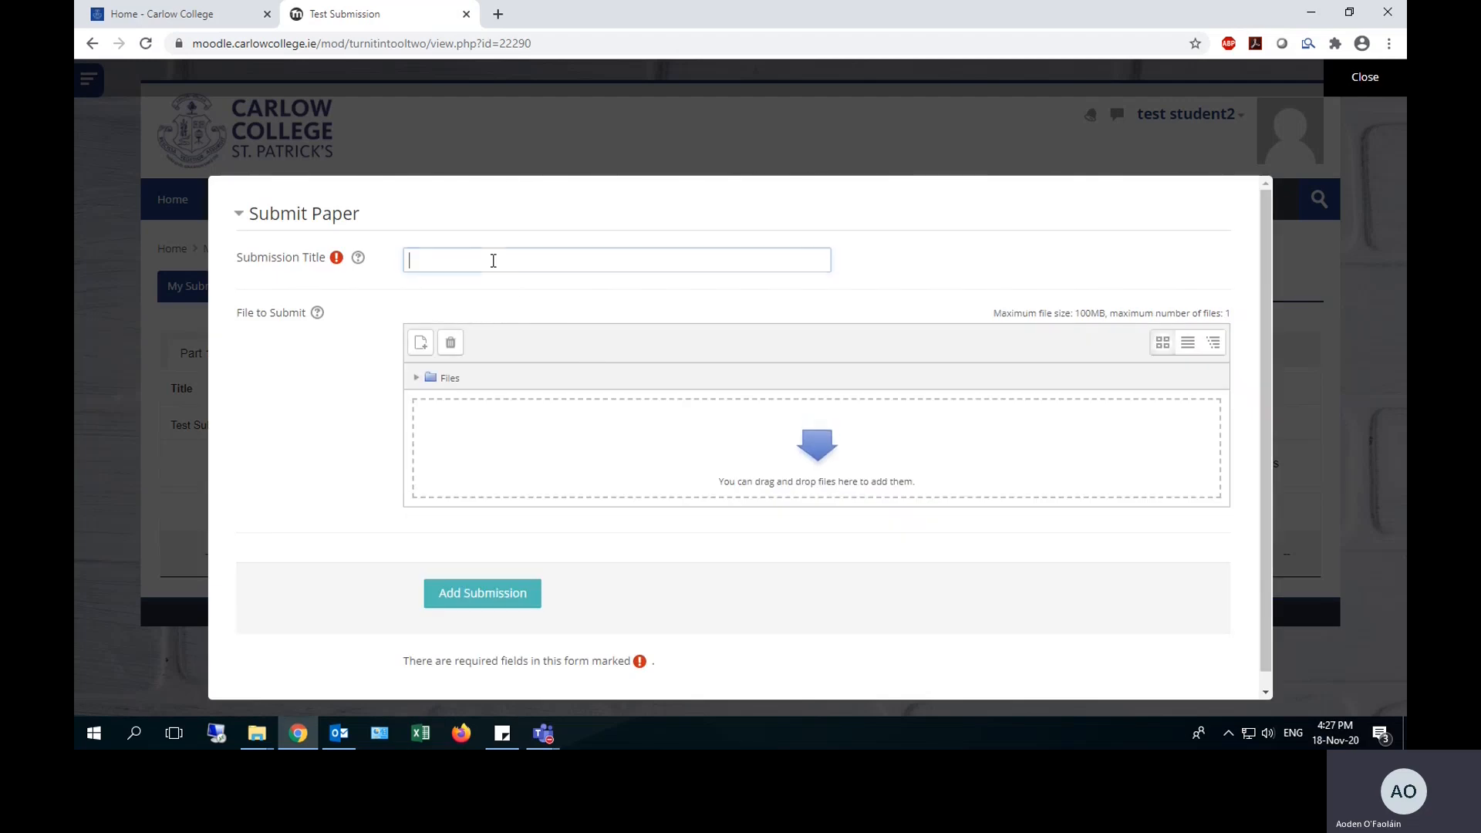
pyautogui.write('Test Submissio')
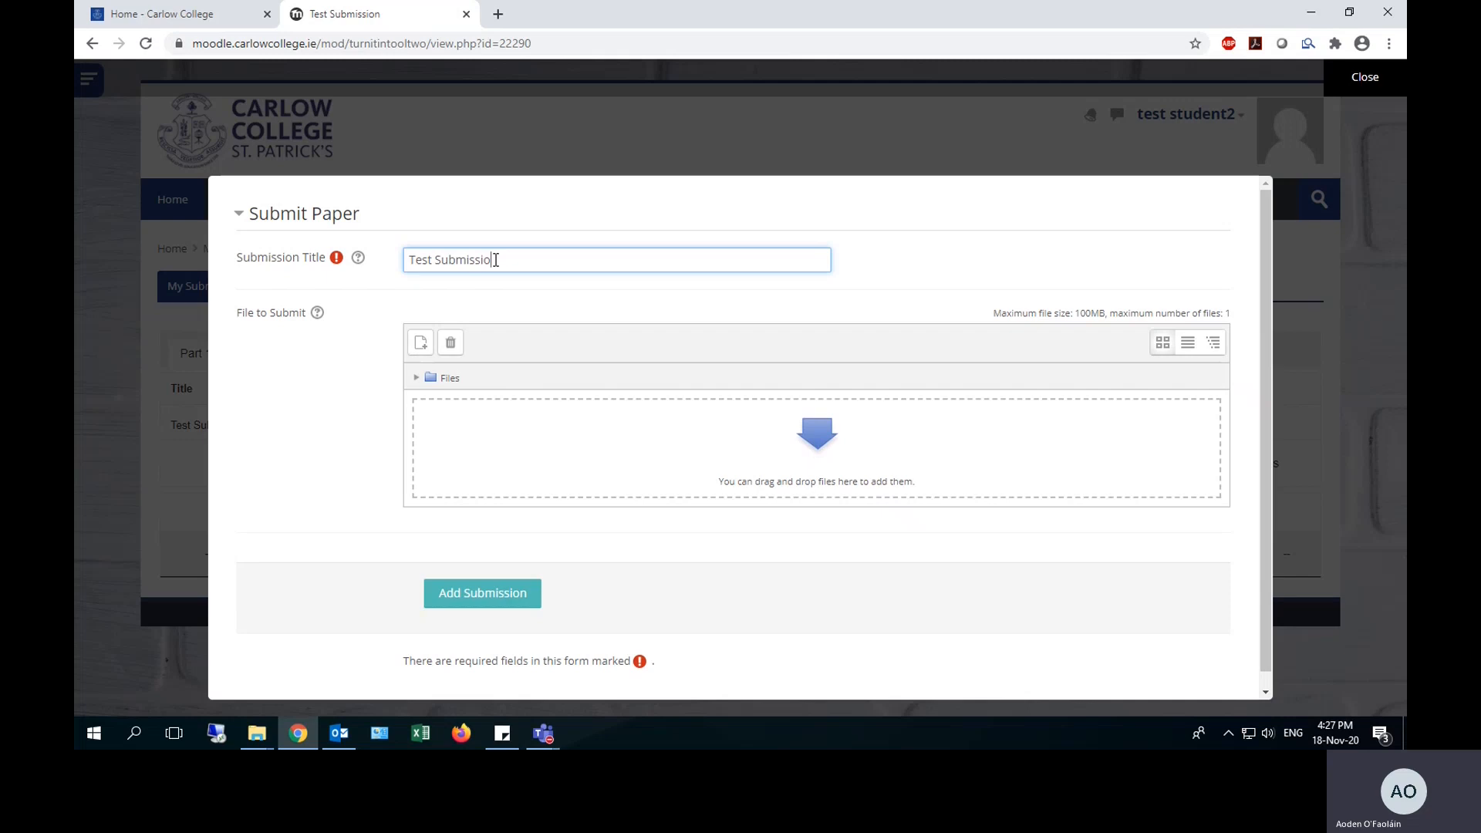
pyautogui.write('- Test Student')
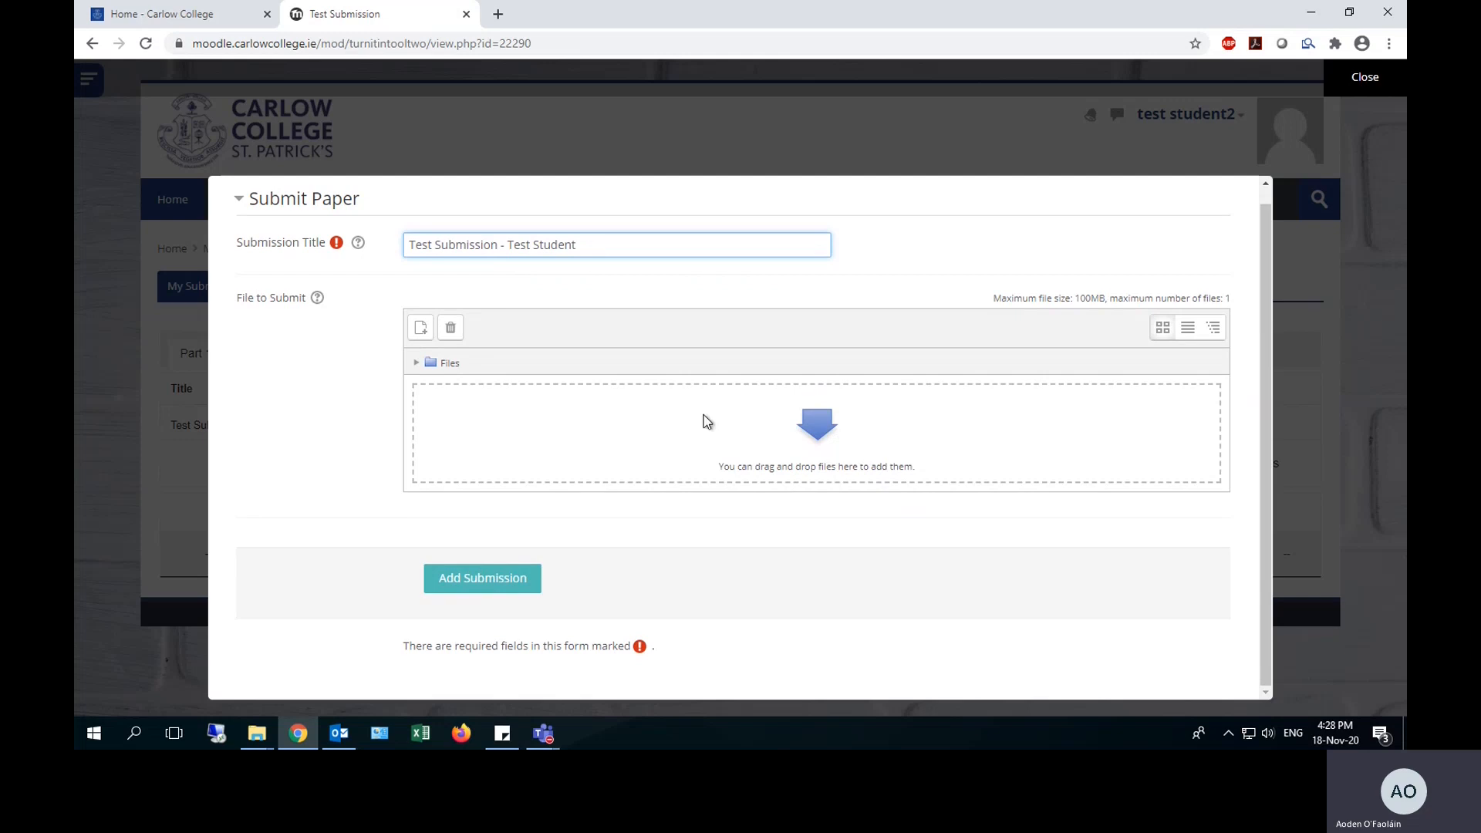
pyautogui.moveTo(766, 392)
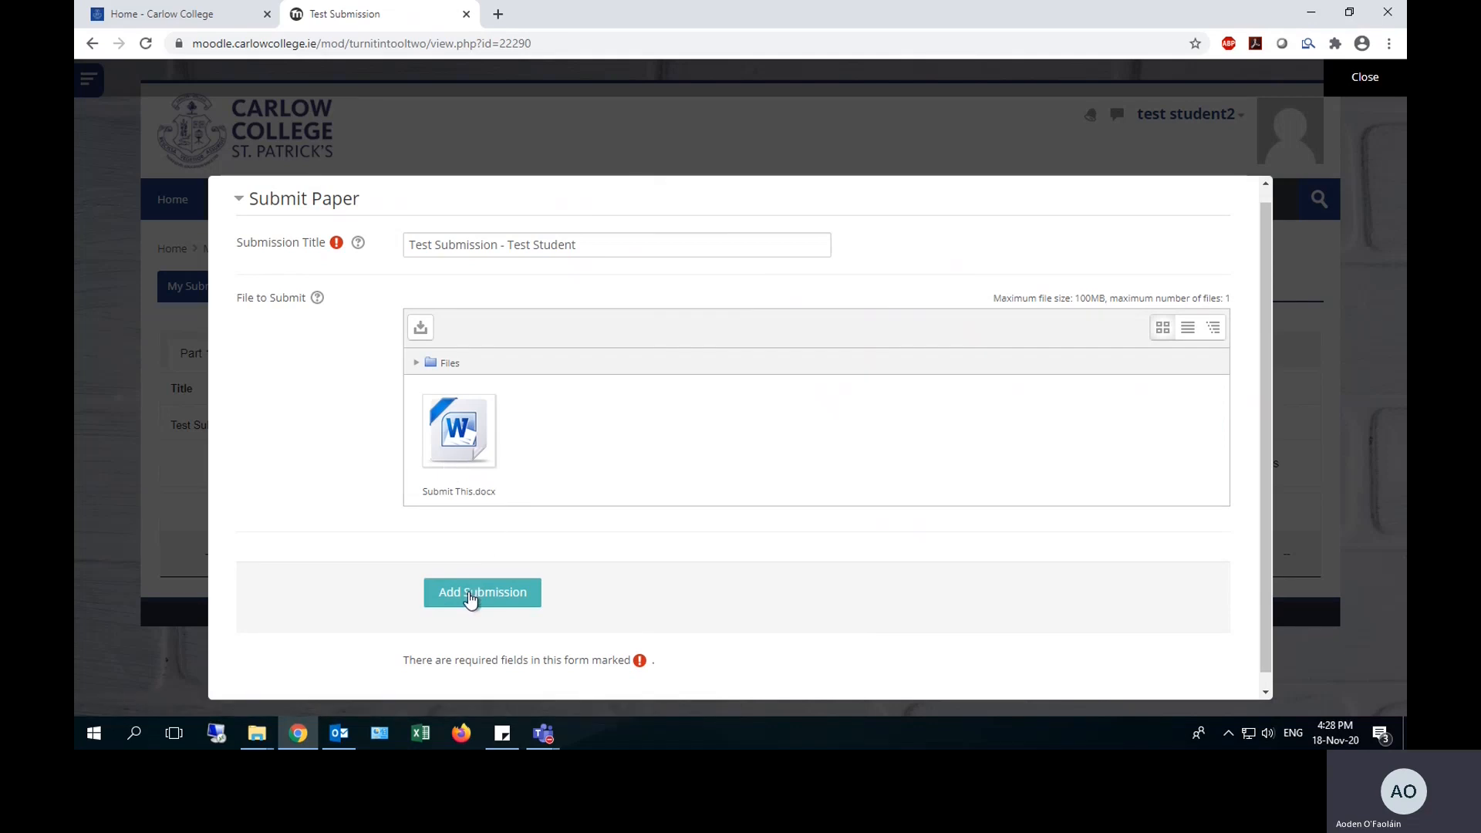
# Send the submission with Submit This.docx attached to Turnitin.
pyautogui.click(482, 592)
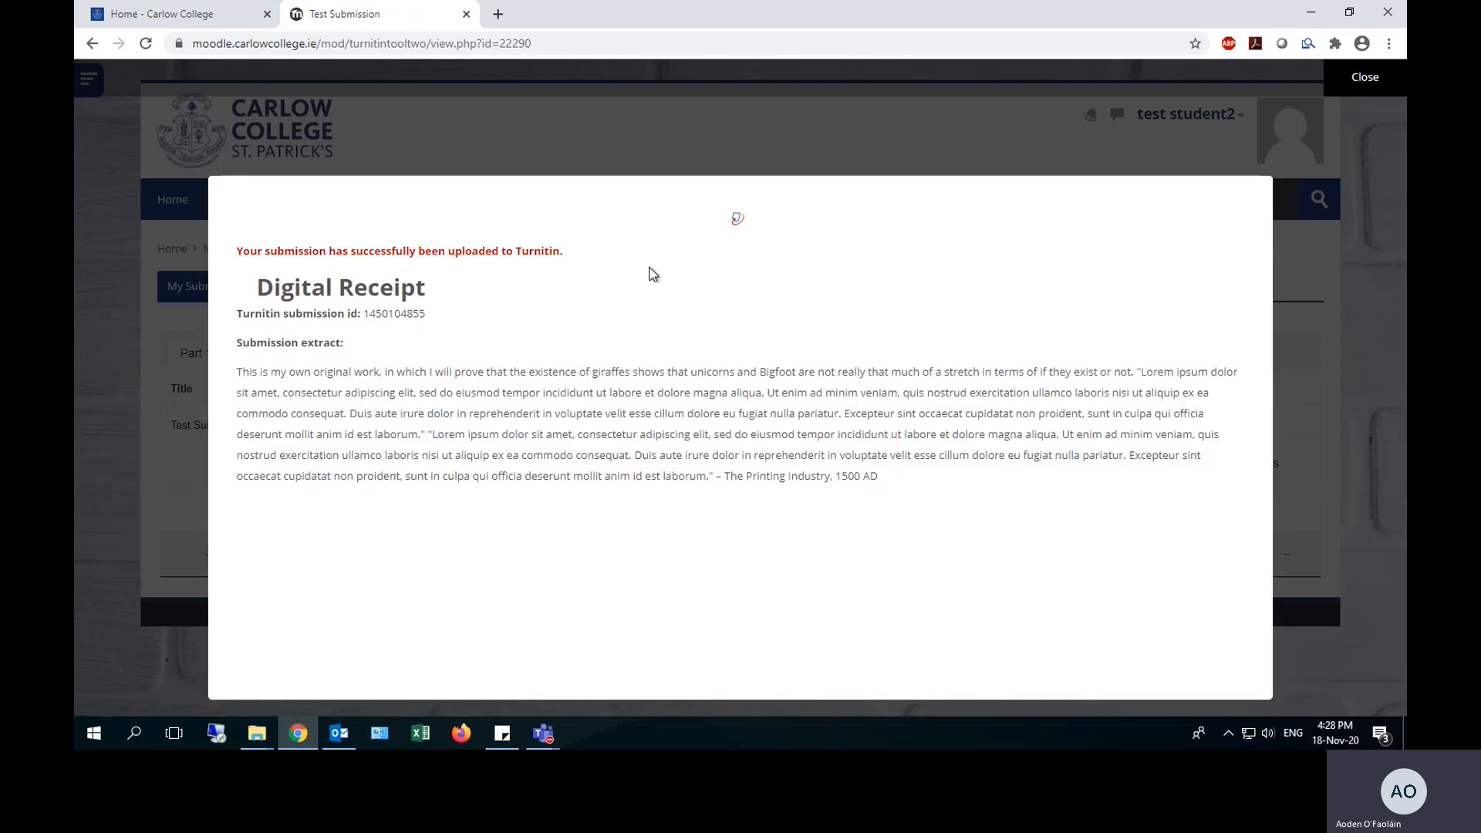
pyautogui.moveTo(429, 321)
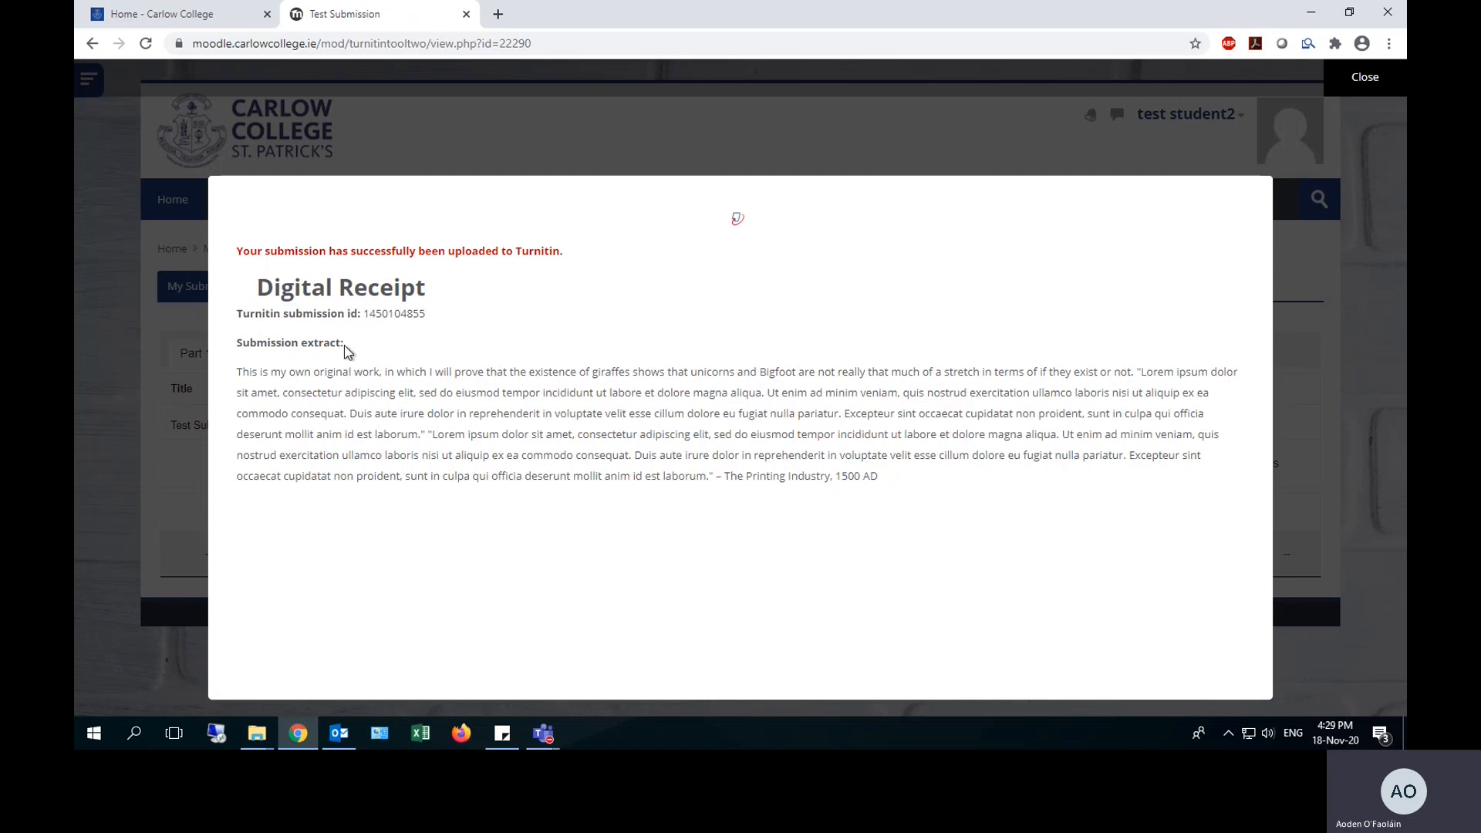
pyautogui.moveTo(788, 450)
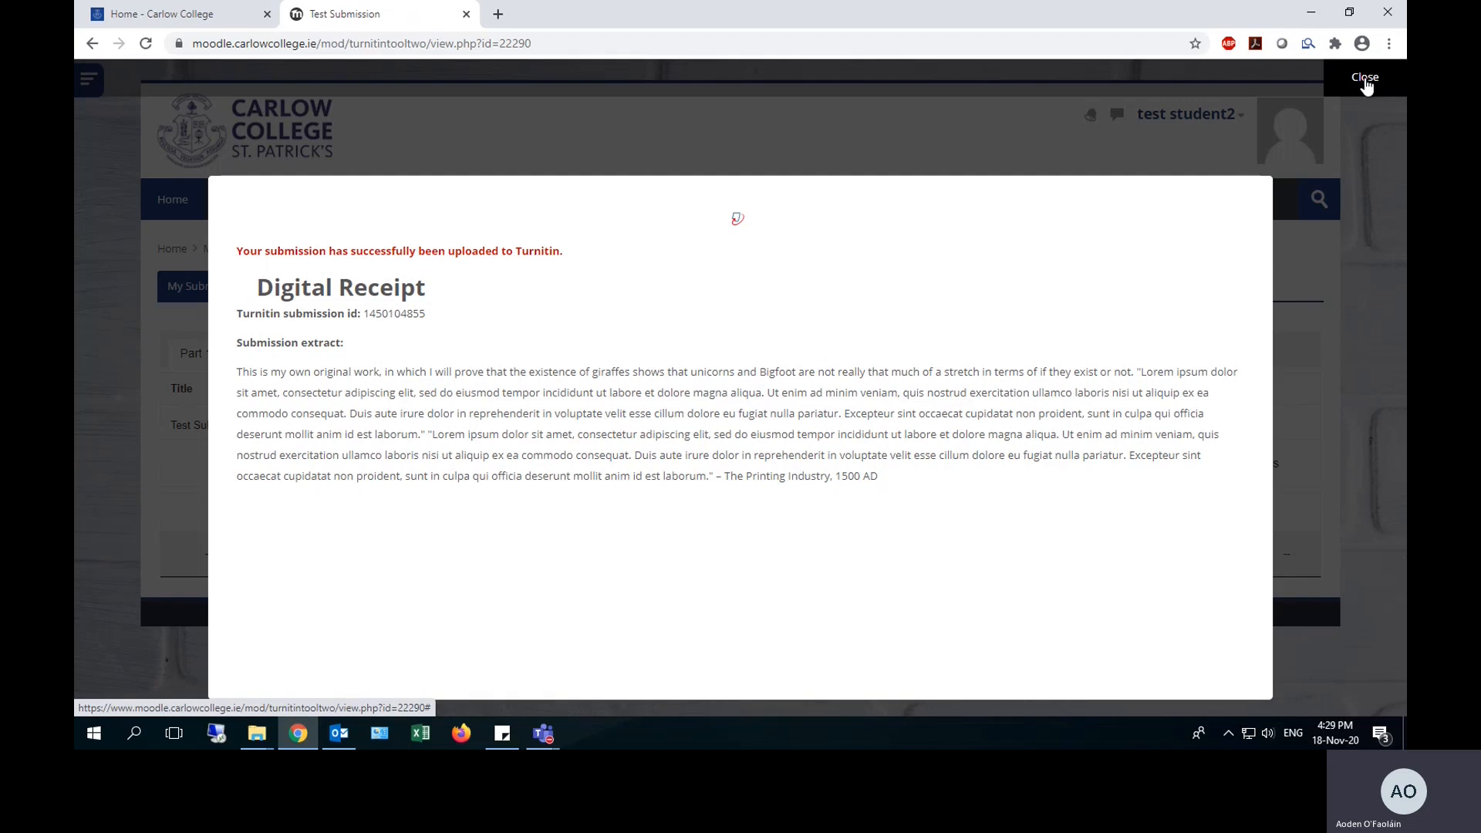
# Dismiss the Digital Receipt to see the submission listed with 77% similarity.
pyautogui.click(1364, 77)
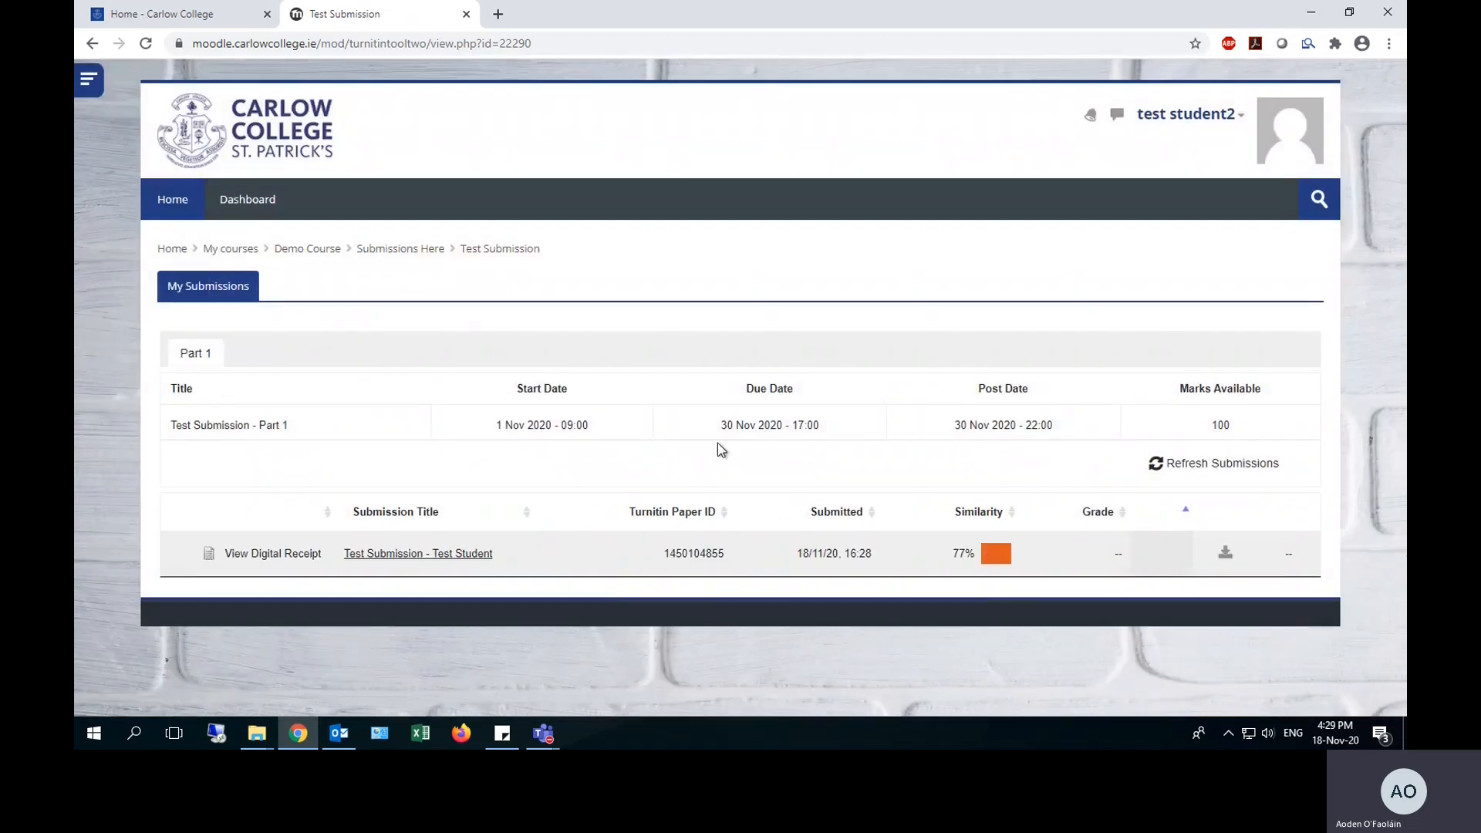
pyautogui.moveTo(273, 554)
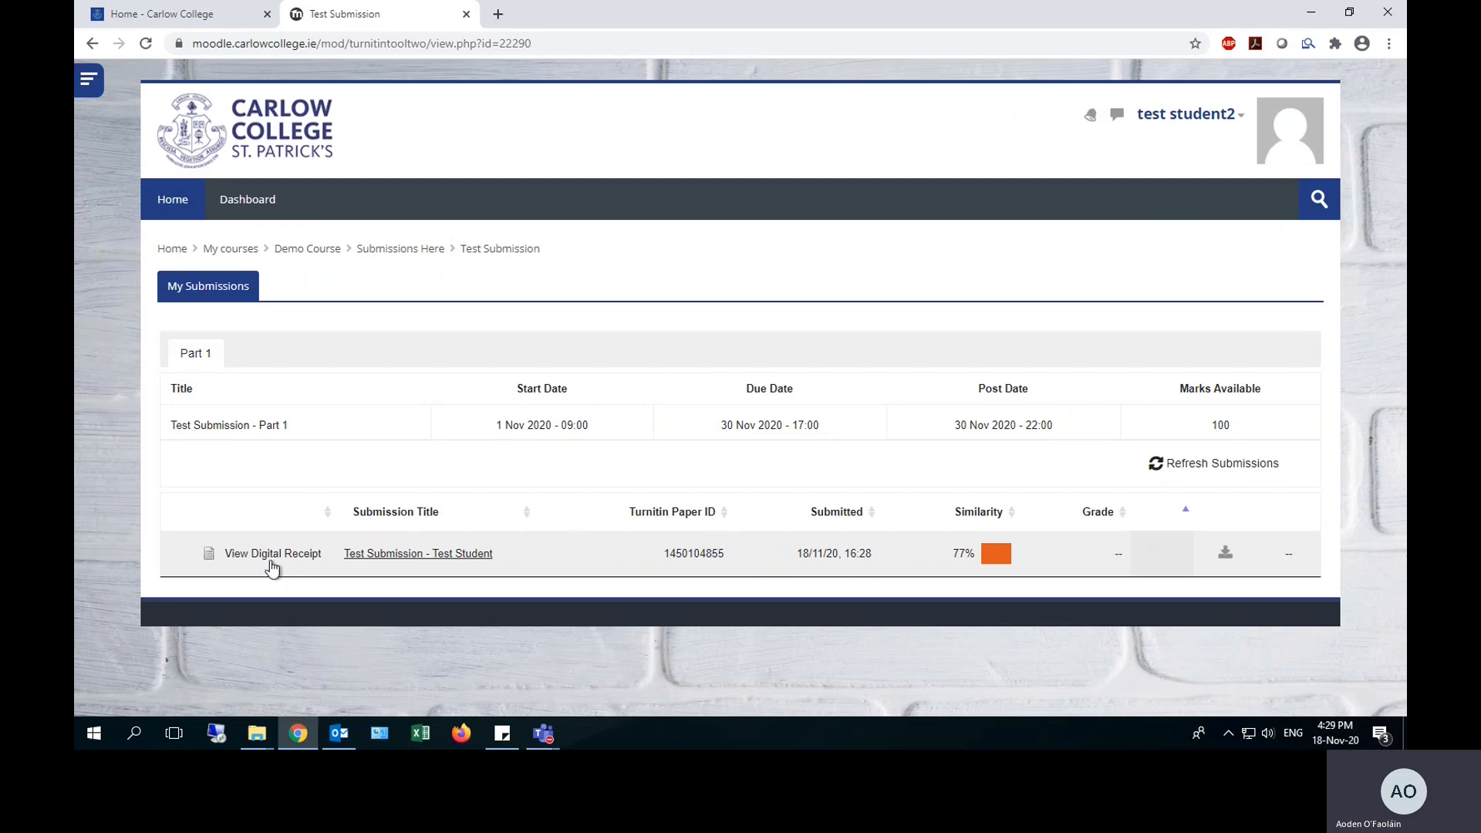
pyautogui.moveTo(855, 555)
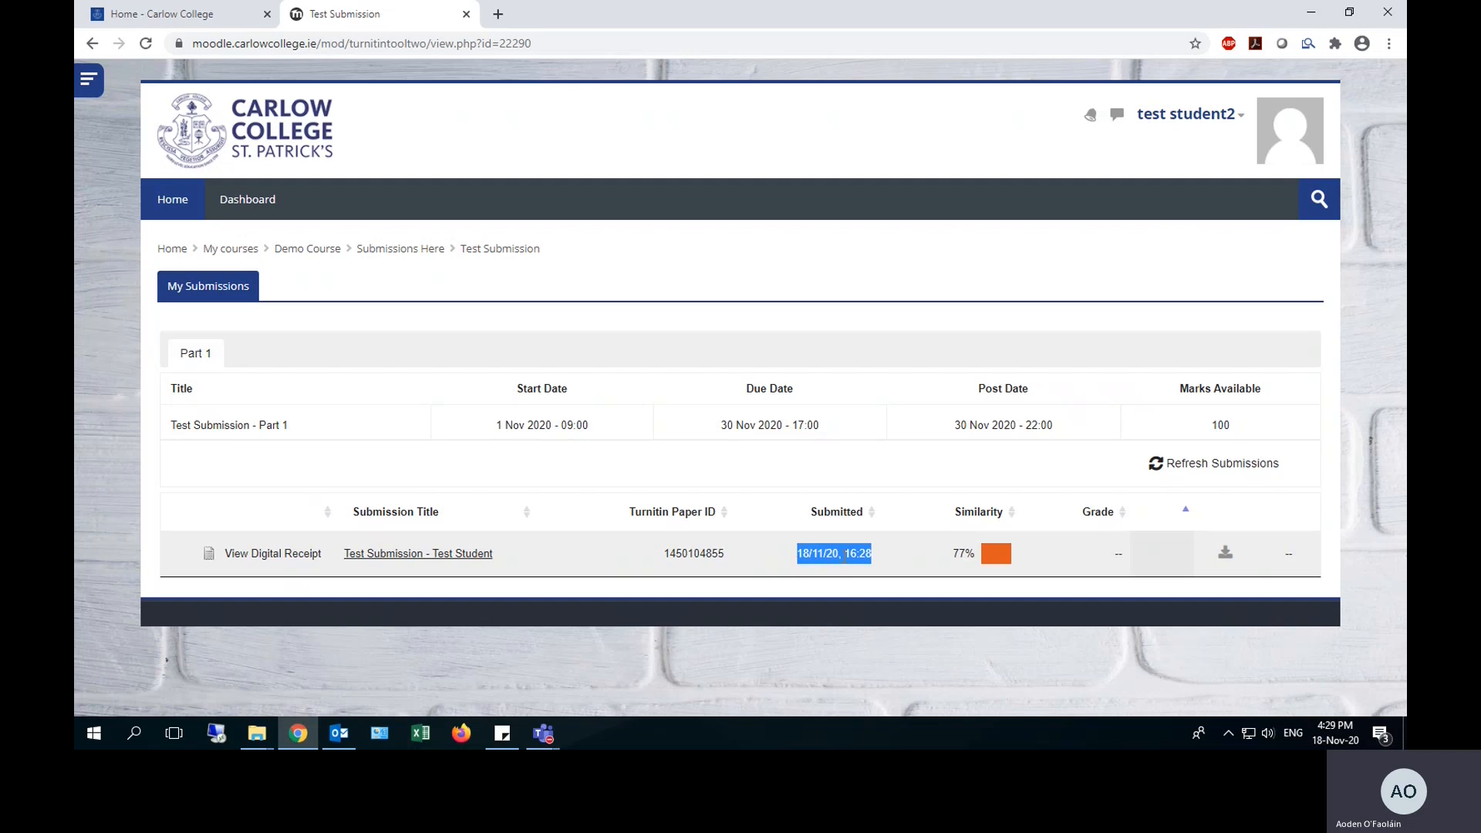
pyautogui.moveTo(968, 565)
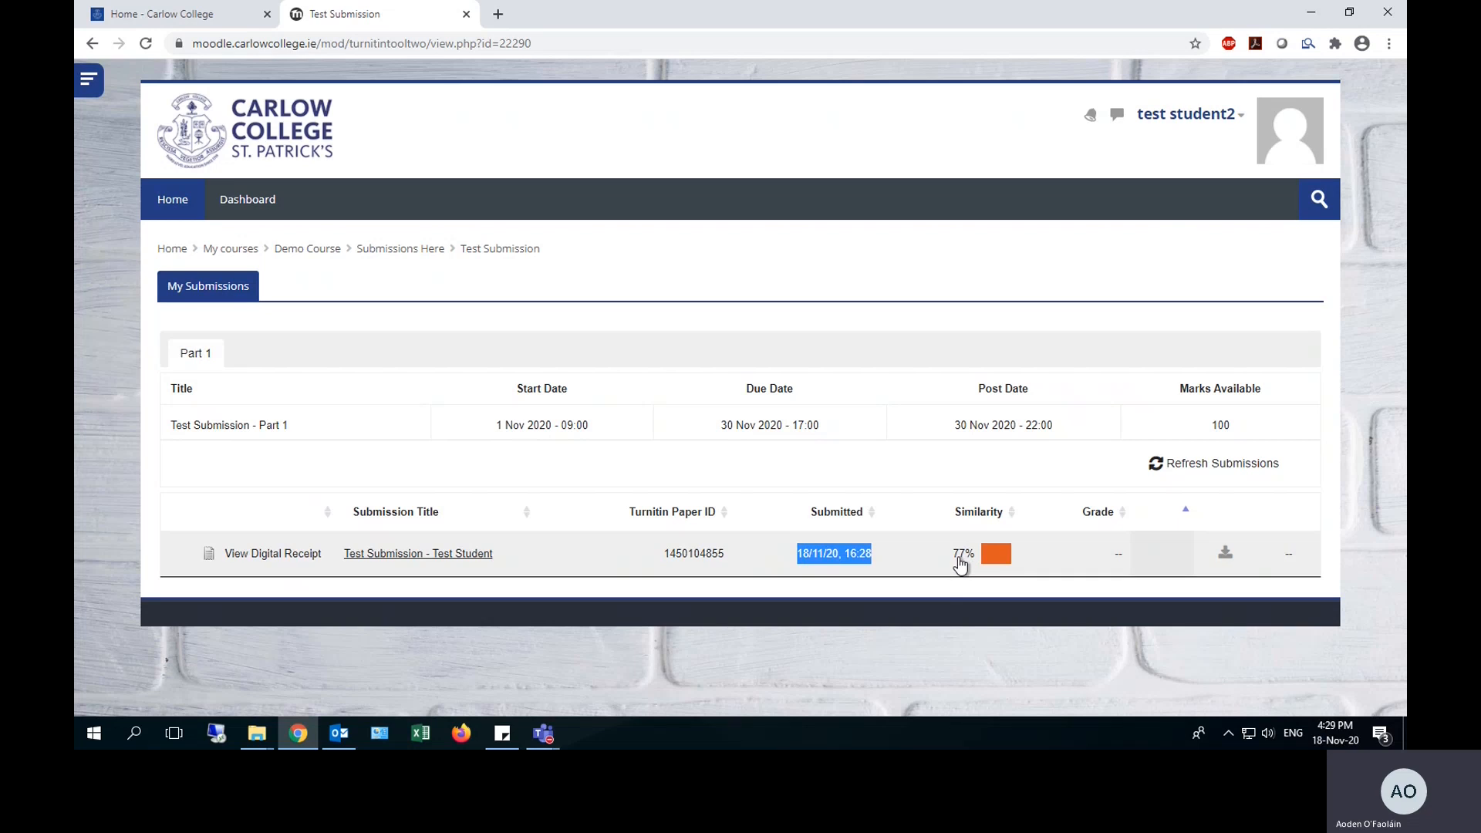
pyautogui.moveTo(954, 491)
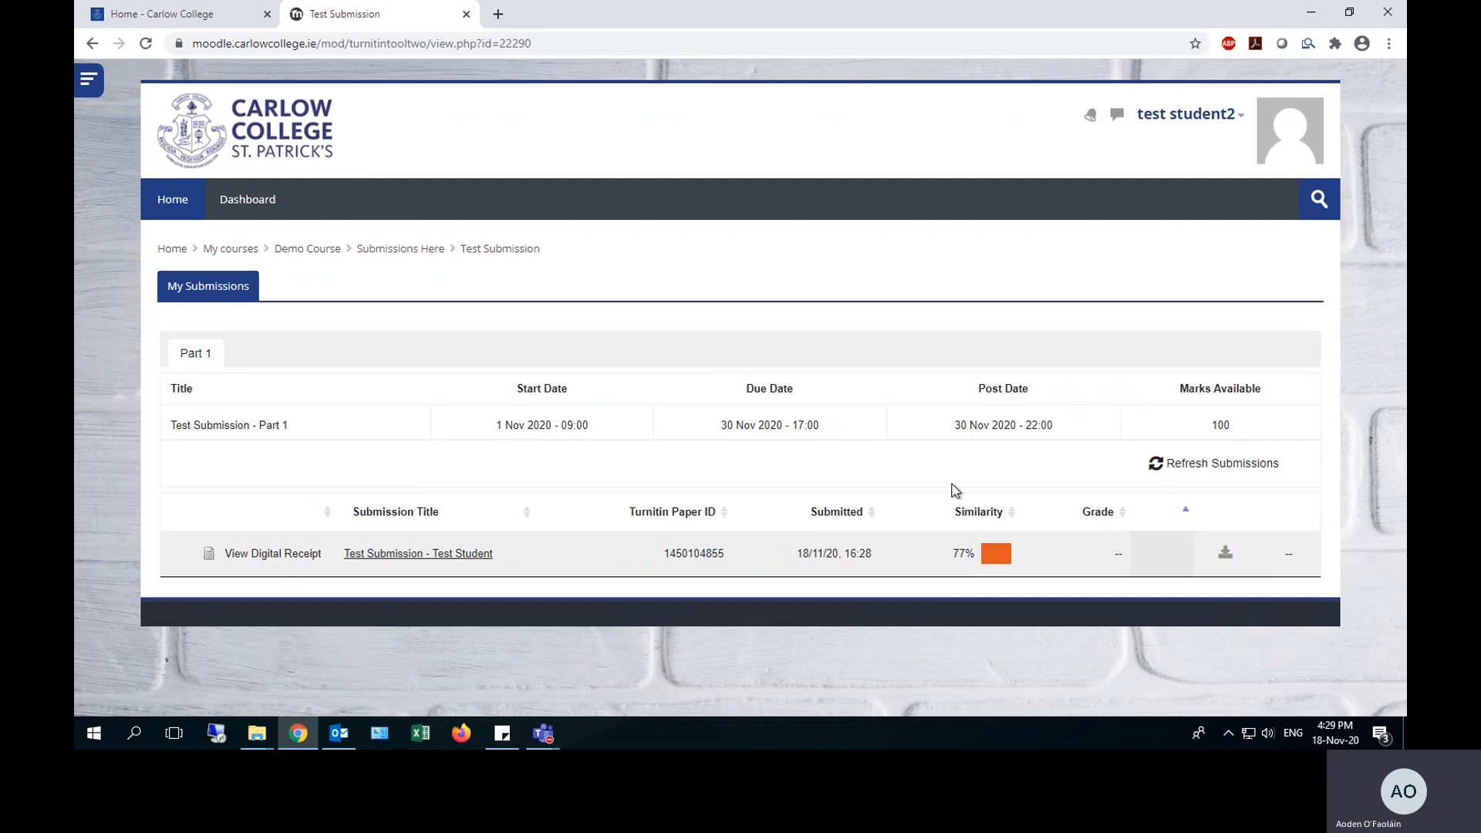
pyautogui.moveTo(431, 562)
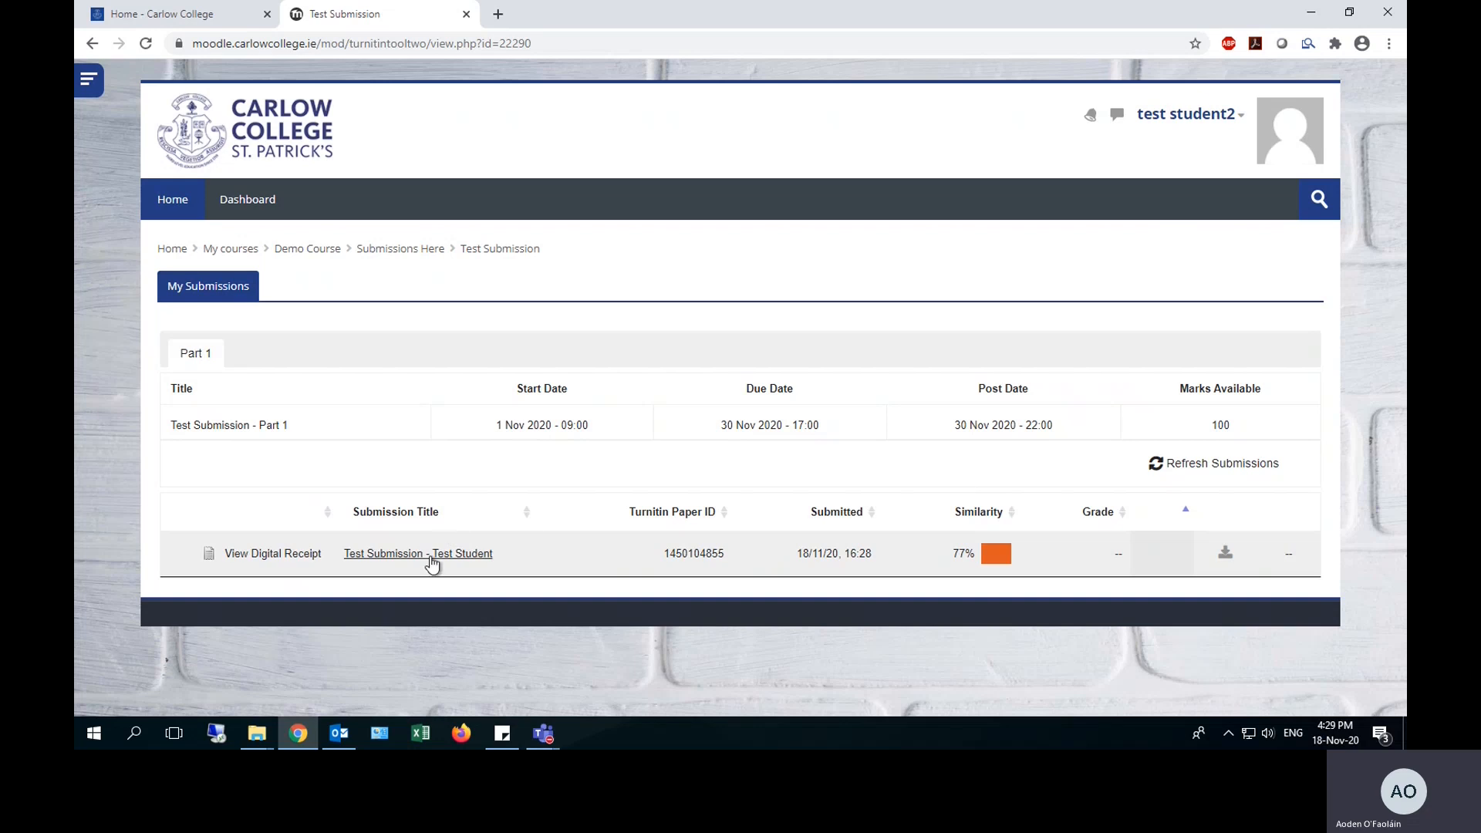
pyautogui.moveTo(401, 519)
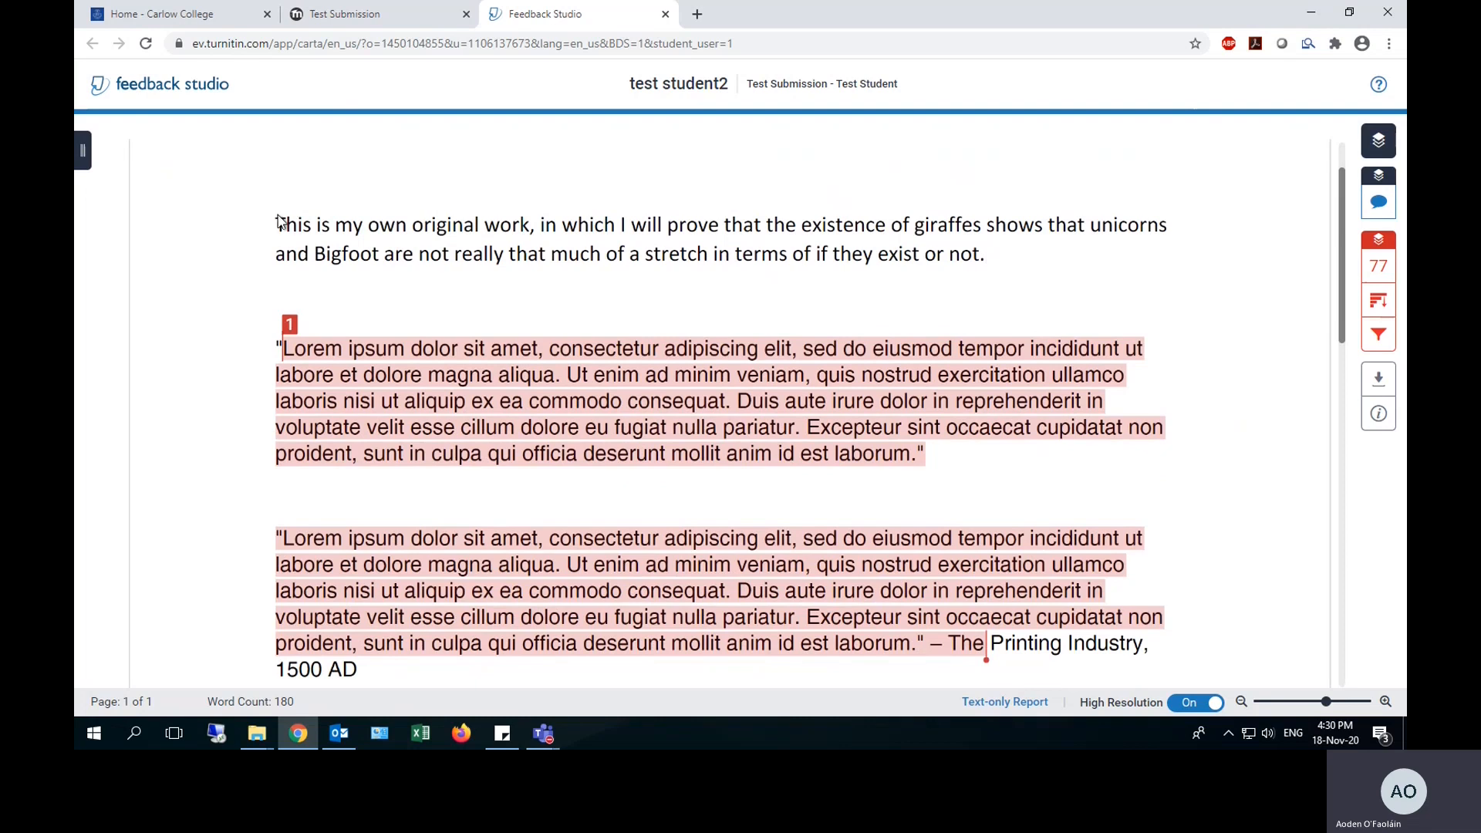
pyautogui.moveTo(988, 266)
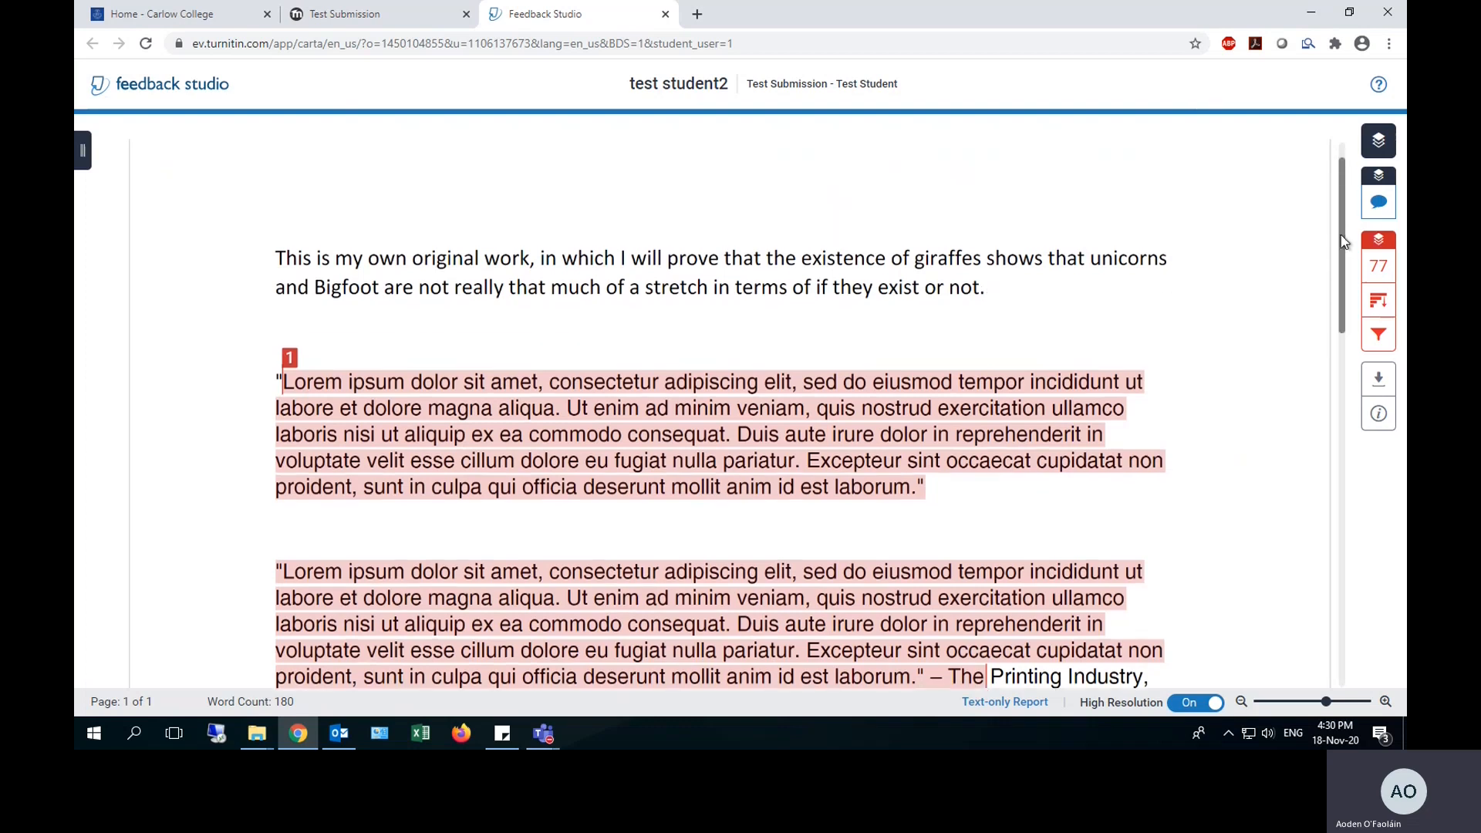
# Scroll through the highlighted matches, then return to the Moodle Test Submission tab.
pyautogui.scroll(-3)
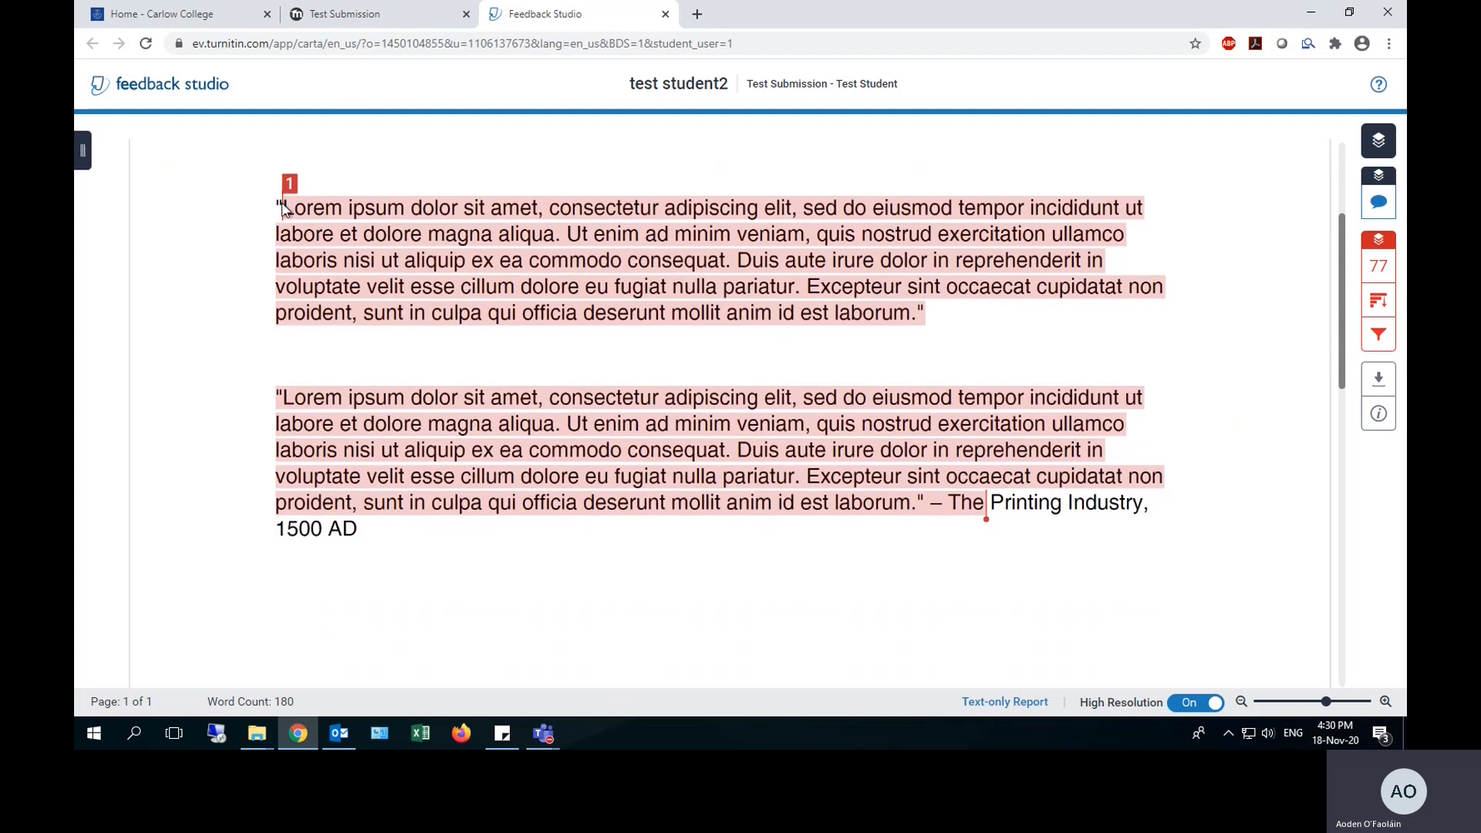
pyautogui.moveTo(375, 220)
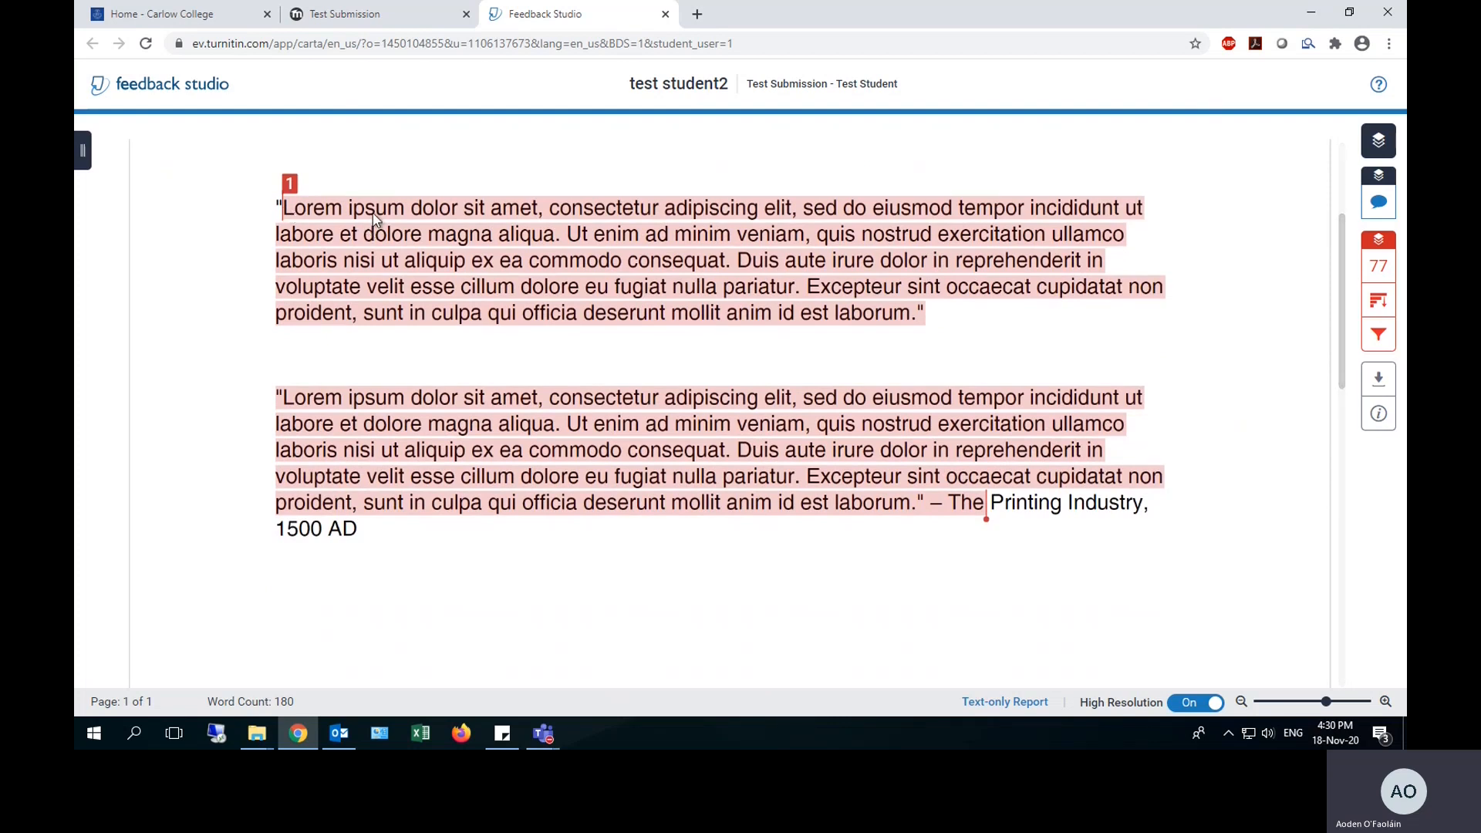
pyautogui.moveTo(886, 372)
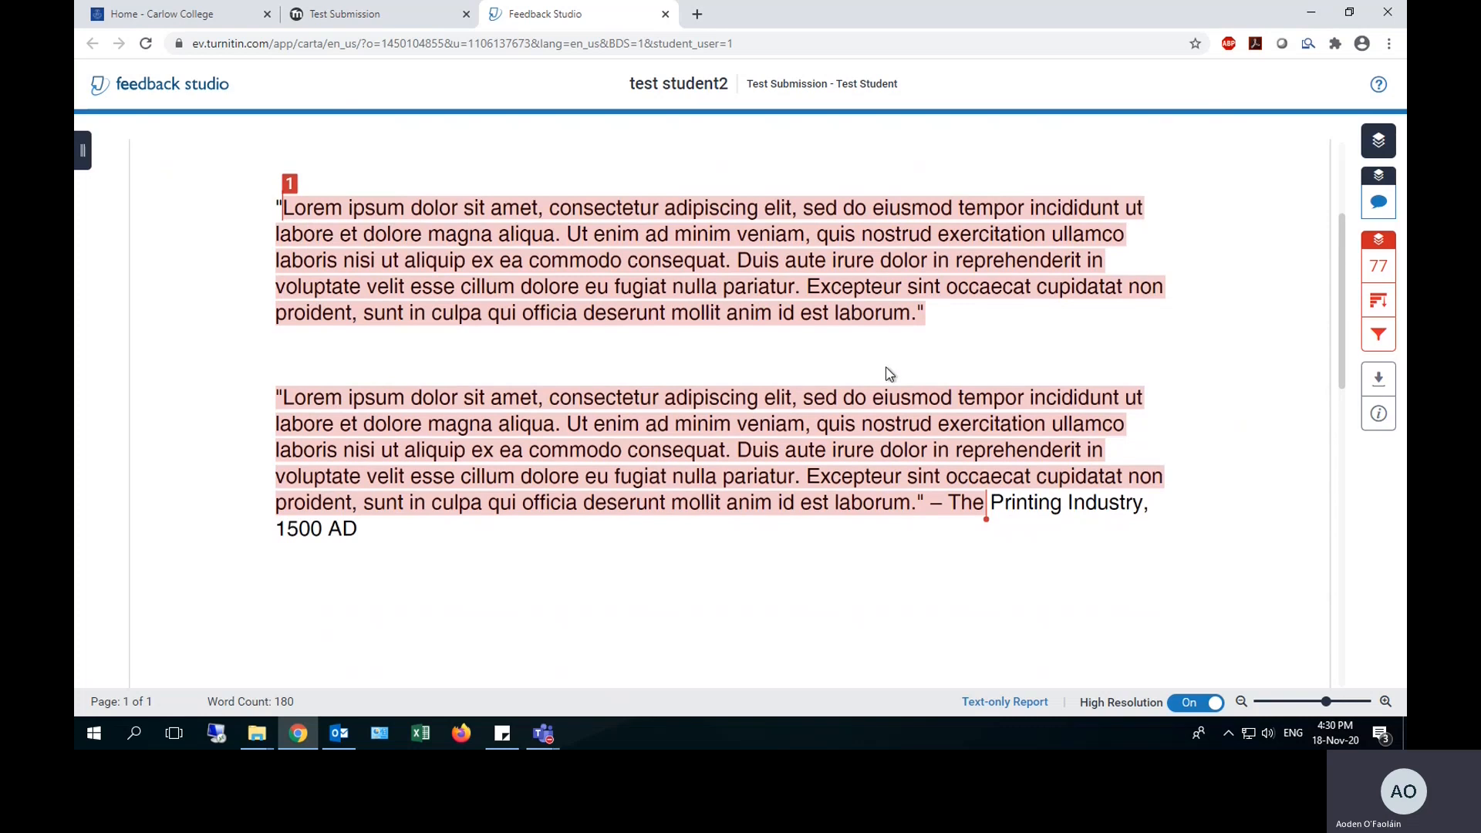
pyautogui.moveTo(900, 399)
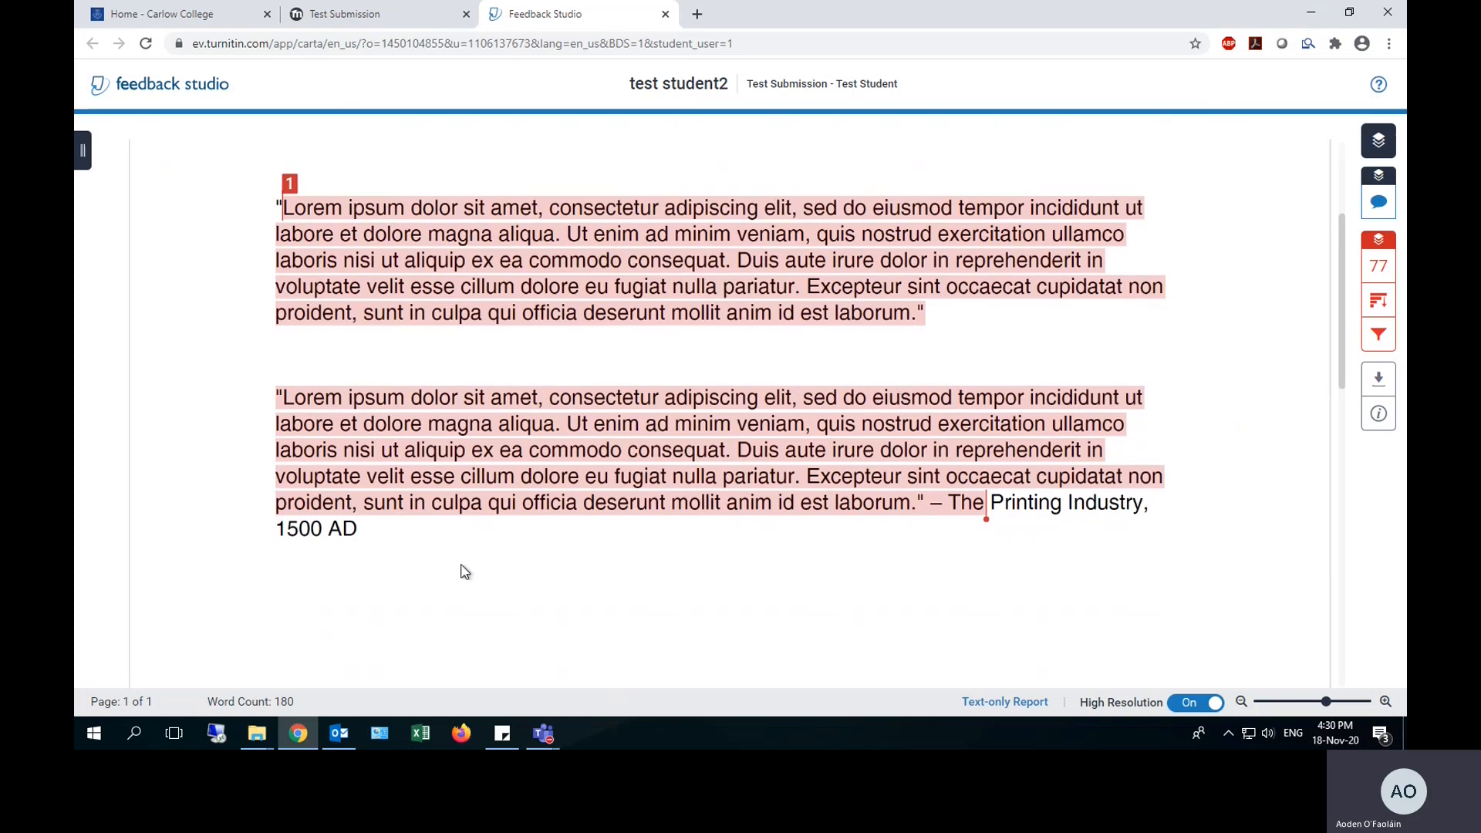
pyautogui.moveTo(942, 532)
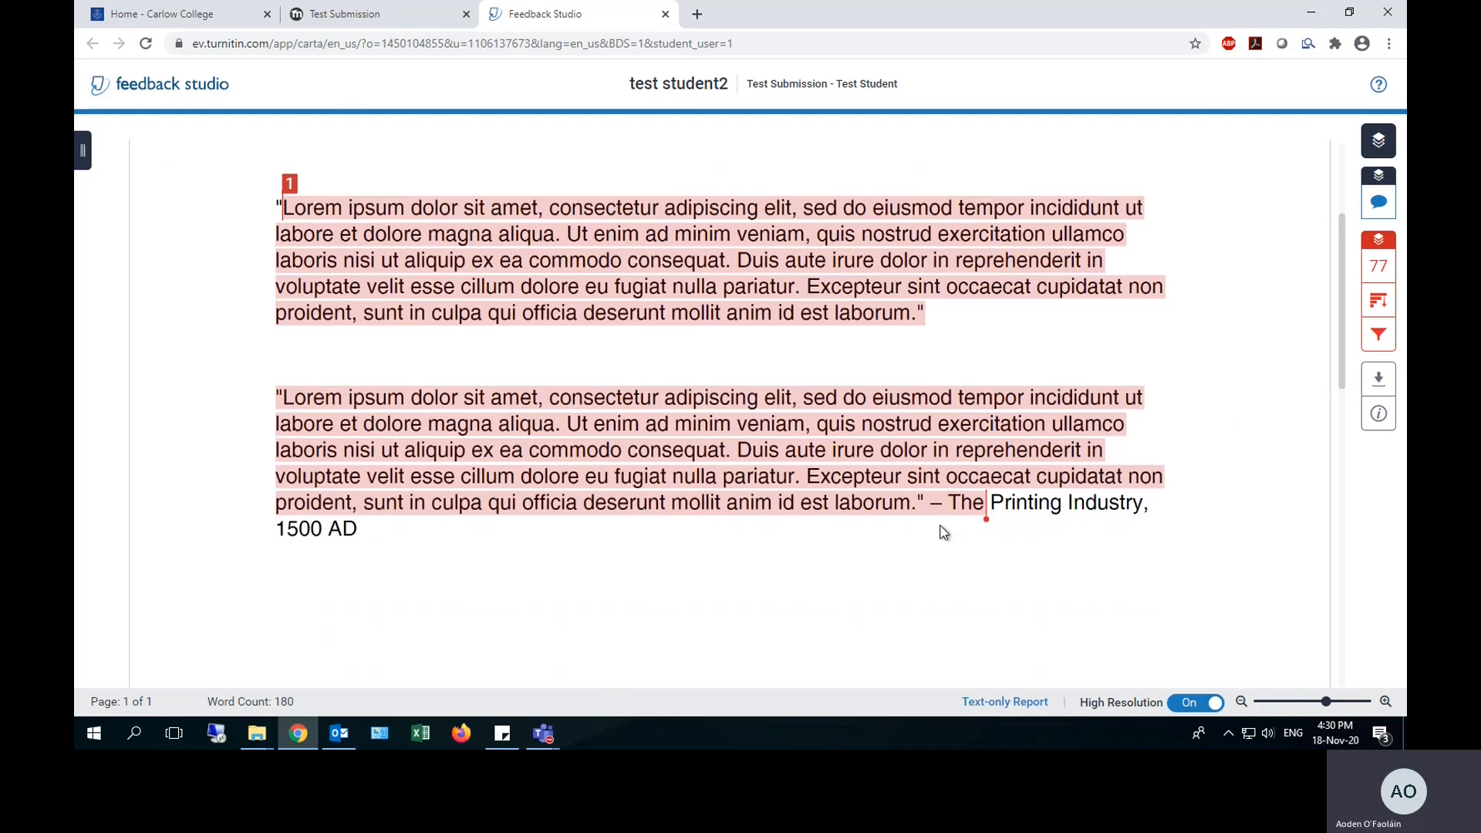
pyautogui.moveTo(378, 532)
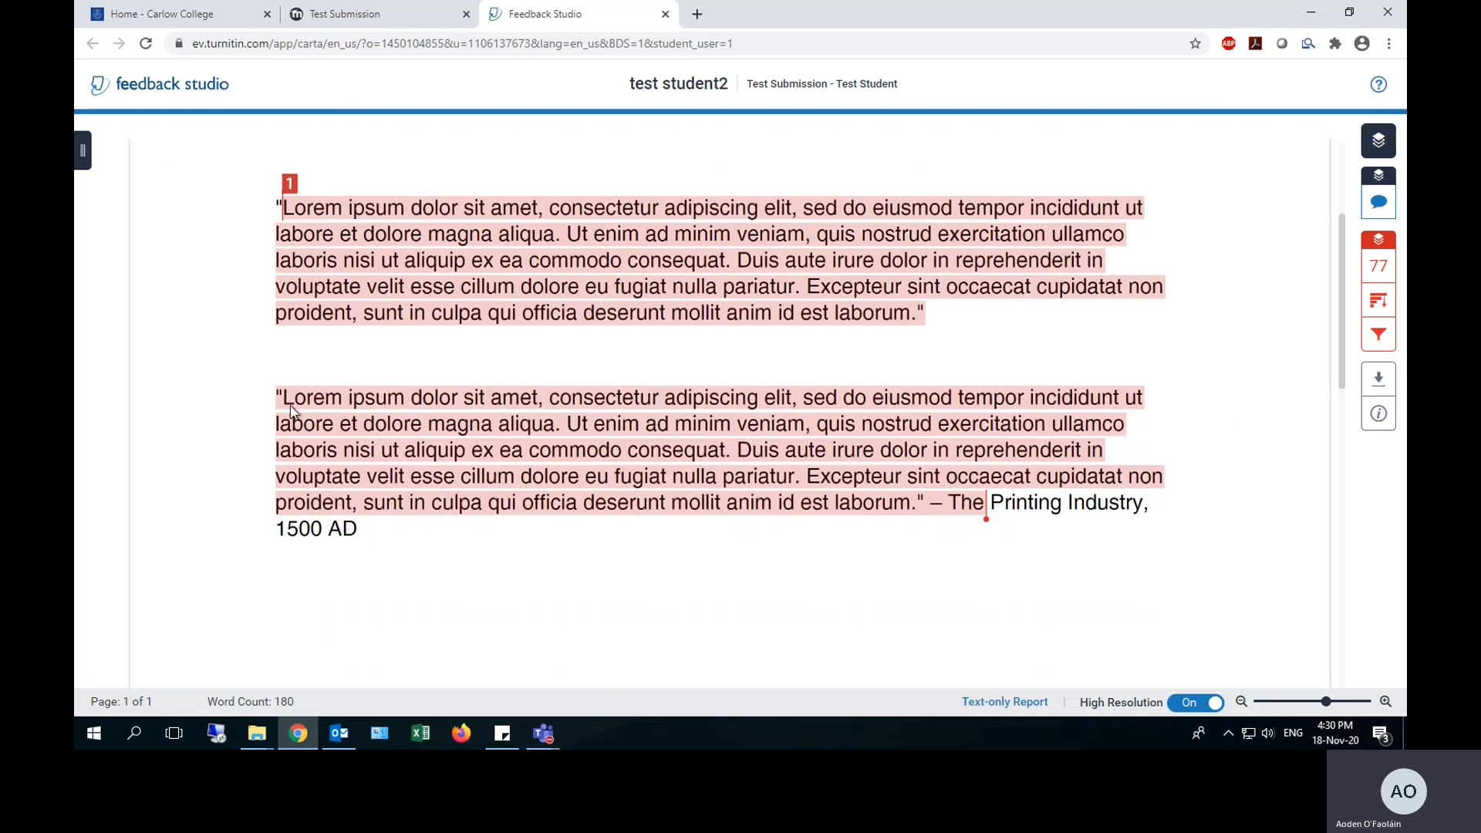
pyautogui.moveTo(976, 514)
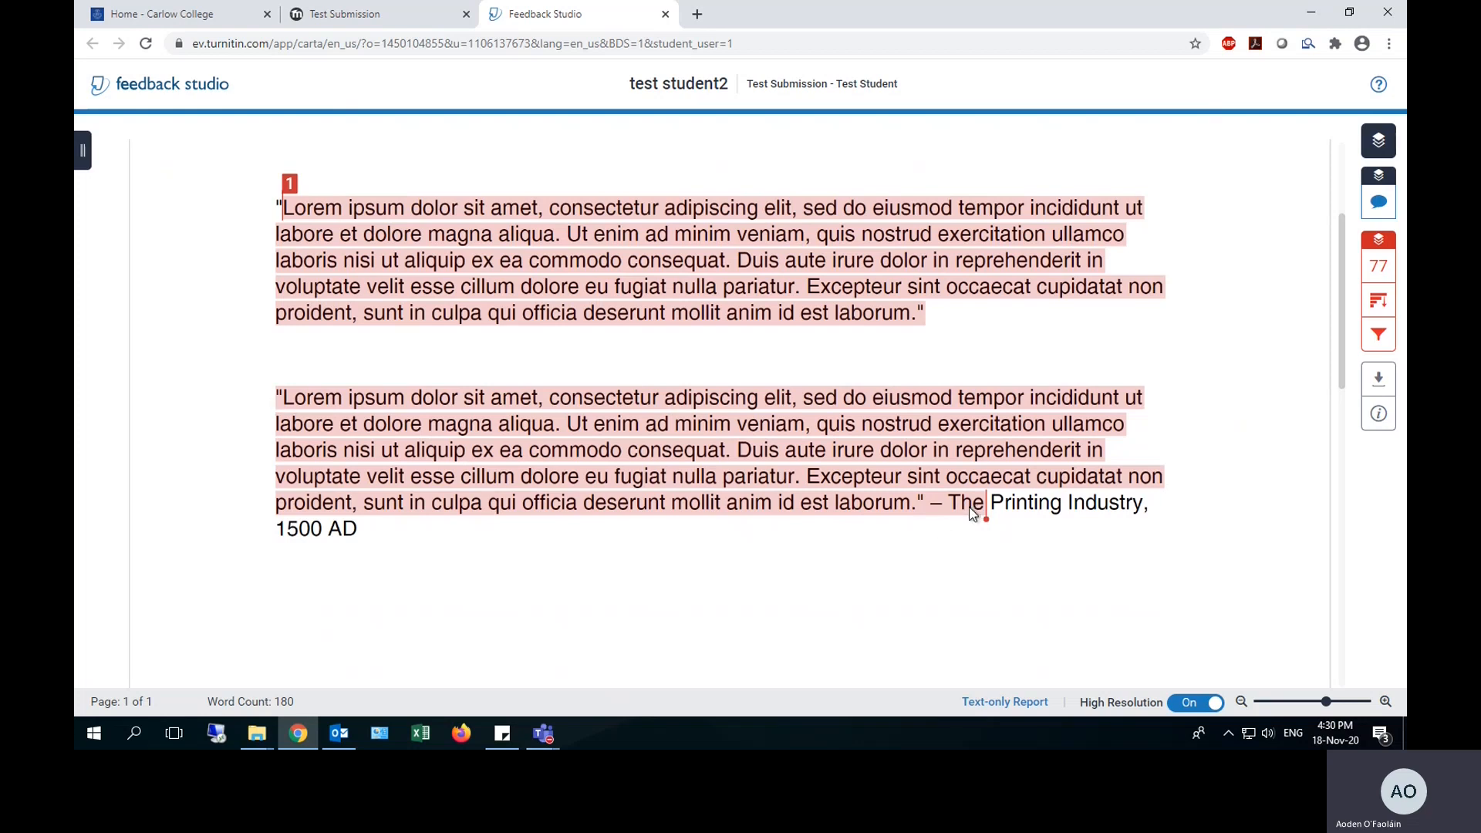
pyautogui.moveTo(552, 435)
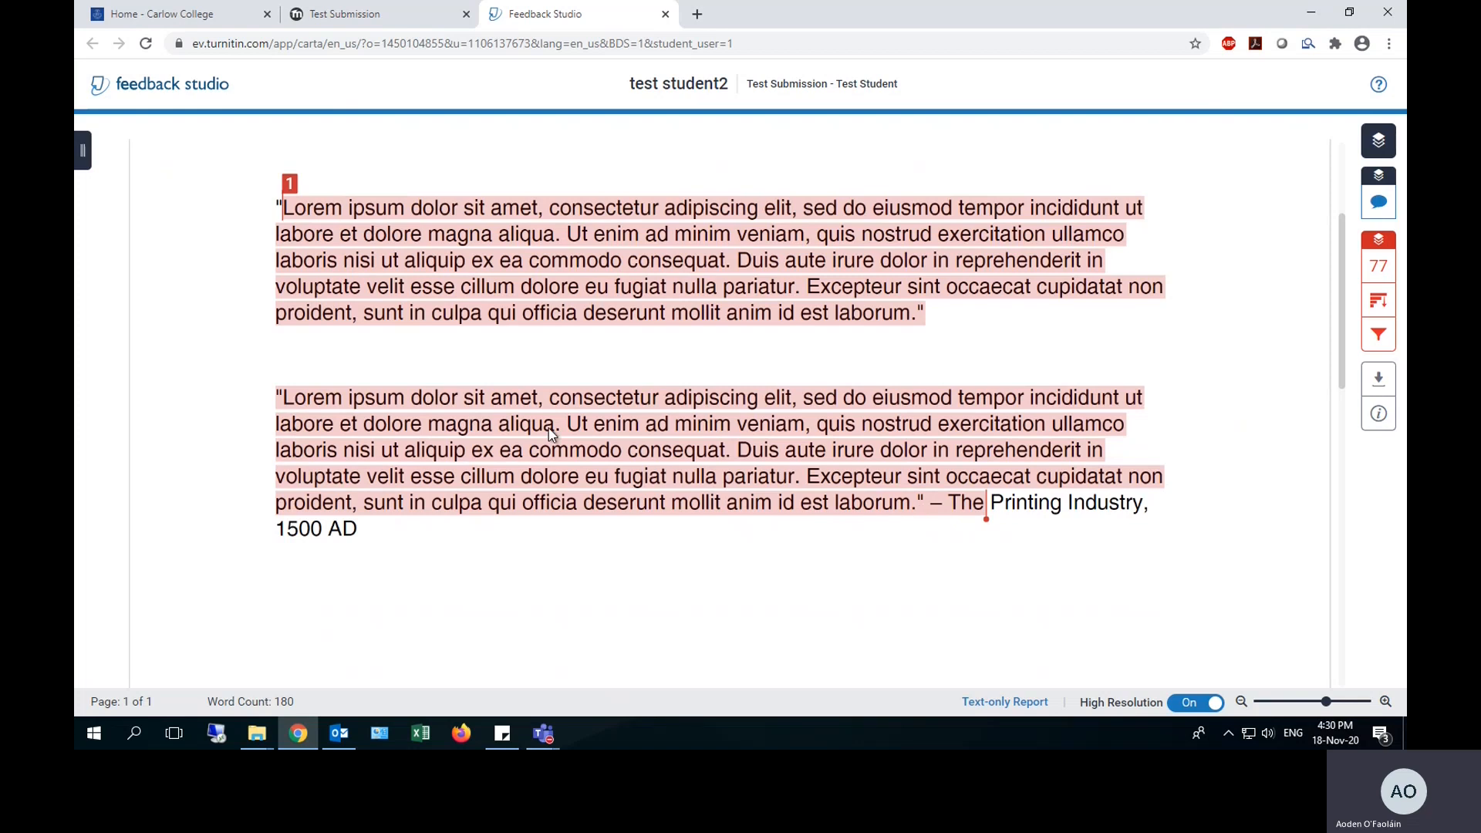
pyautogui.moveTo(749, 243)
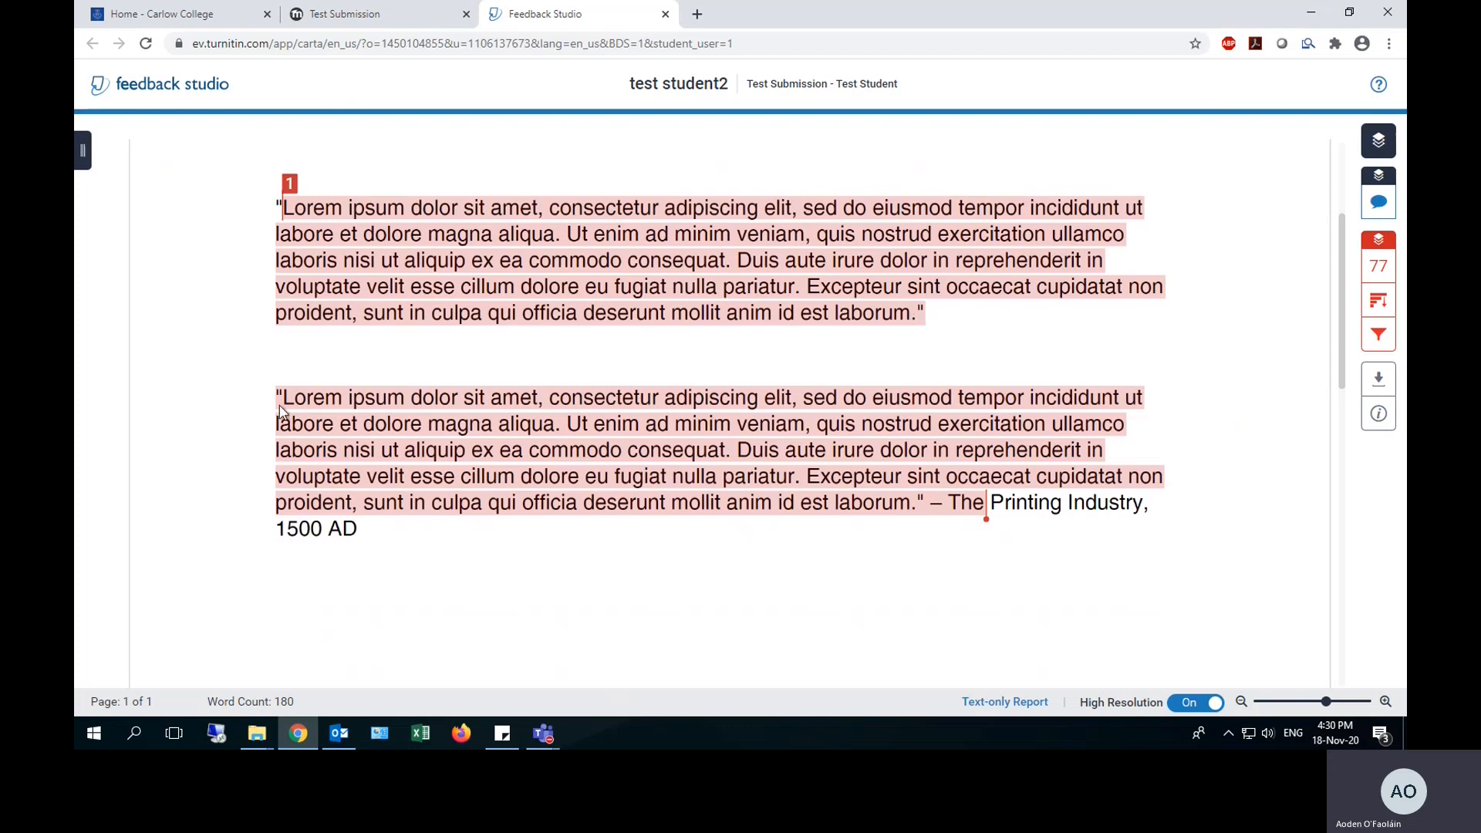
pyautogui.moveTo(879, 499)
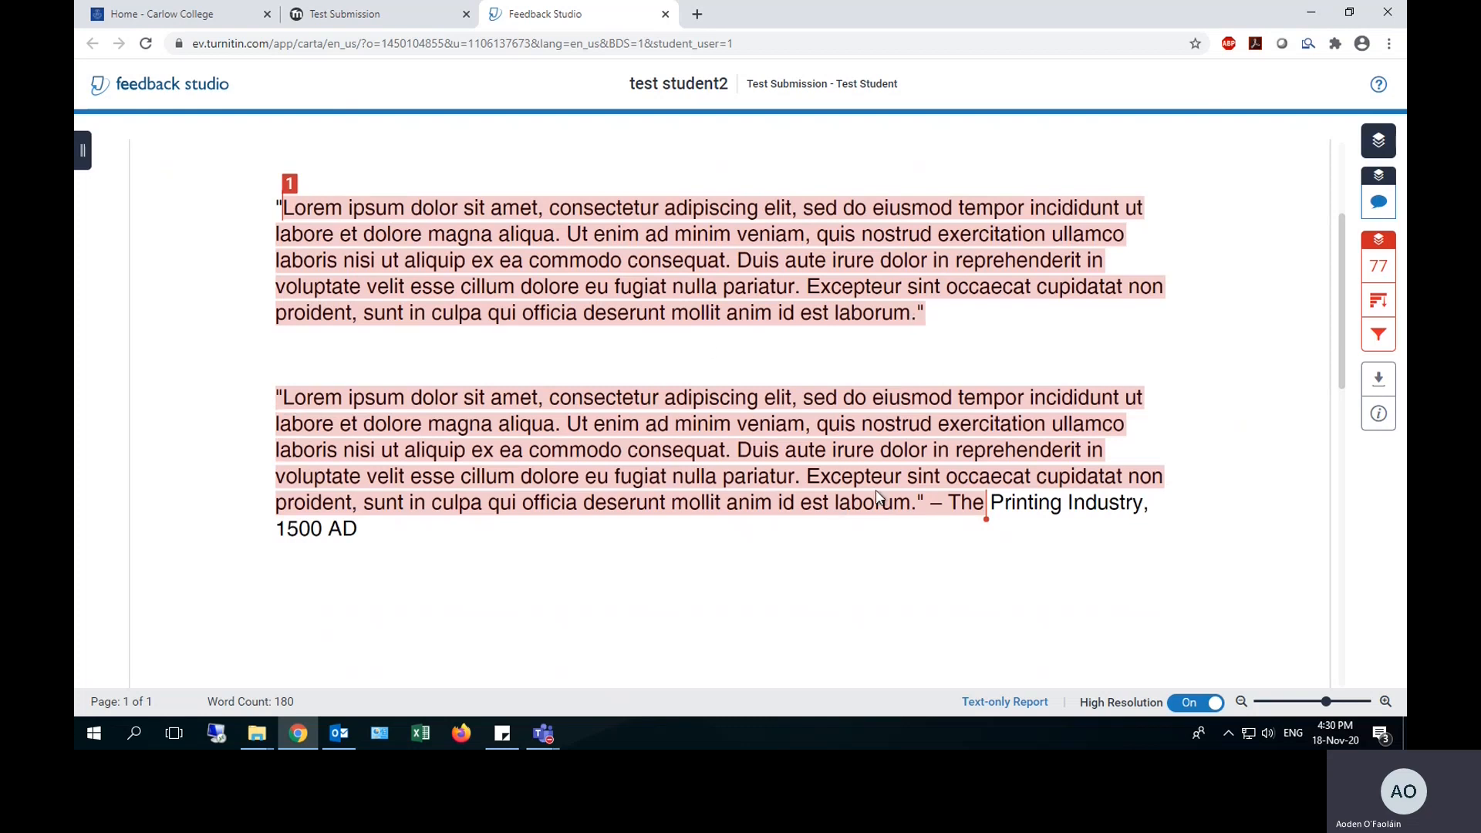
pyautogui.moveTo(893, 508)
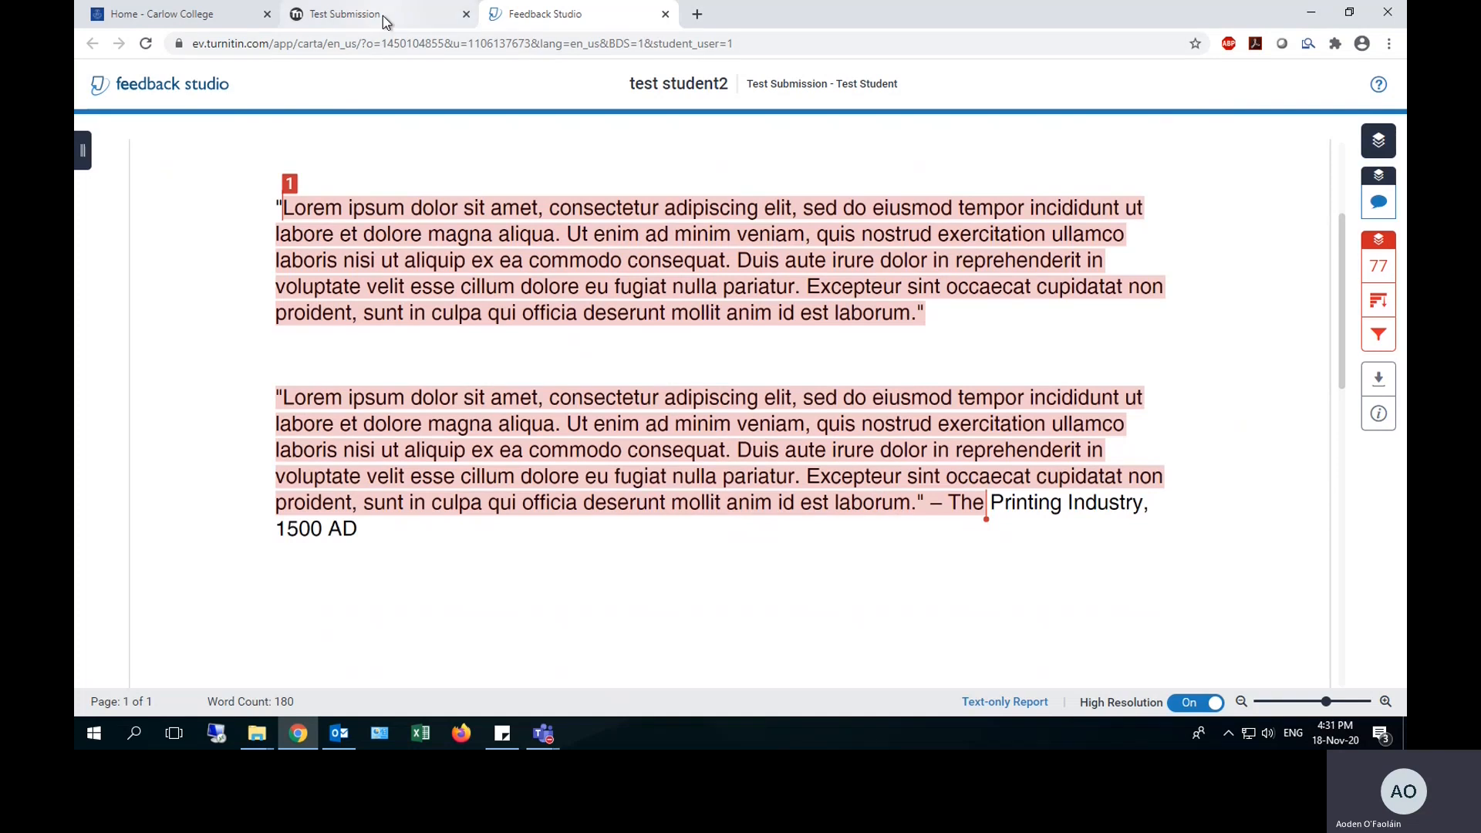
pyautogui.click(345, 13)
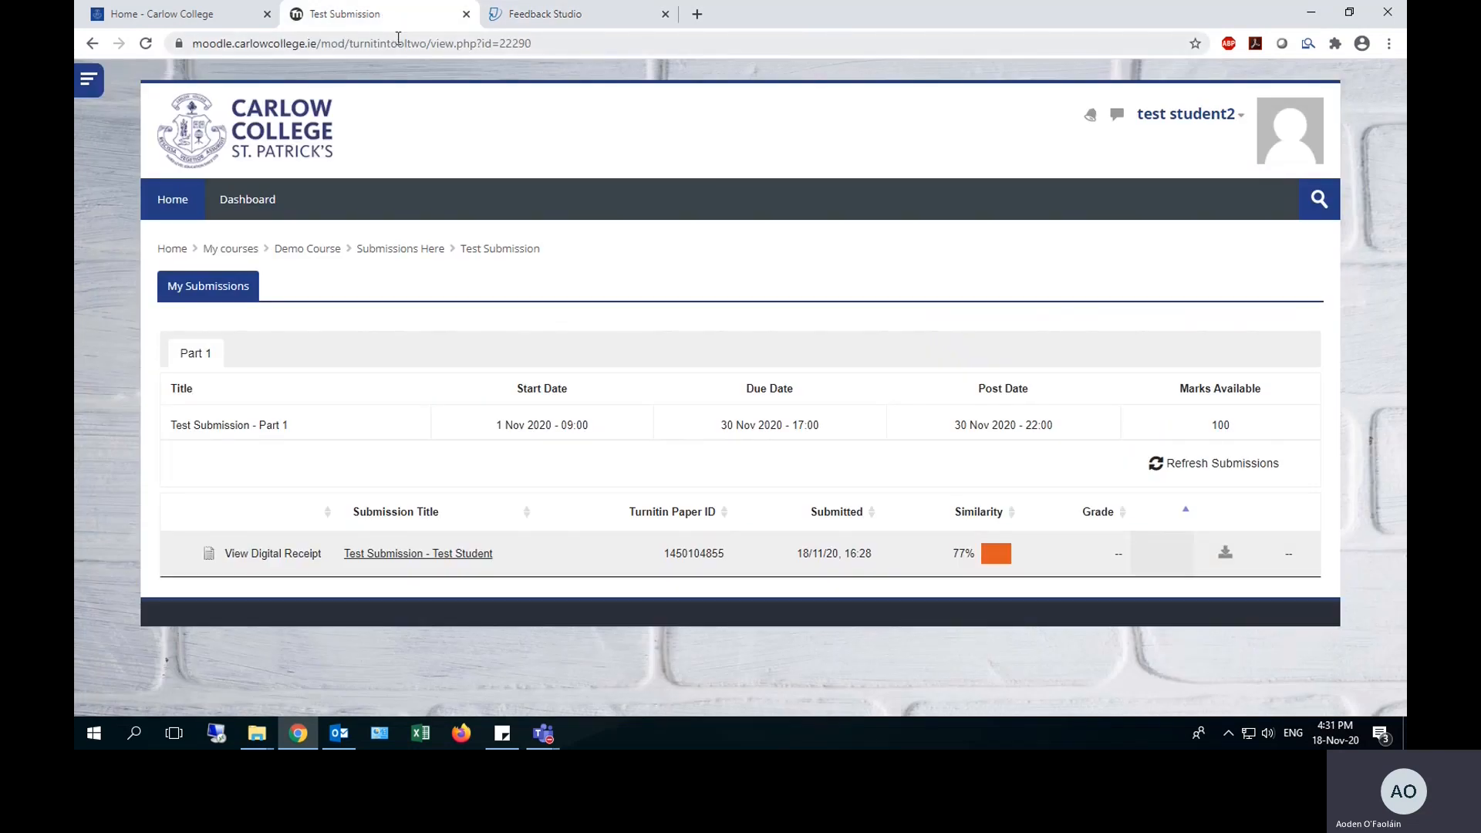